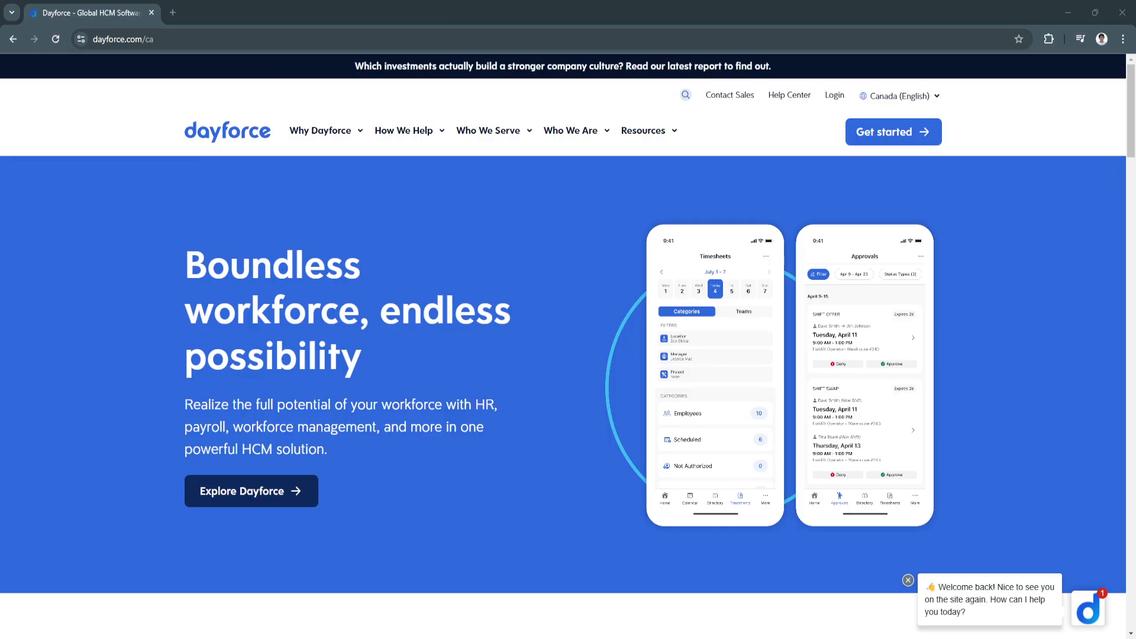
pyautogui.moveTo(69, 261)
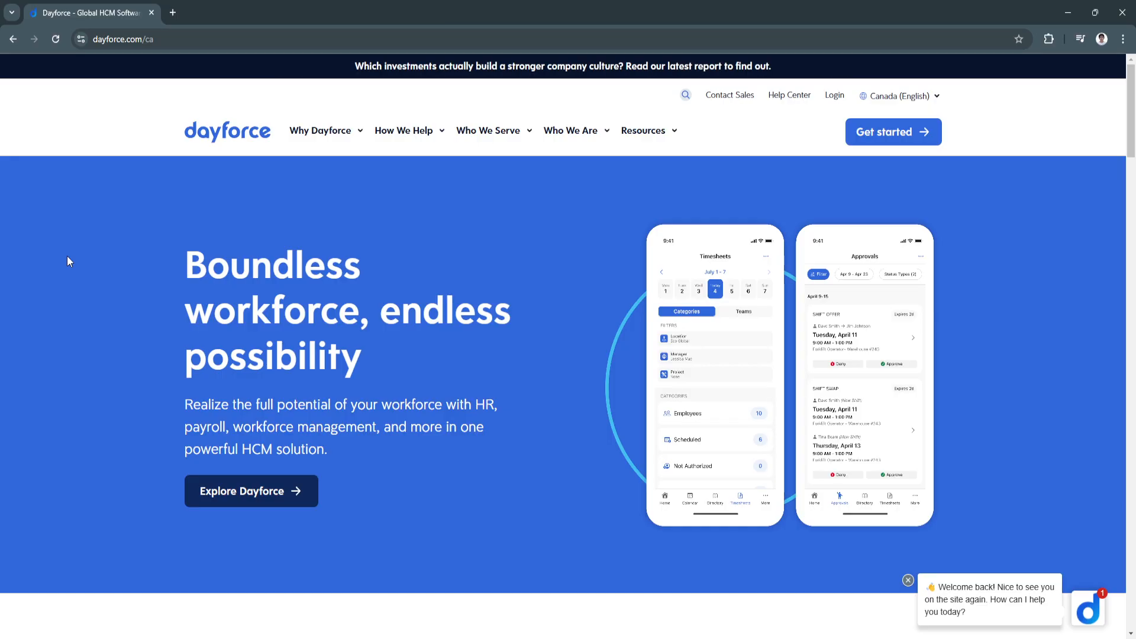
pyautogui.moveTo(61, 218)
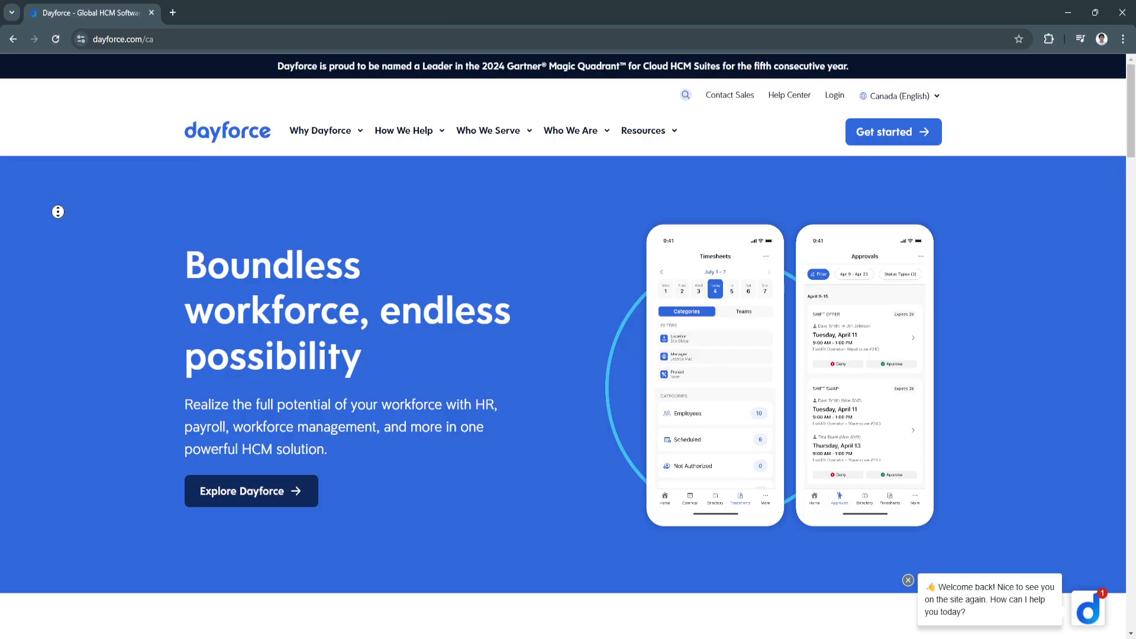
# Scroll down past the hero to the 'What's new at Dayforce?' report and blog cards.
pyautogui.scroll(-3)
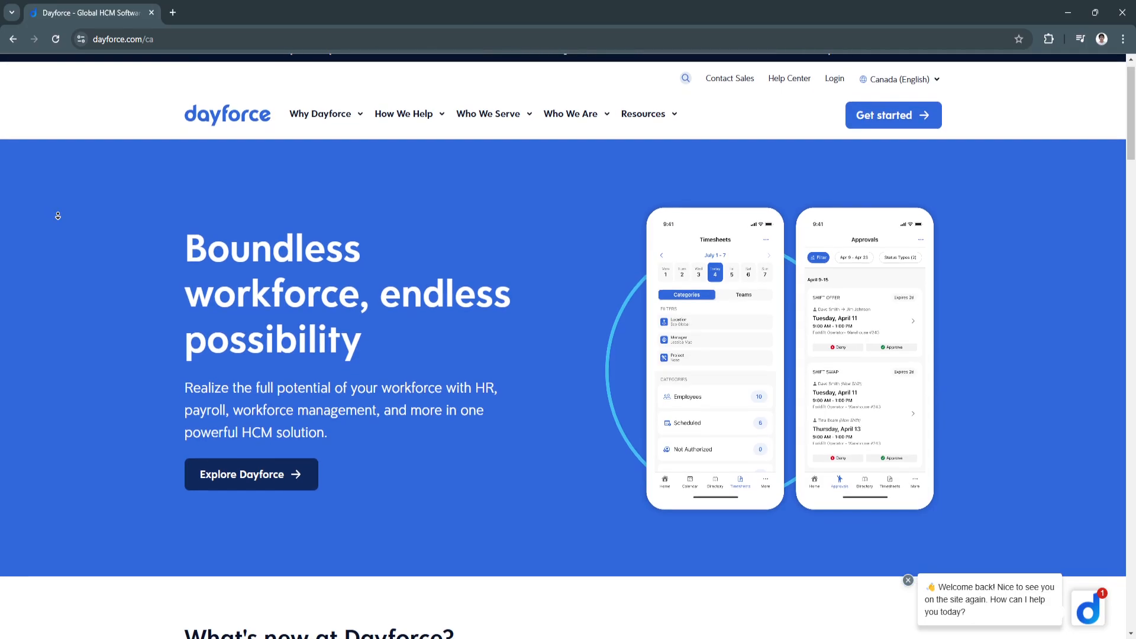
pyautogui.scroll(-3)
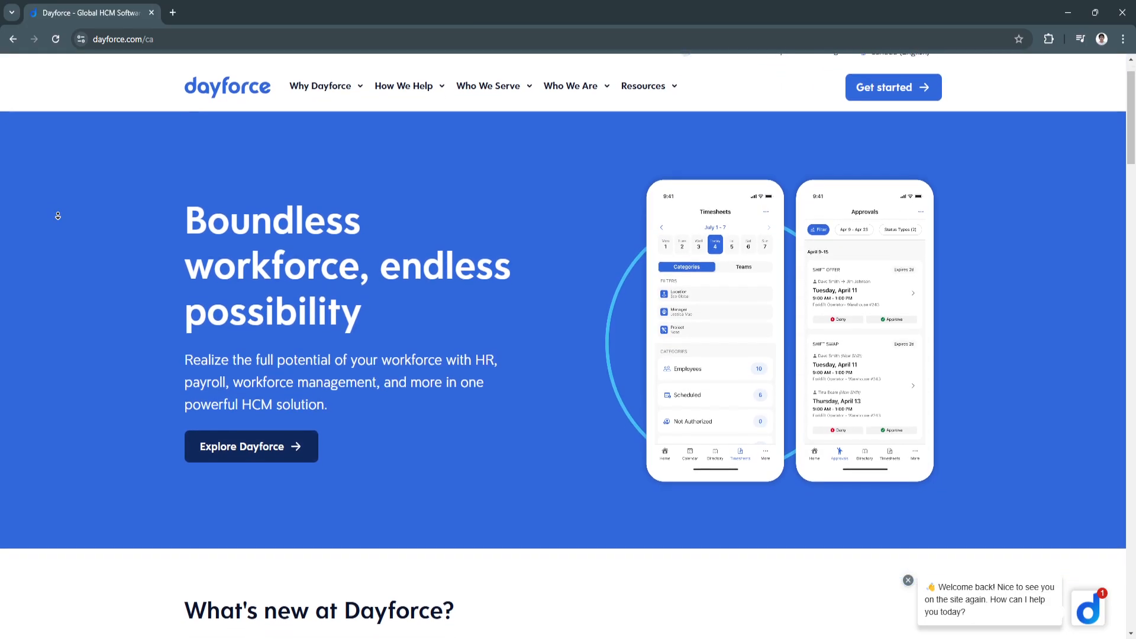
pyautogui.scroll(-3)
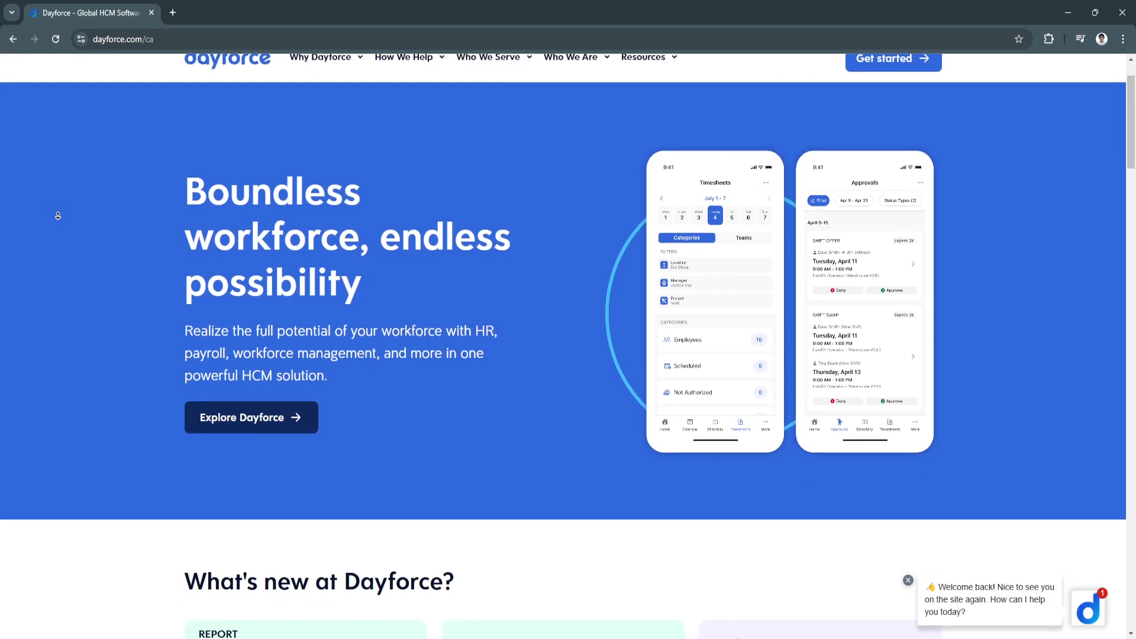
pyautogui.scroll(-3)
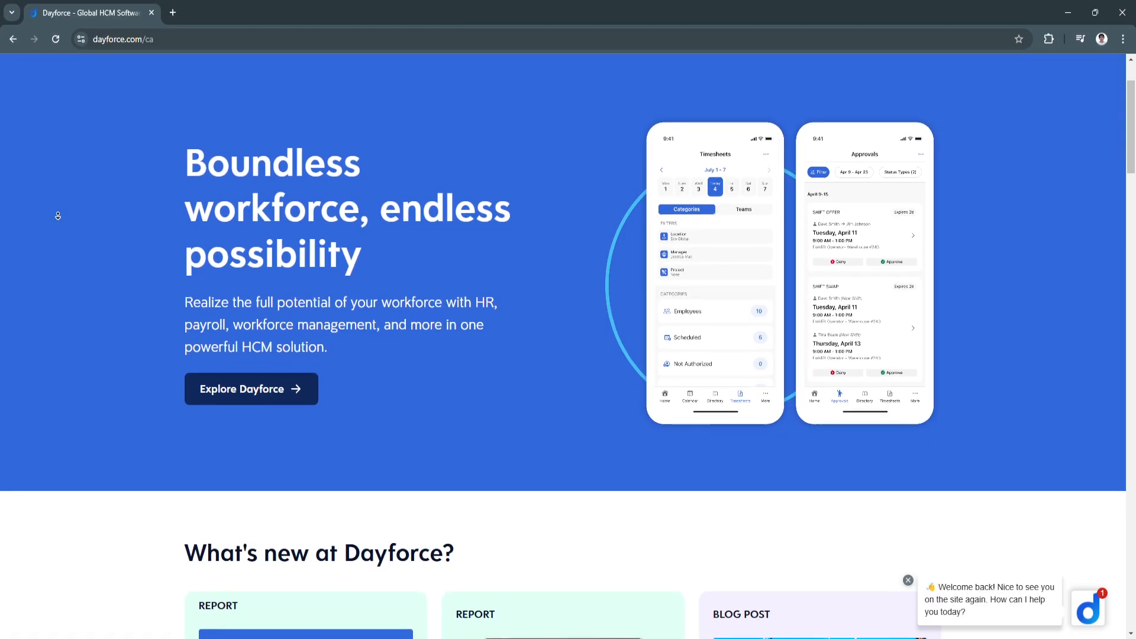
pyautogui.scroll(-3)
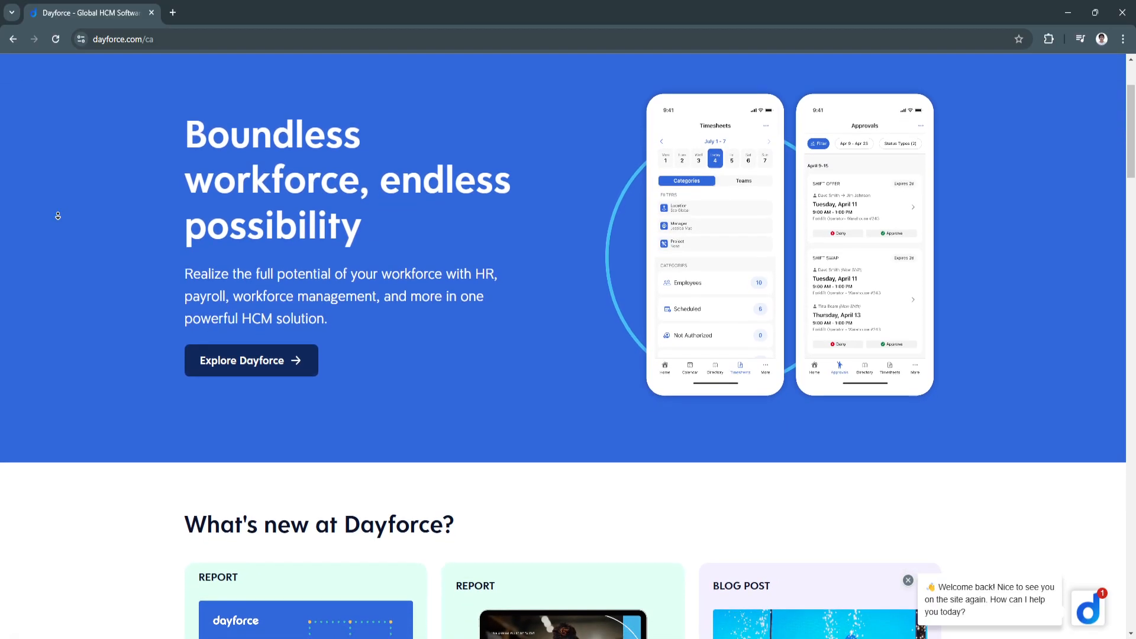
pyautogui.scroll(-3)
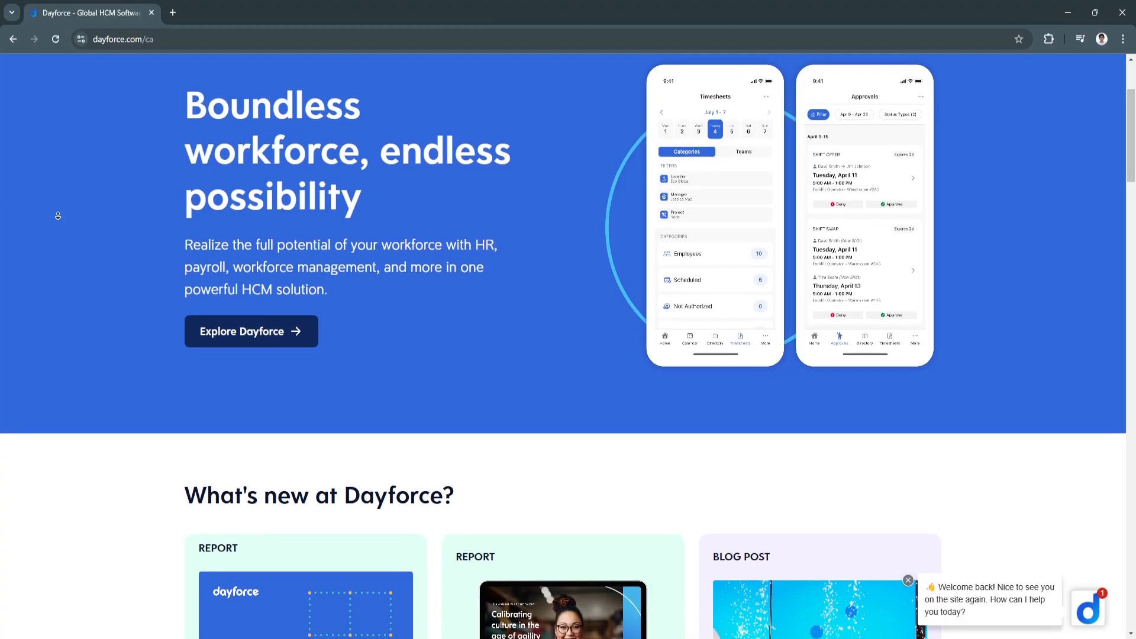
pyautogui.scroll(-3)
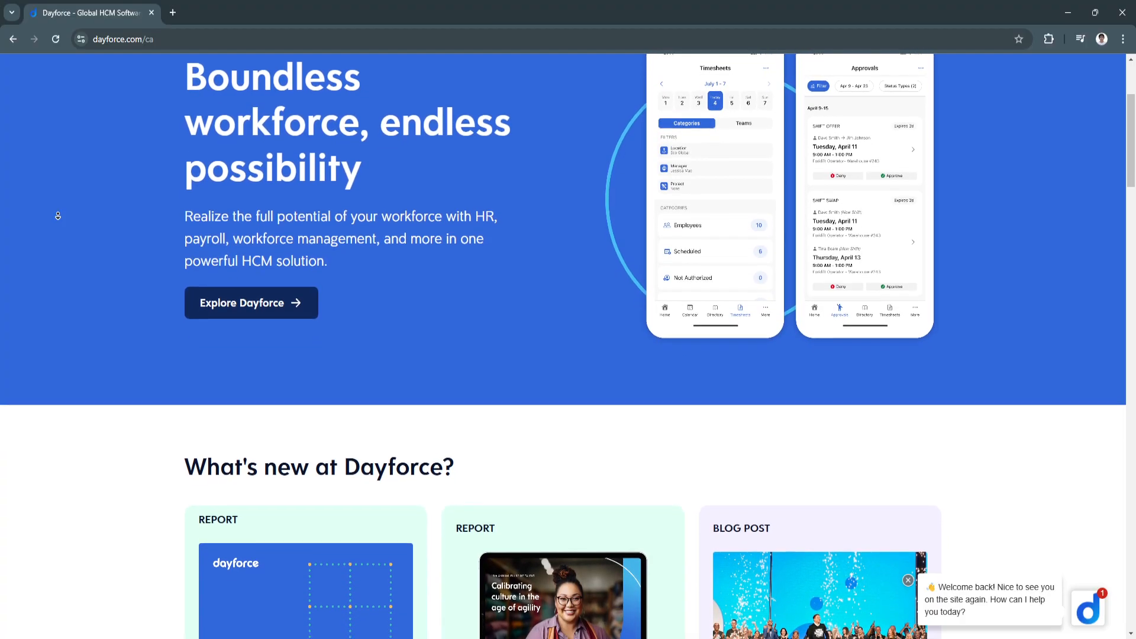
pyautogui.scroll(-3)
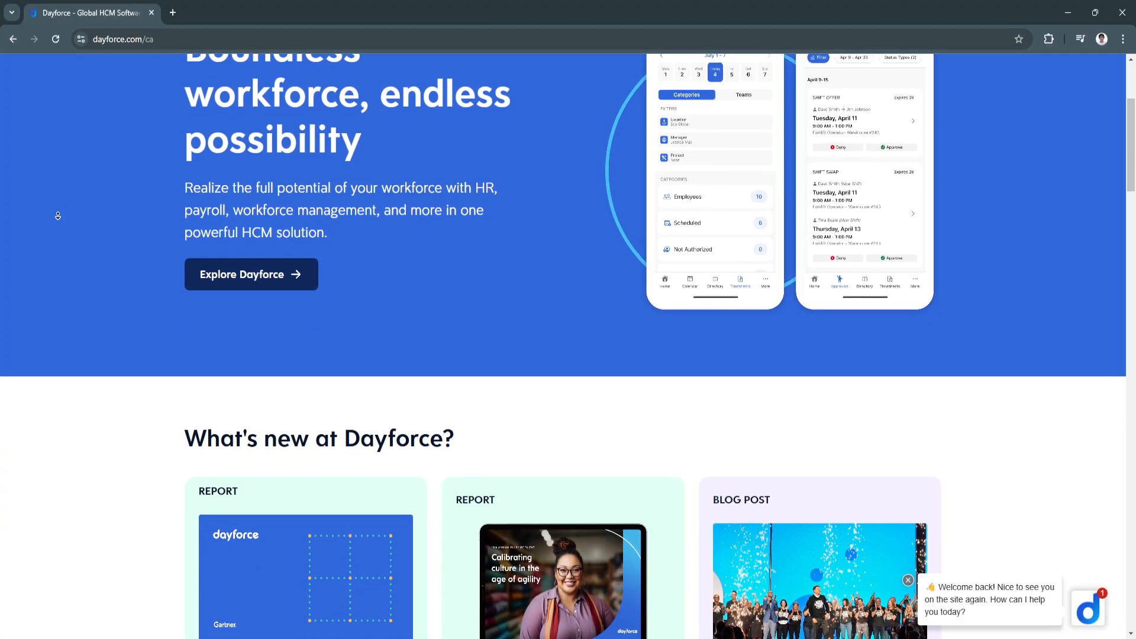
pyautogui.scroll(-3)
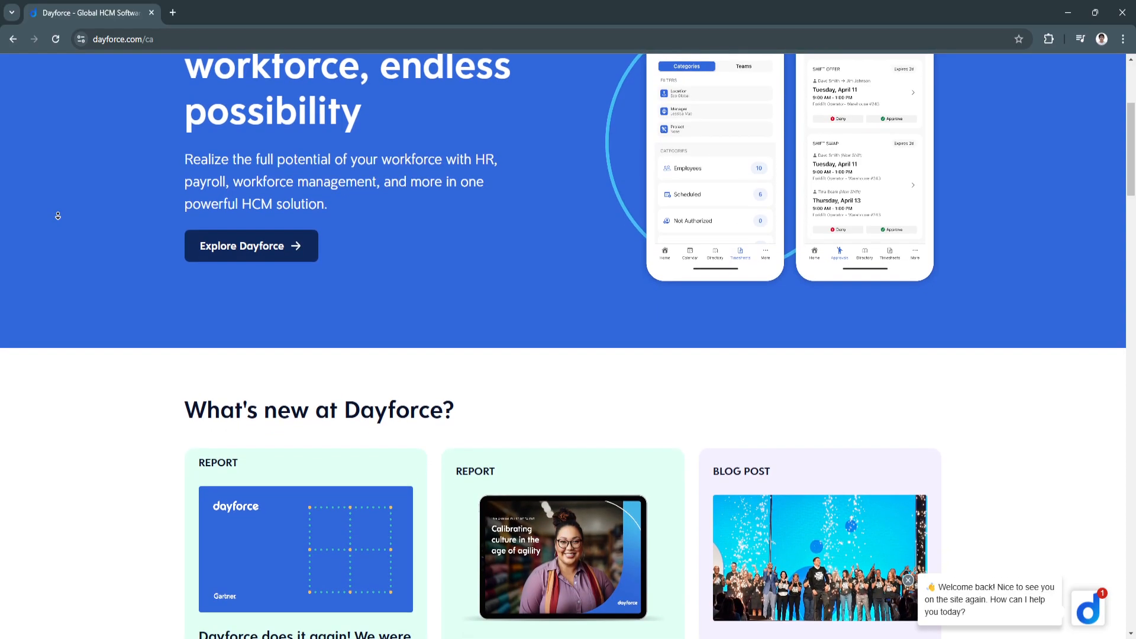
pyautogui.scroll(-3)
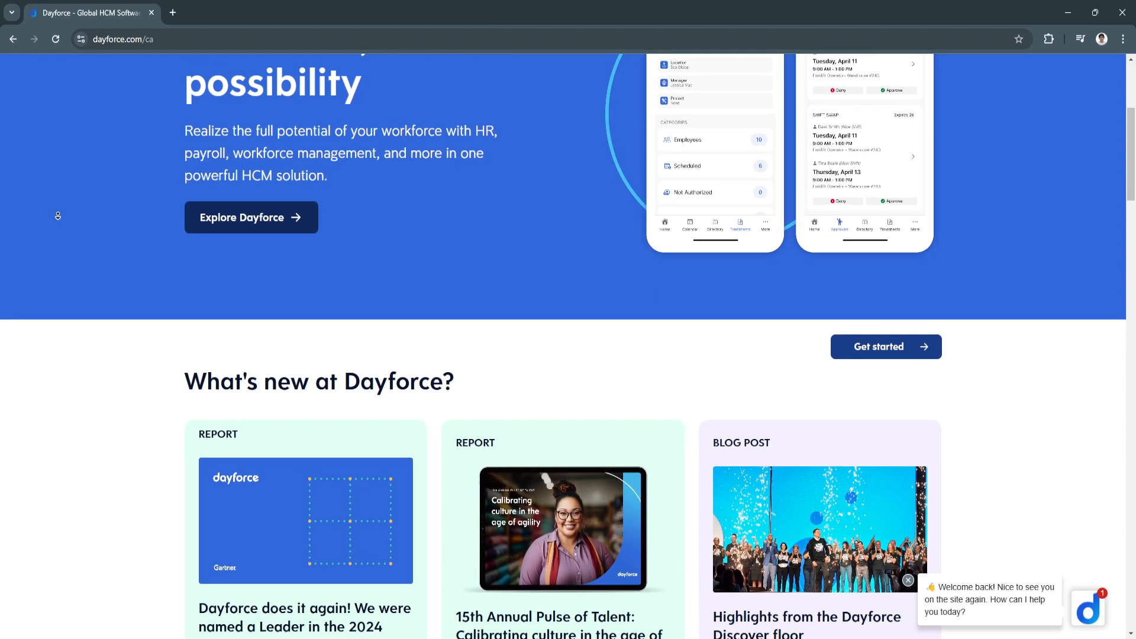
pyautogui.scroll(-3)
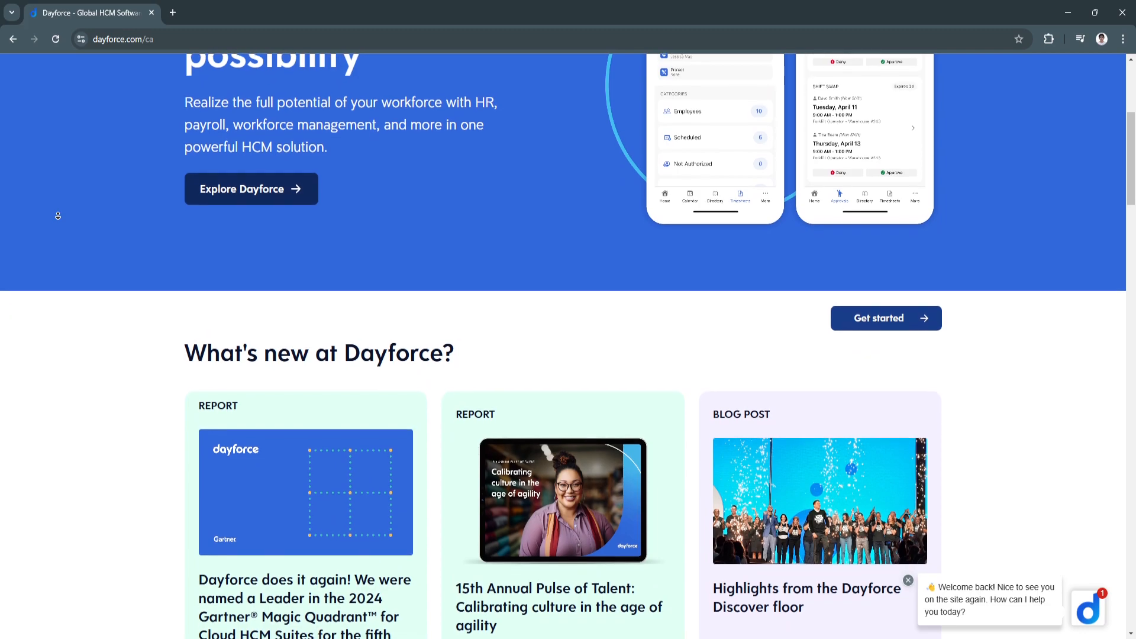
pyautogui.scroll(-3)
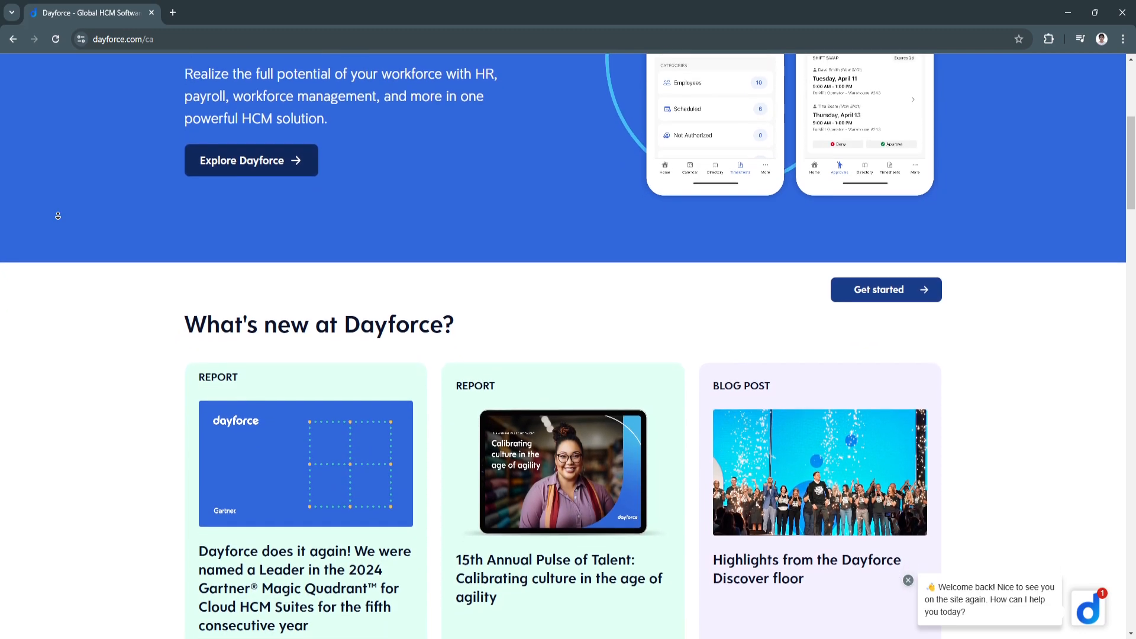
pyautogui.scroll(-3)
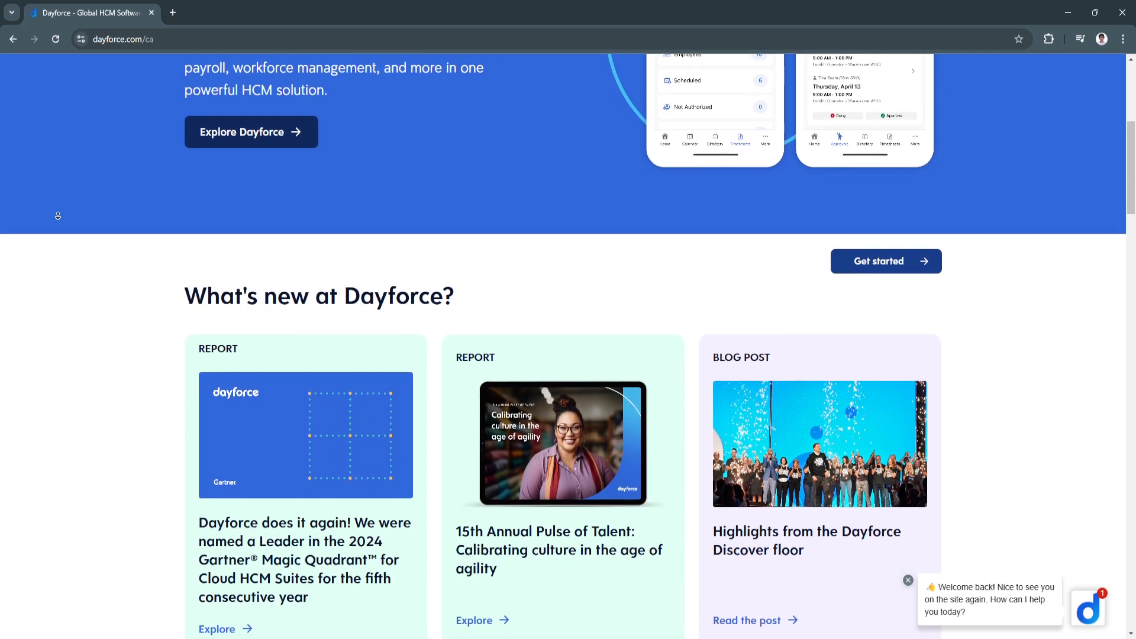
pyautogui.scroll(-3)
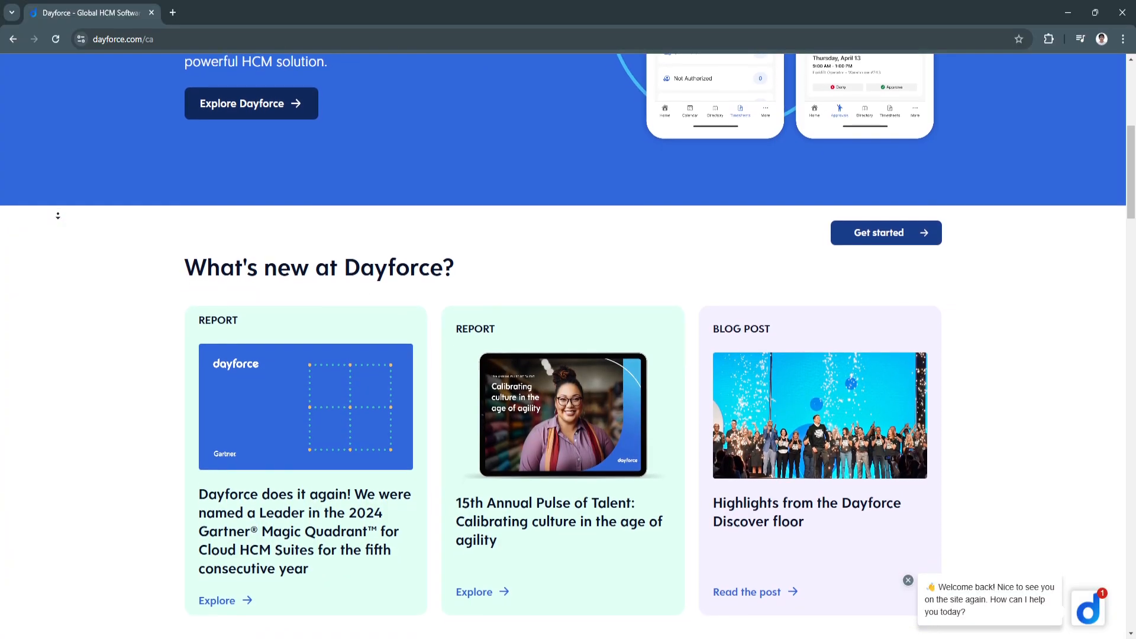
pyautogui.scroll(-3)
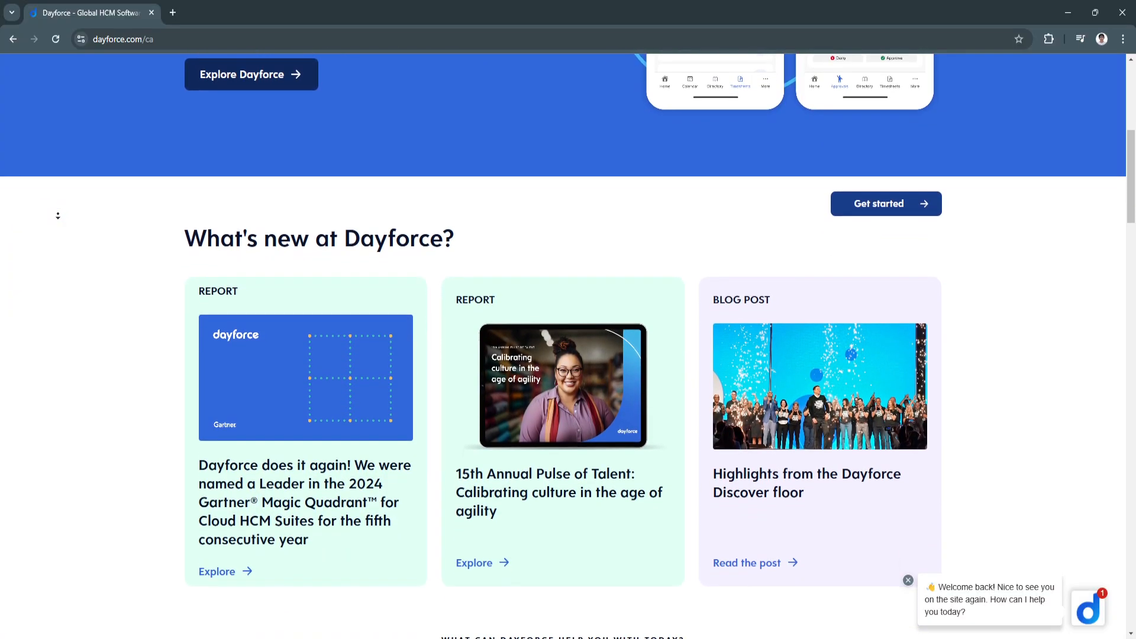
pyautogui.scroll(-3)
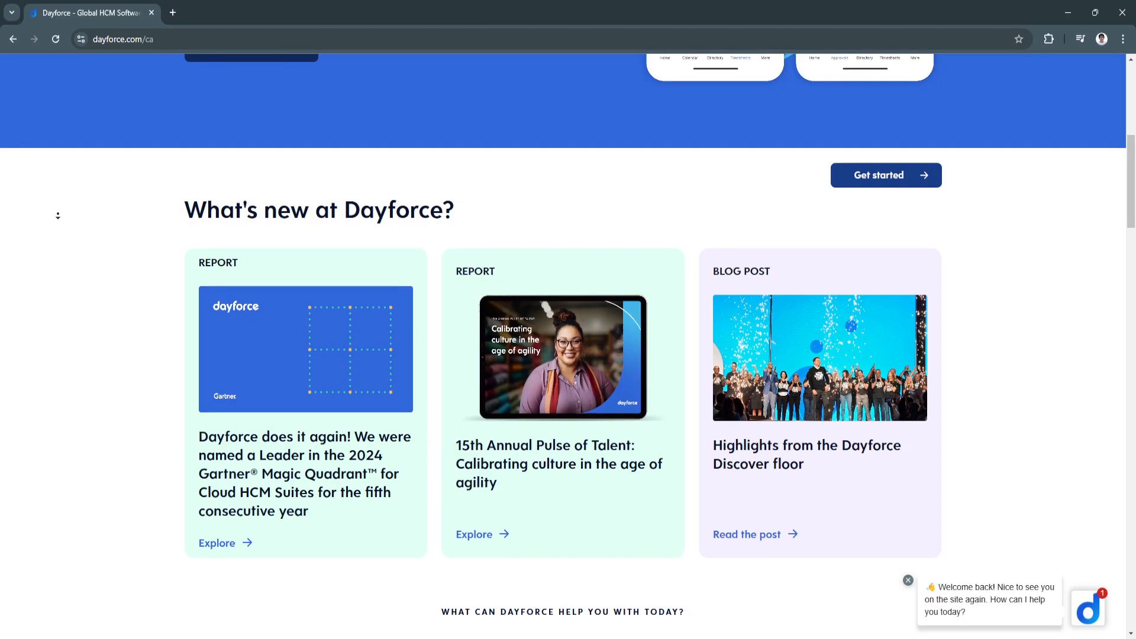
pyautogui.scroll(-3)
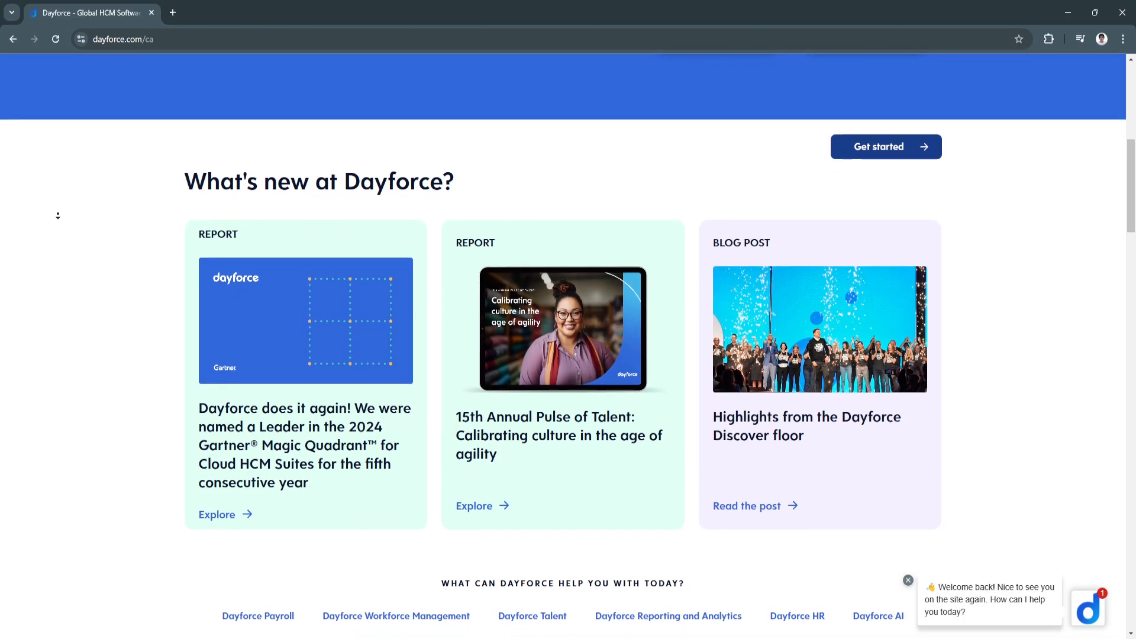
# Scroll down past the Simplicity at Scale section toward the benefits grid.
pyautogui.scroll(-3)
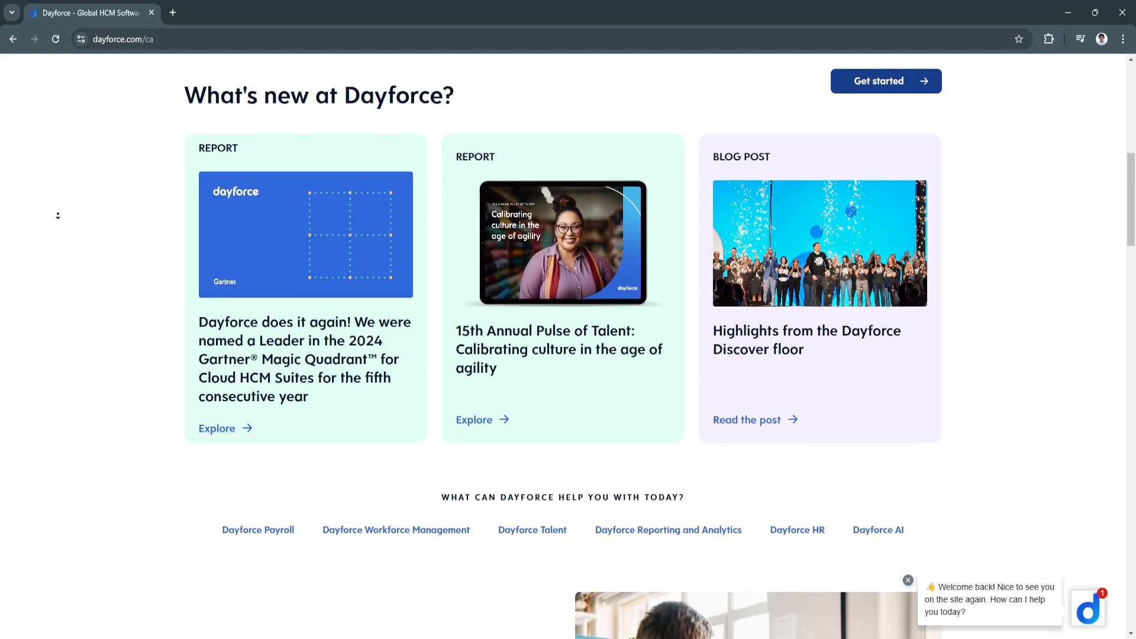
pyautogui.scroll(-3)
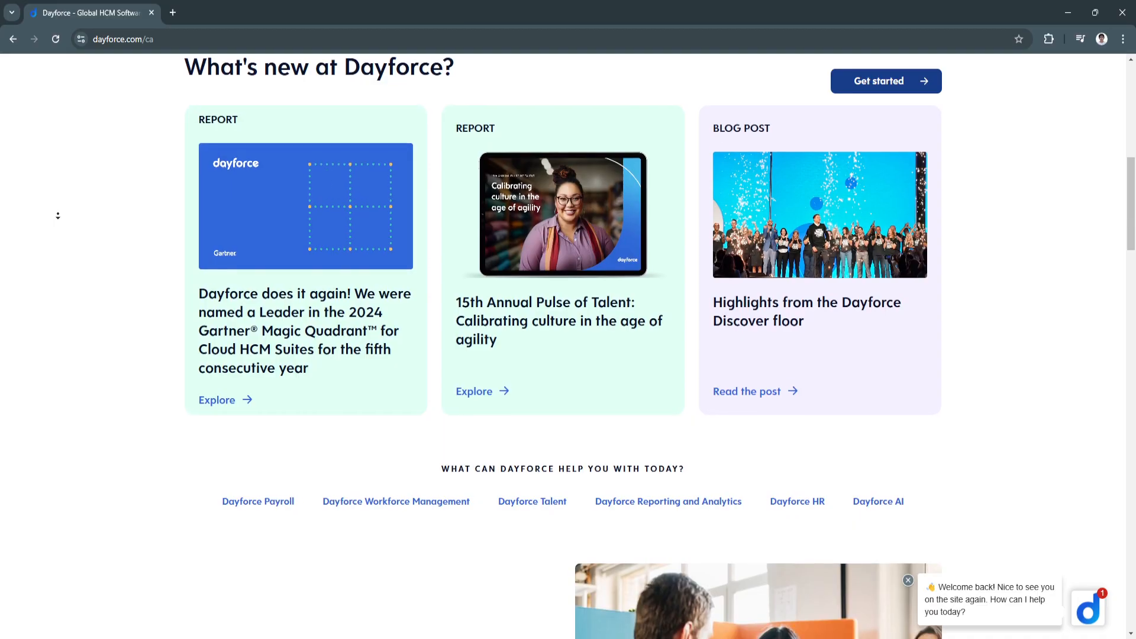
pyautogui.scroll(-3)
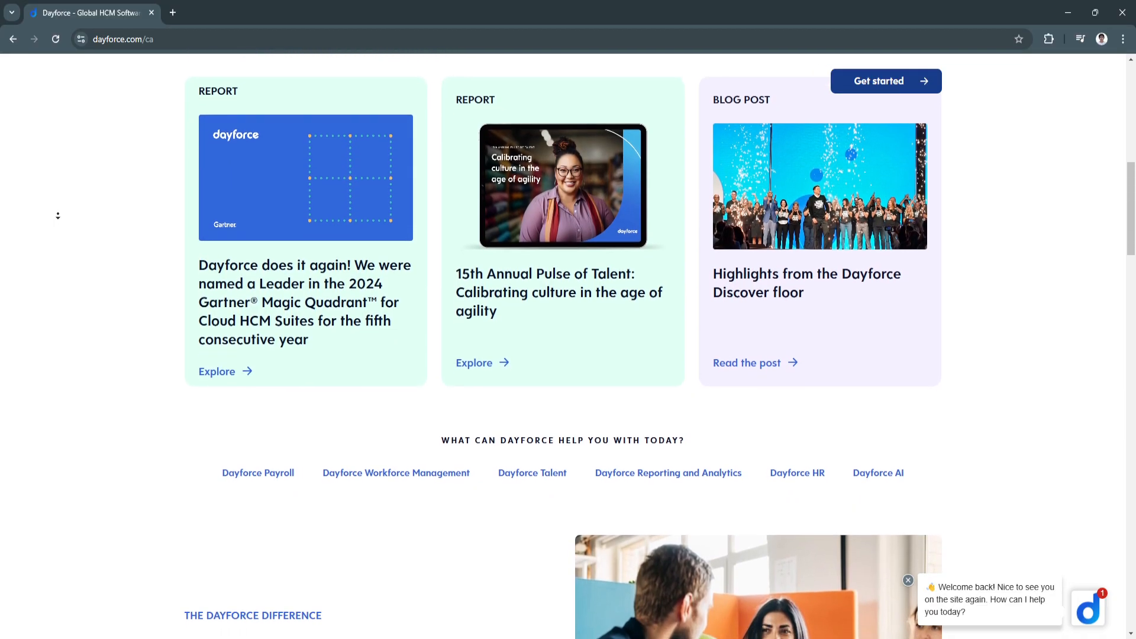
pyautogui.scroll(-3)
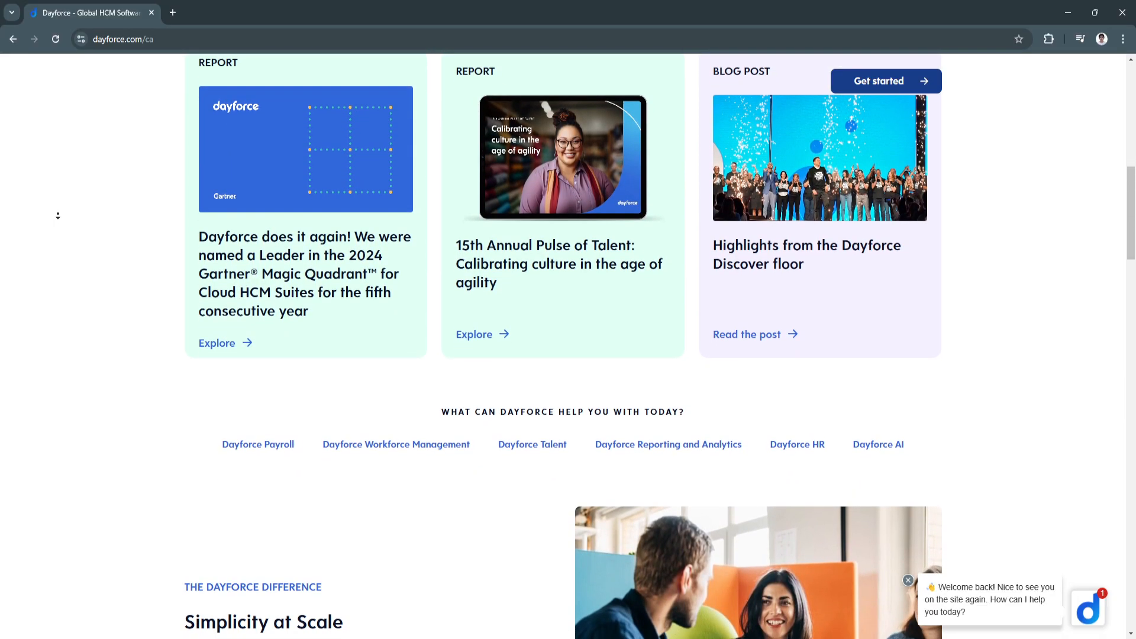
pyautogui.scroll(-3)
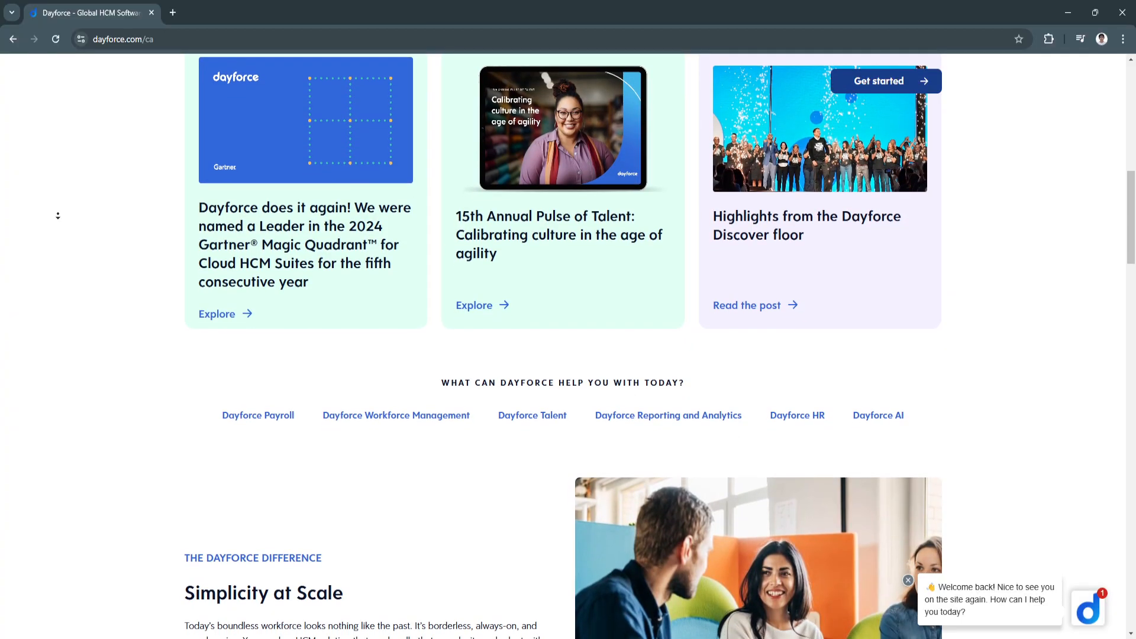
pyautogui.scroll(-3)
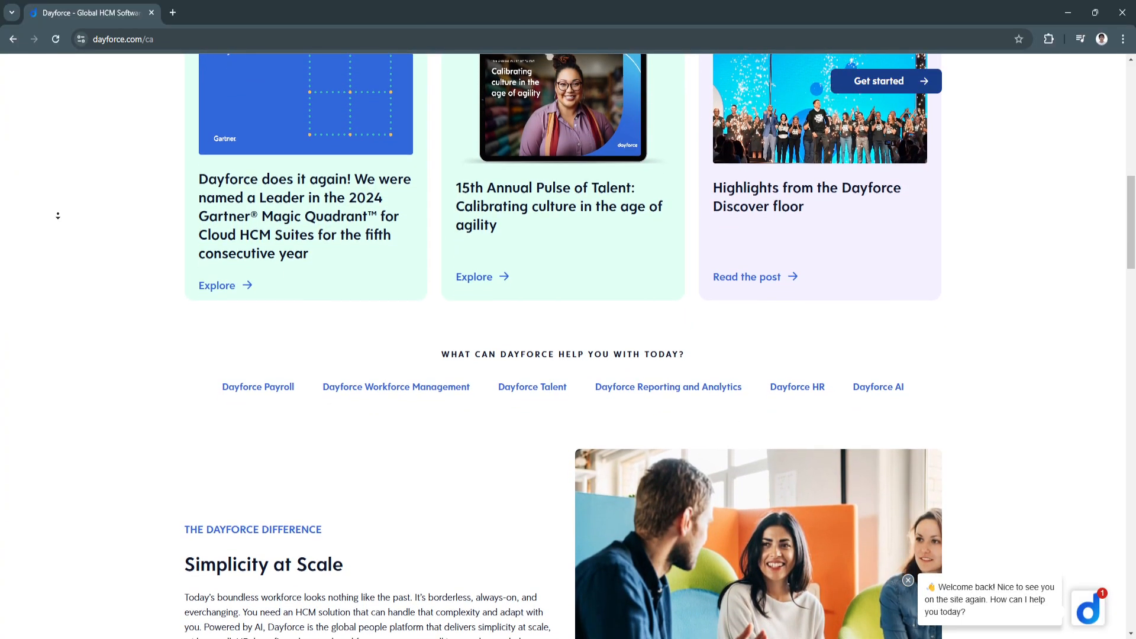
pyautogui.scroll(-3)
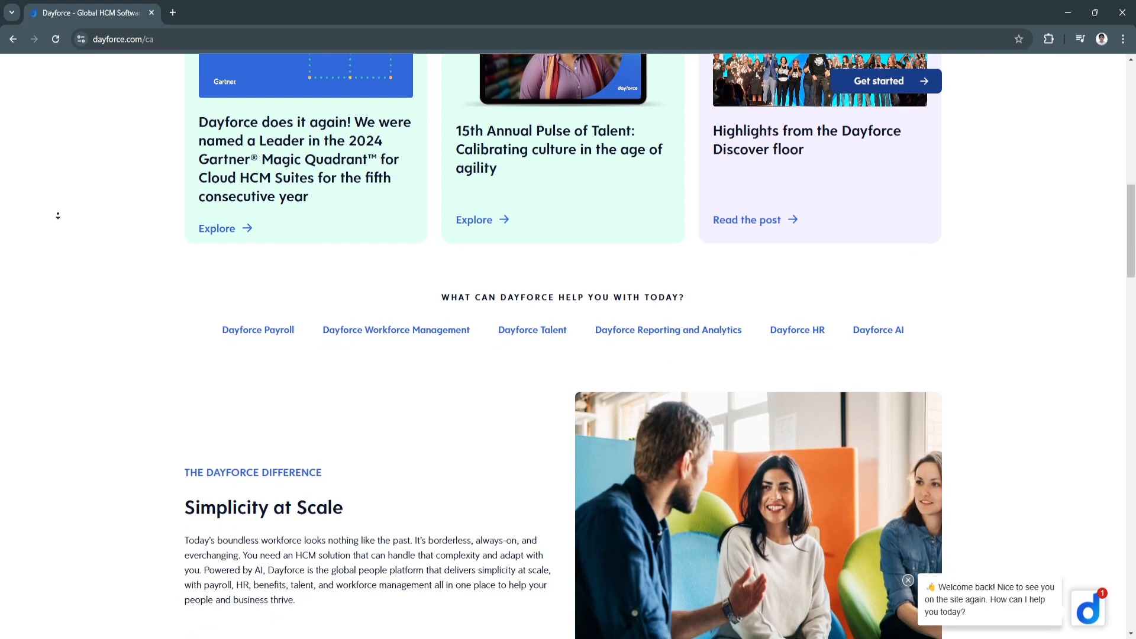
pyautogui.scroll(-3)
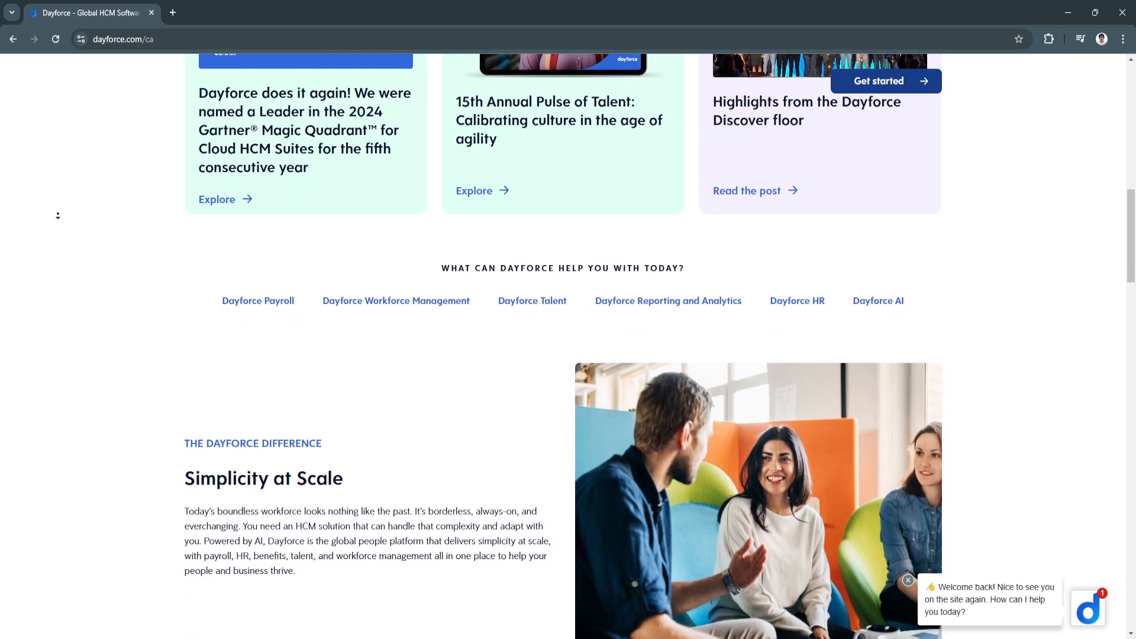
pyautogui.scroll(-3)
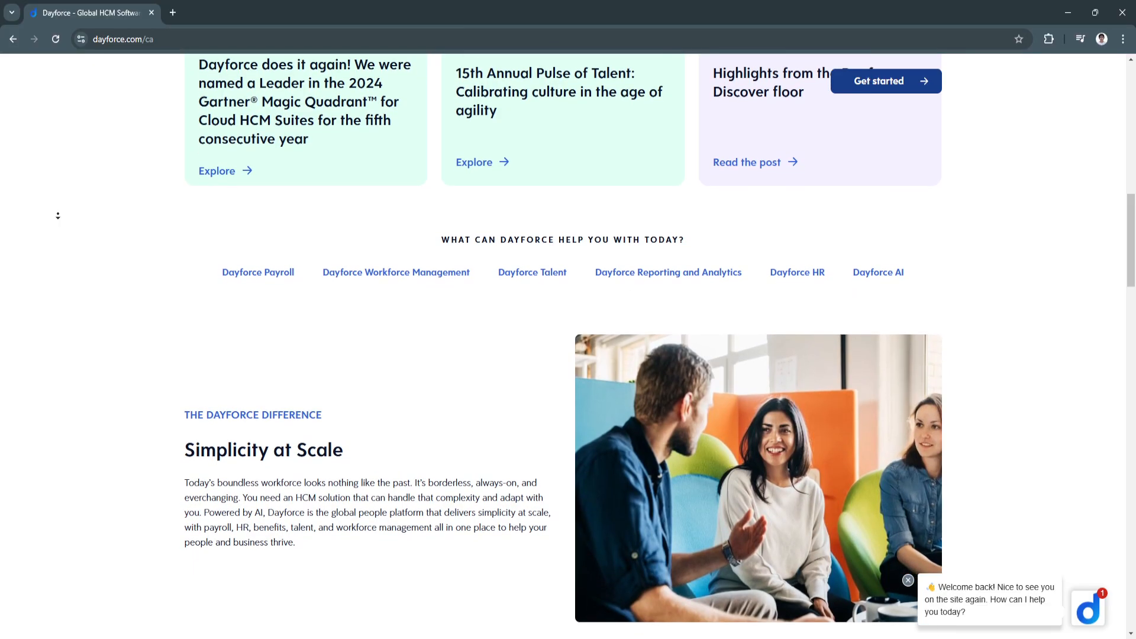
pyautogui.scroll(-3)
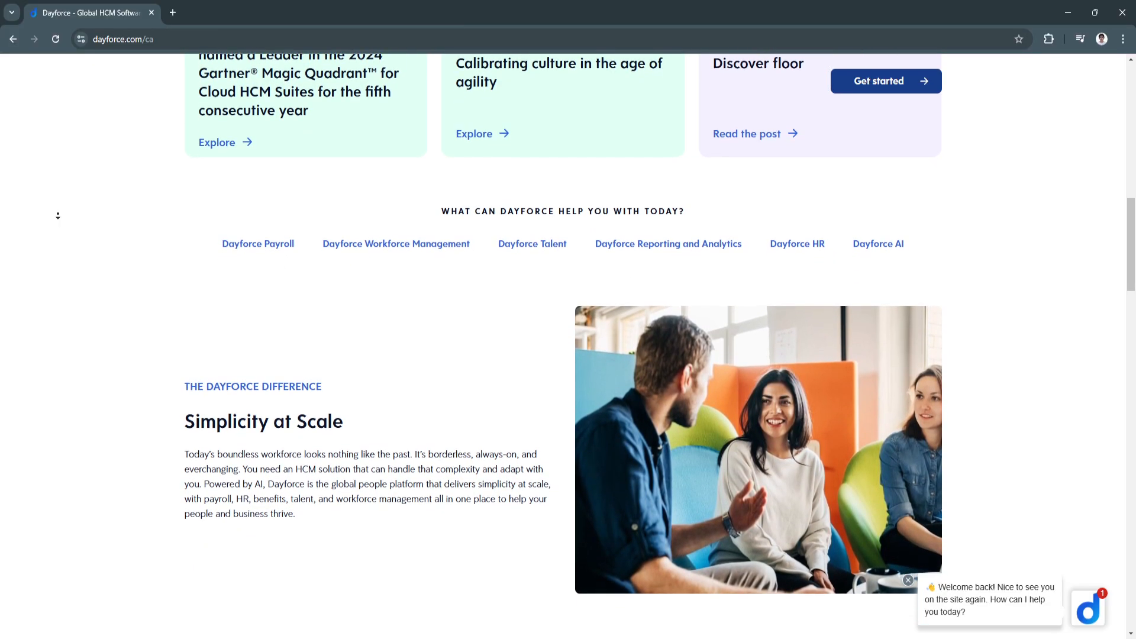
pyautogui.scroll(-3)
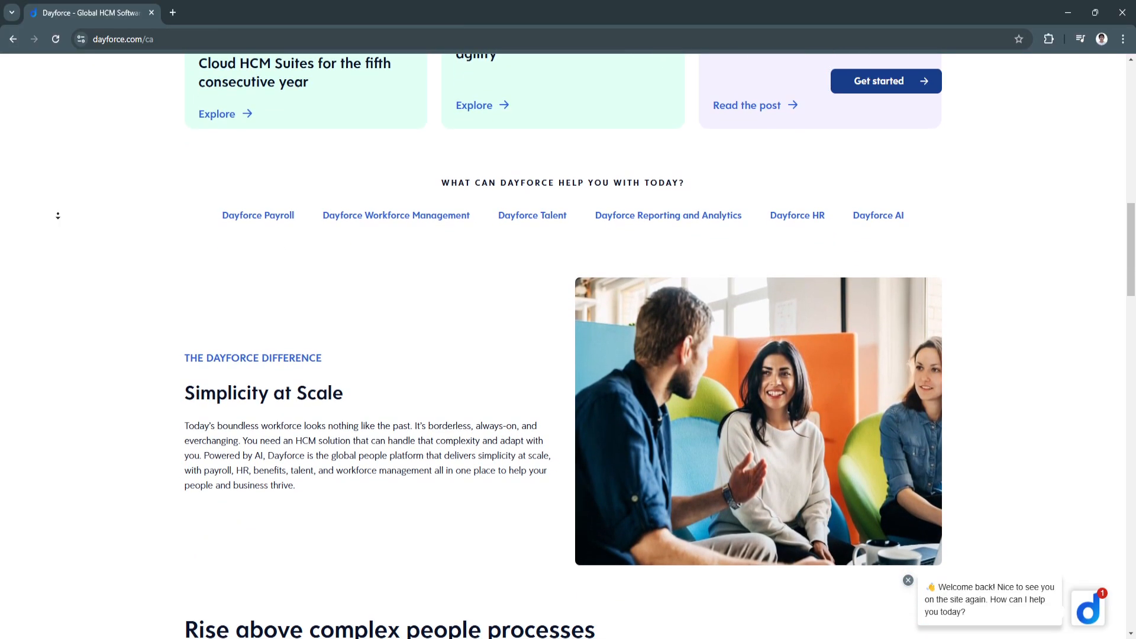
pyautogui.scroll(-3)
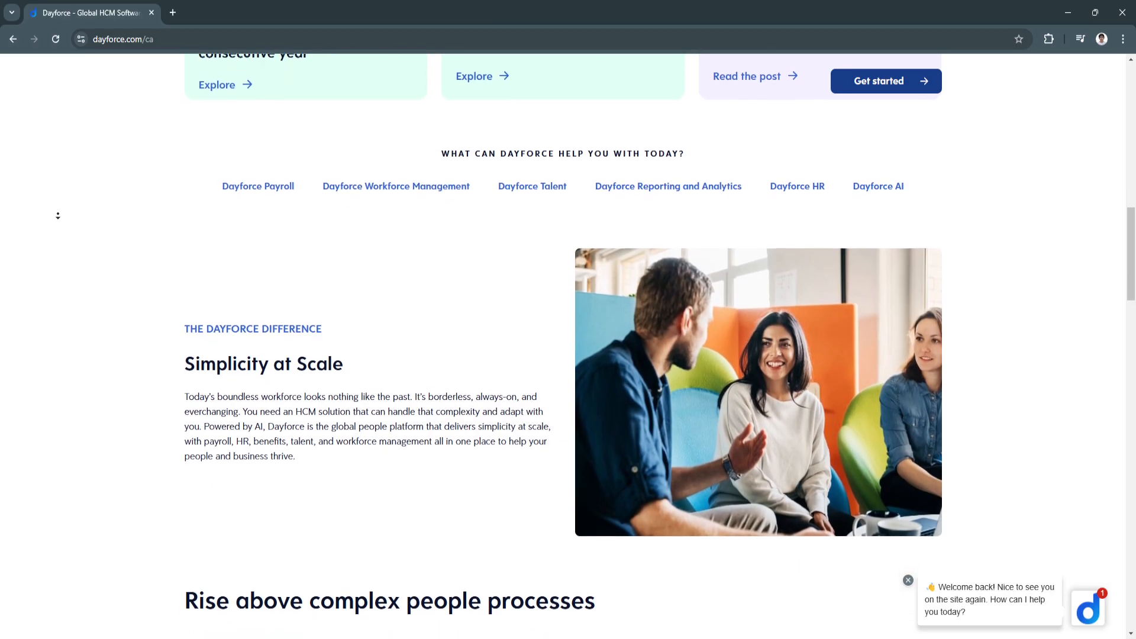
pyautogui.scroll(-3)
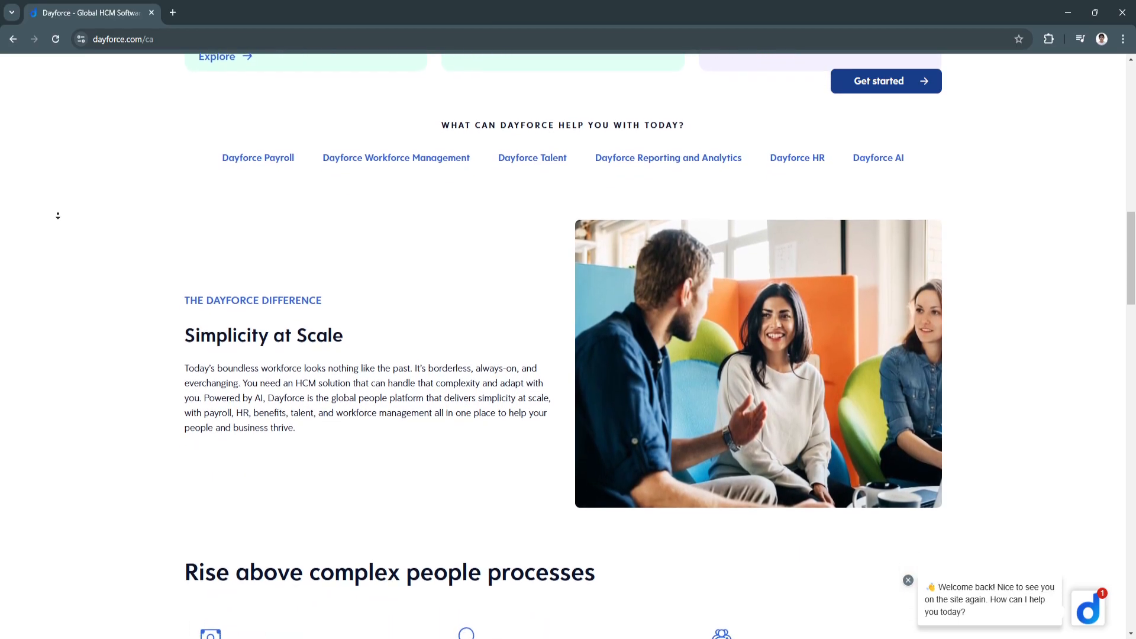
pyautogui.scroll(-3)
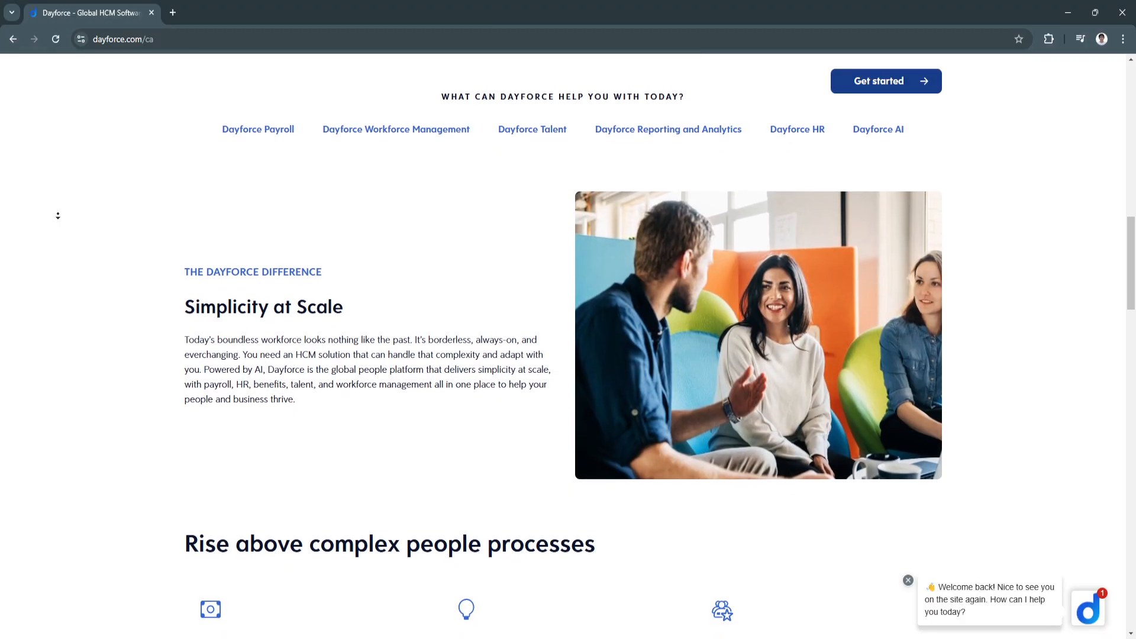
pyautogui.scroll(-3)
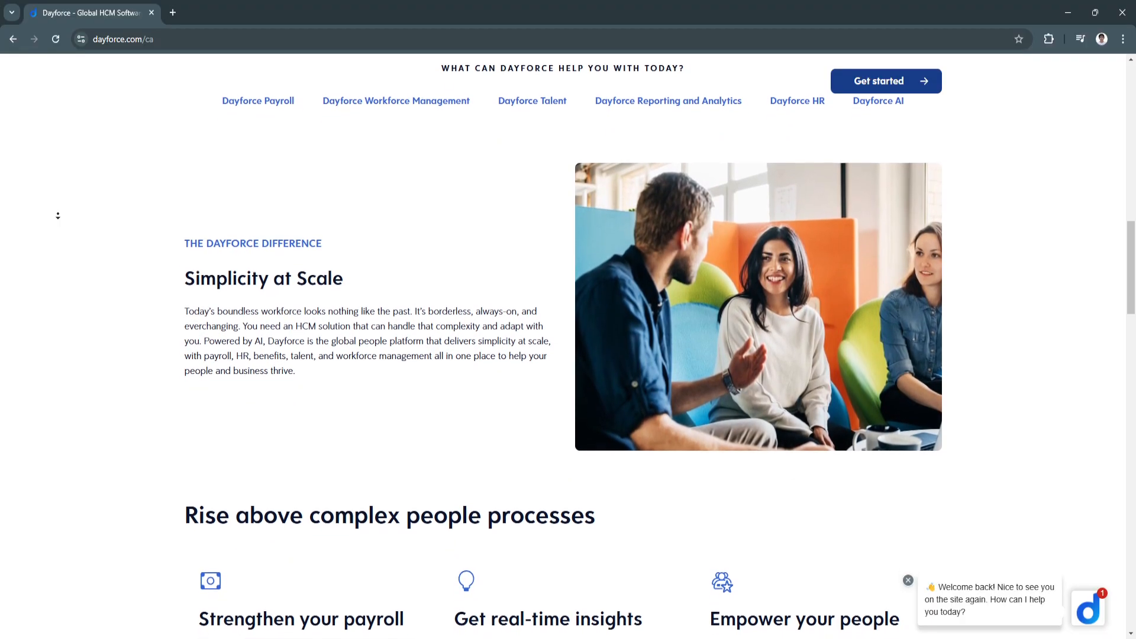
# Continue down to the six 'Rise above complex people processes' benefits and trusted-by customer logos.
pyautogui.scroll(-3)
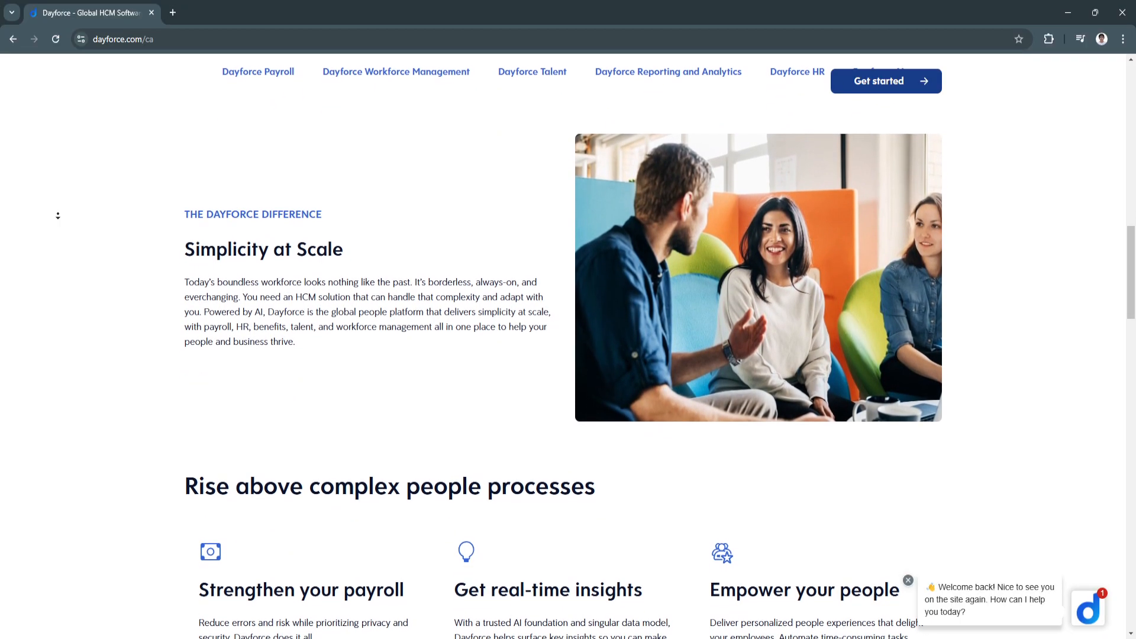
pyautogui.scroll(-3)
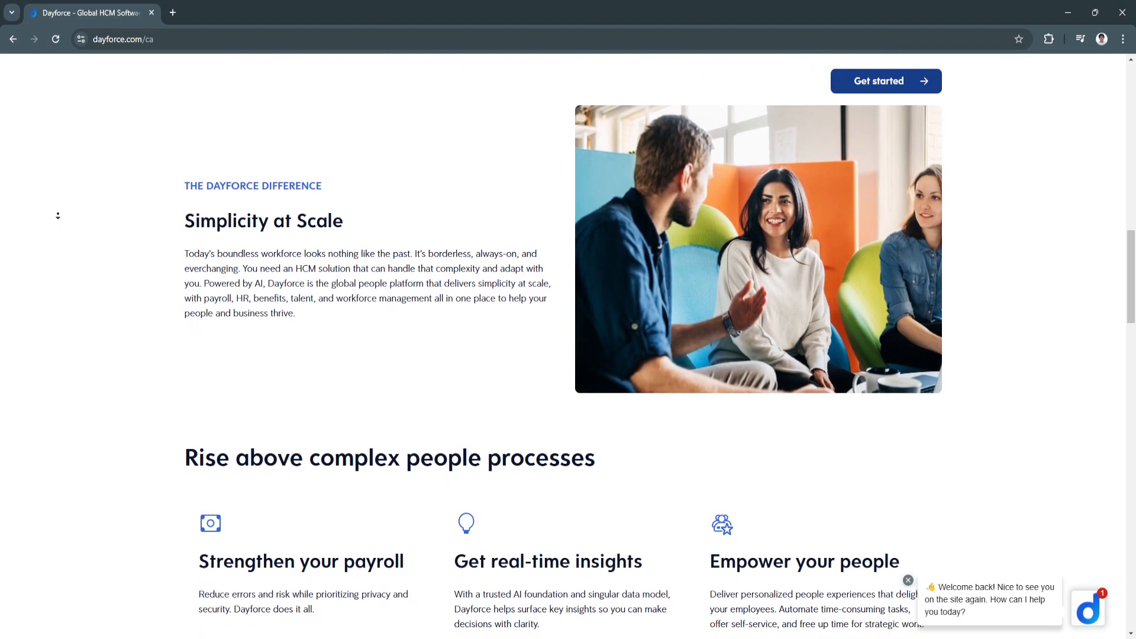
pyautogui.scroll(-3)
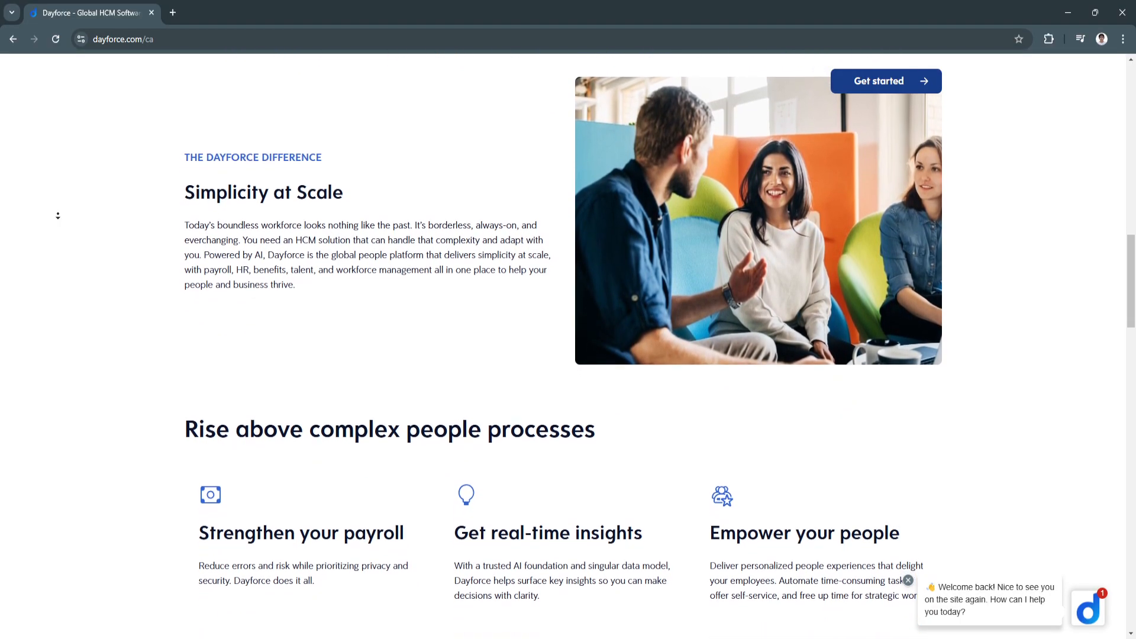
pyautogui.scroll(-3)
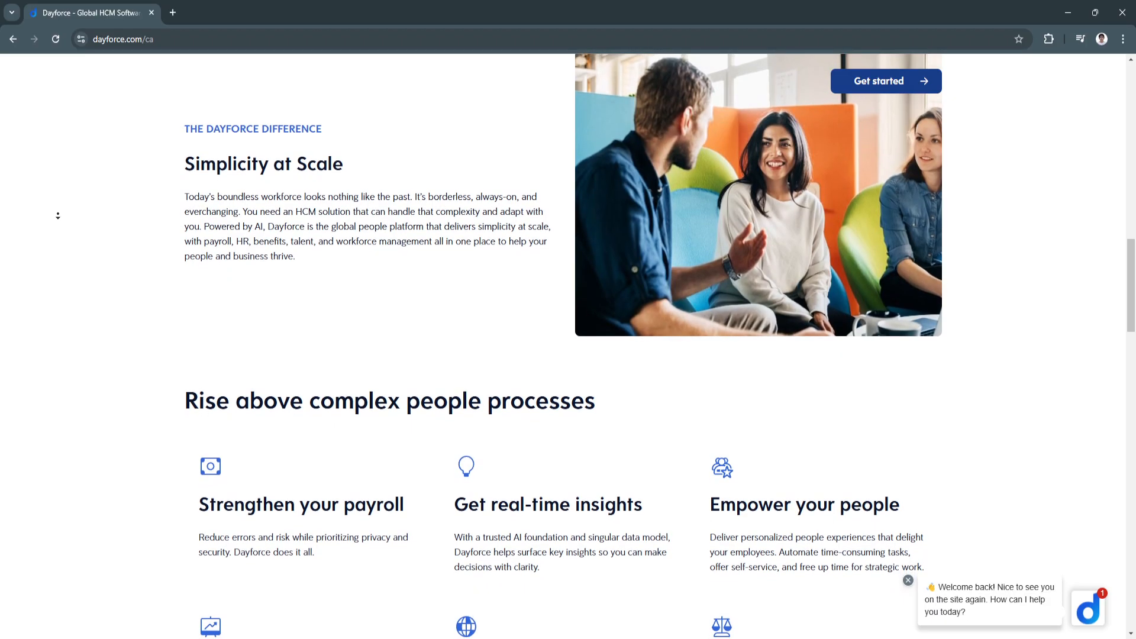
pyautogui.scroll(-3)
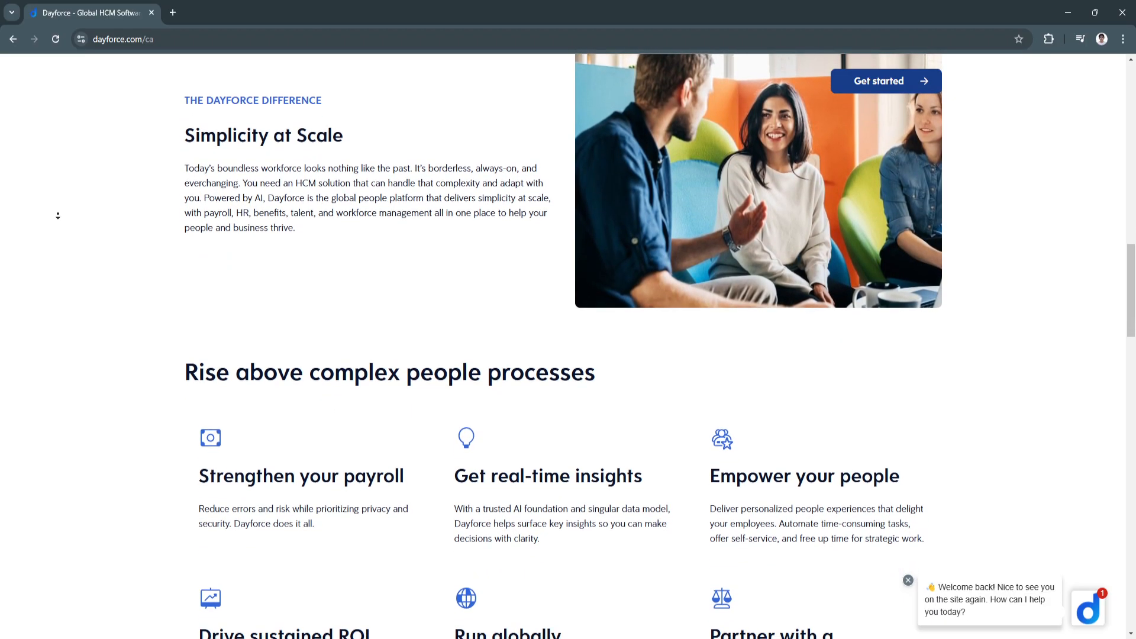
pyautogui.scroll(-3)
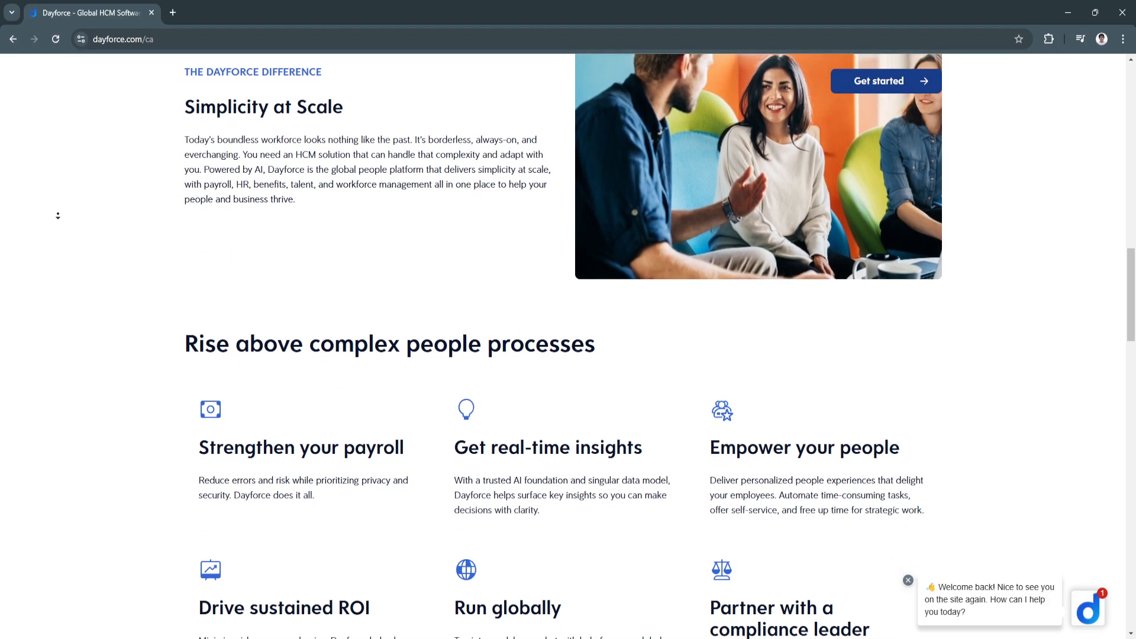
pyautogui.scroll(-3)
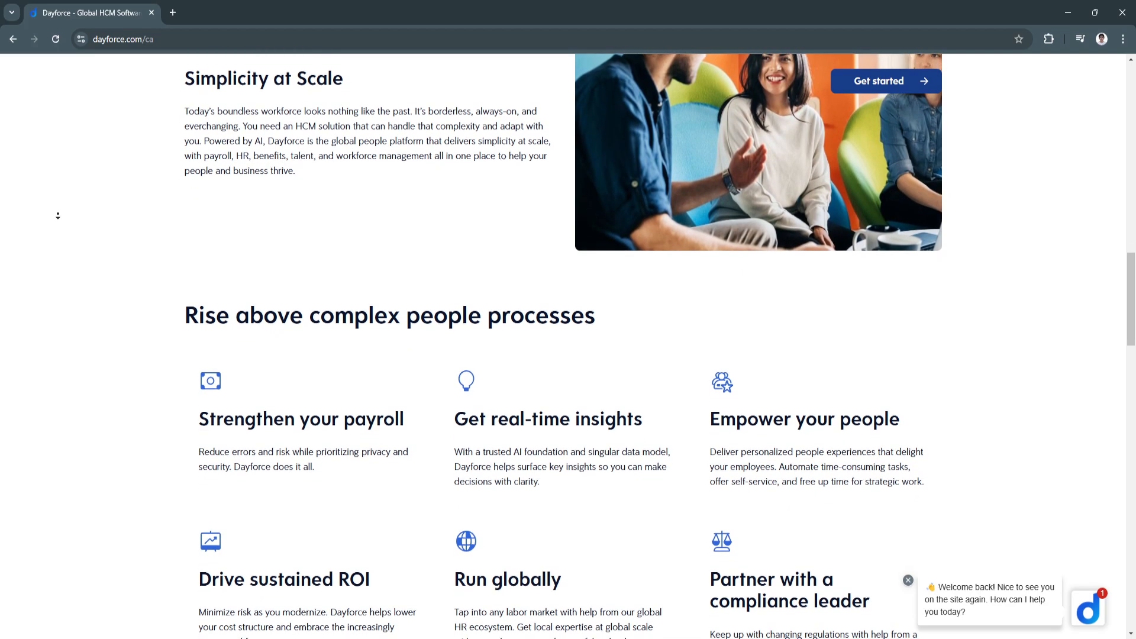
pyautogui.scroll(-3)
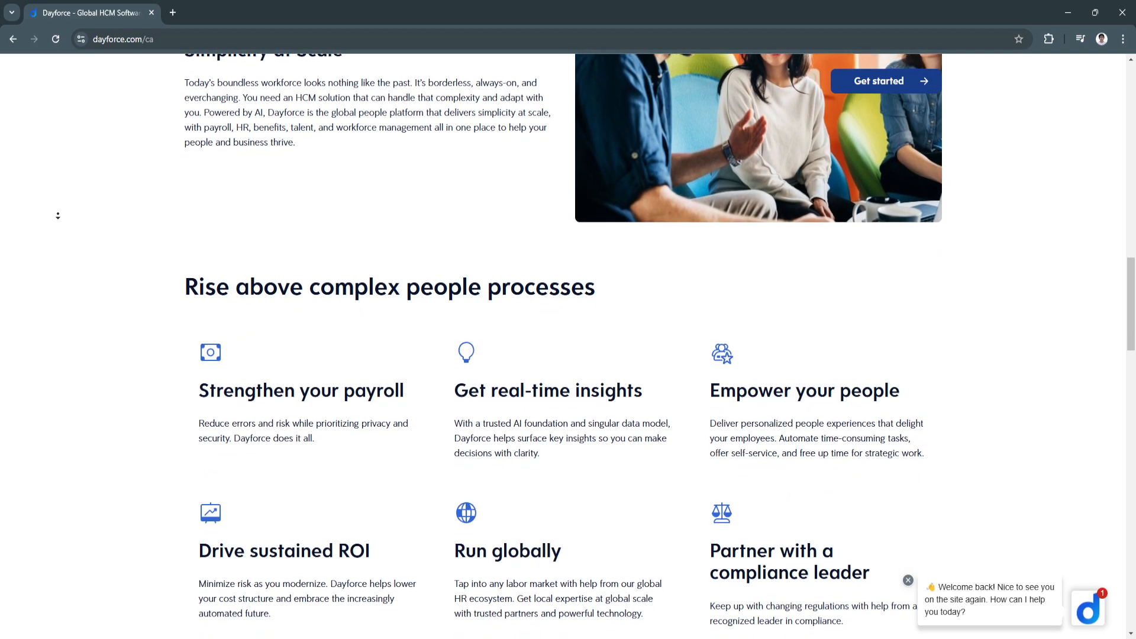
pyautogui.scroll(-3)
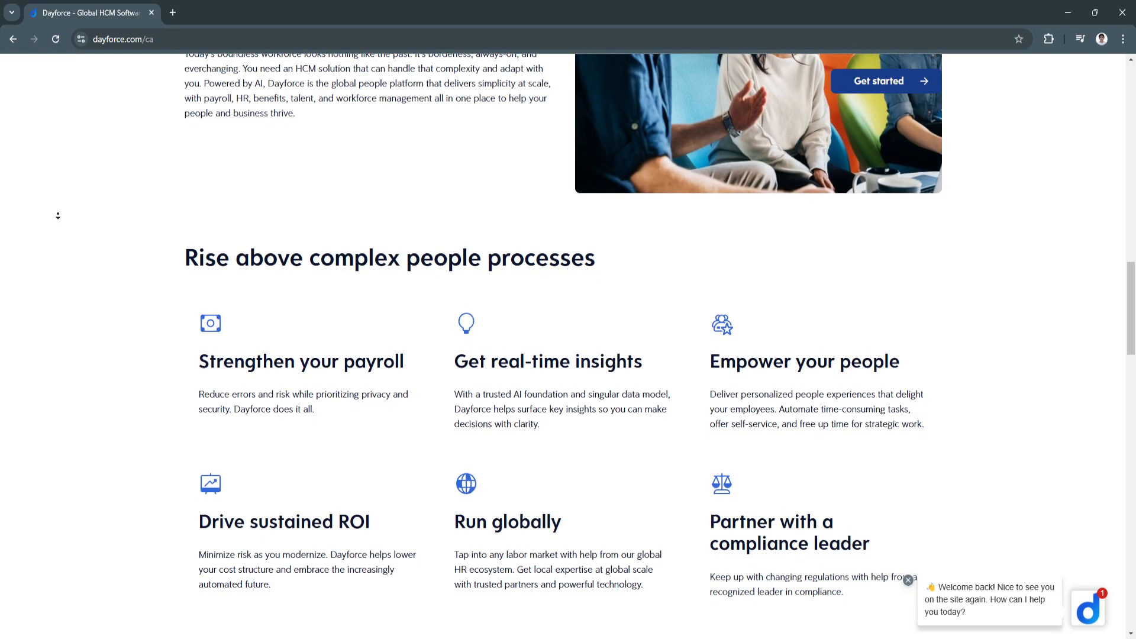
pyautogui.scroll(-3)
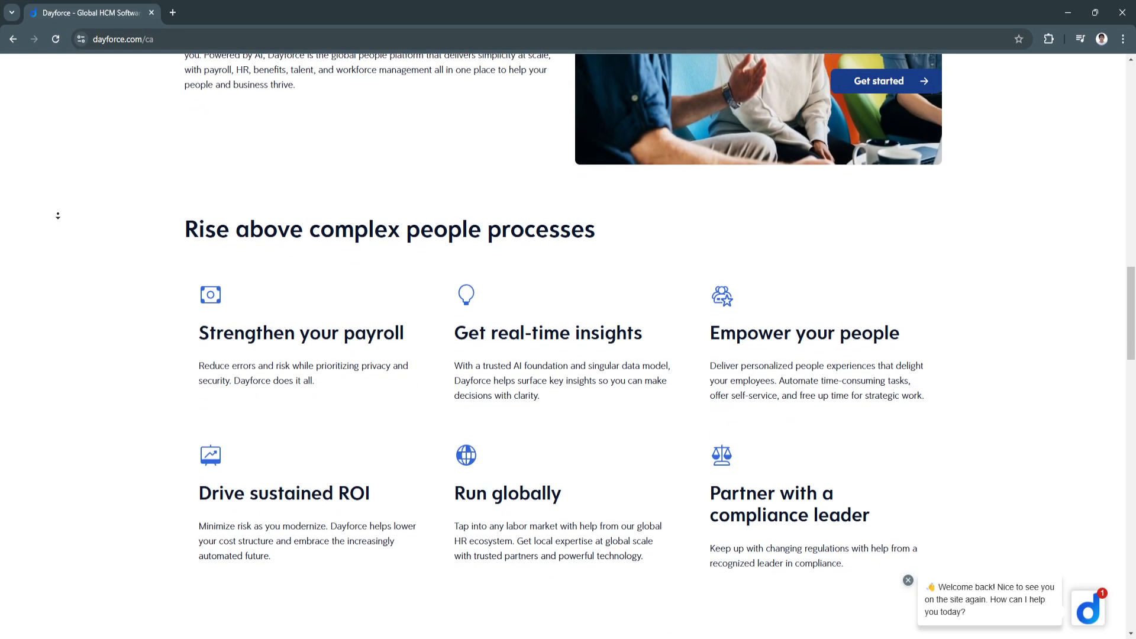
pyautogui.scroll(-3)
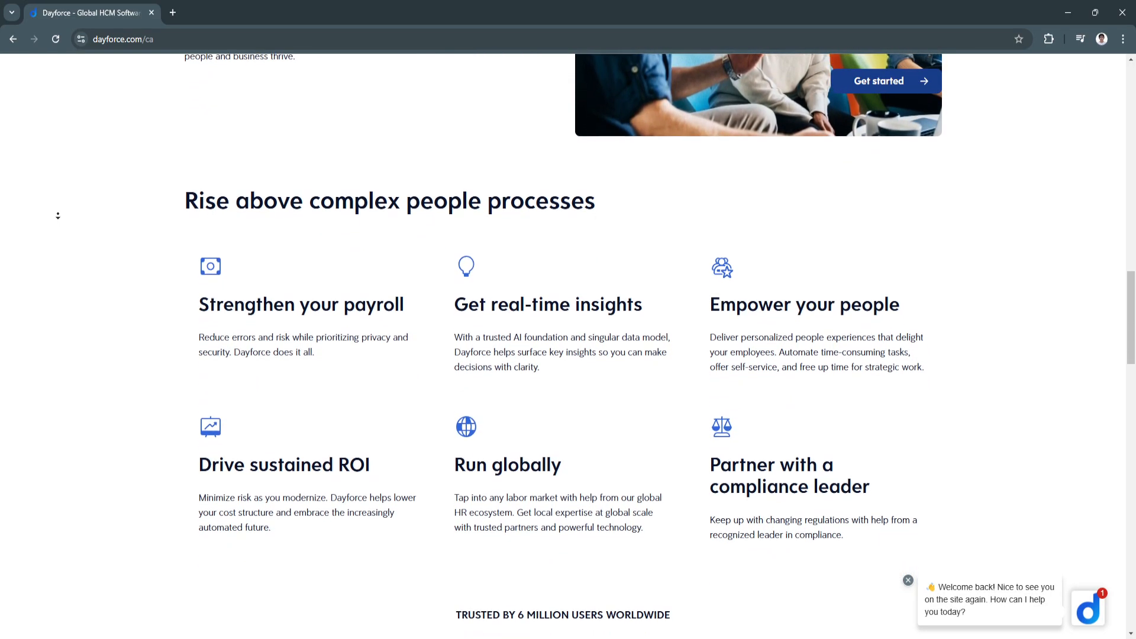
pyautogui.scroll(-3)
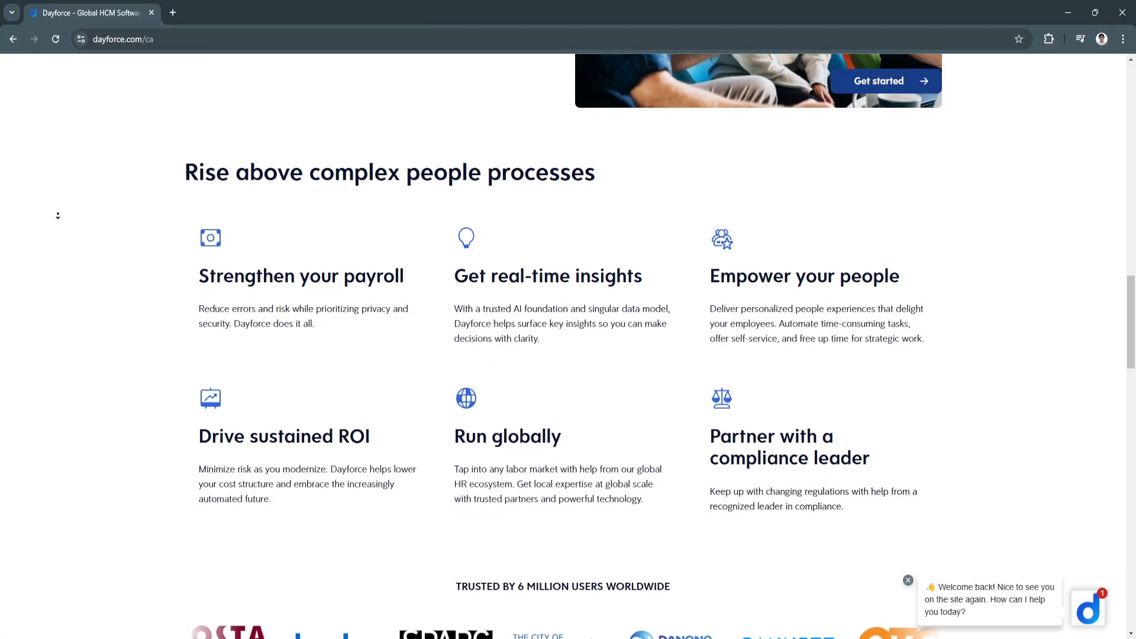
pyautogui.scroll(-3)
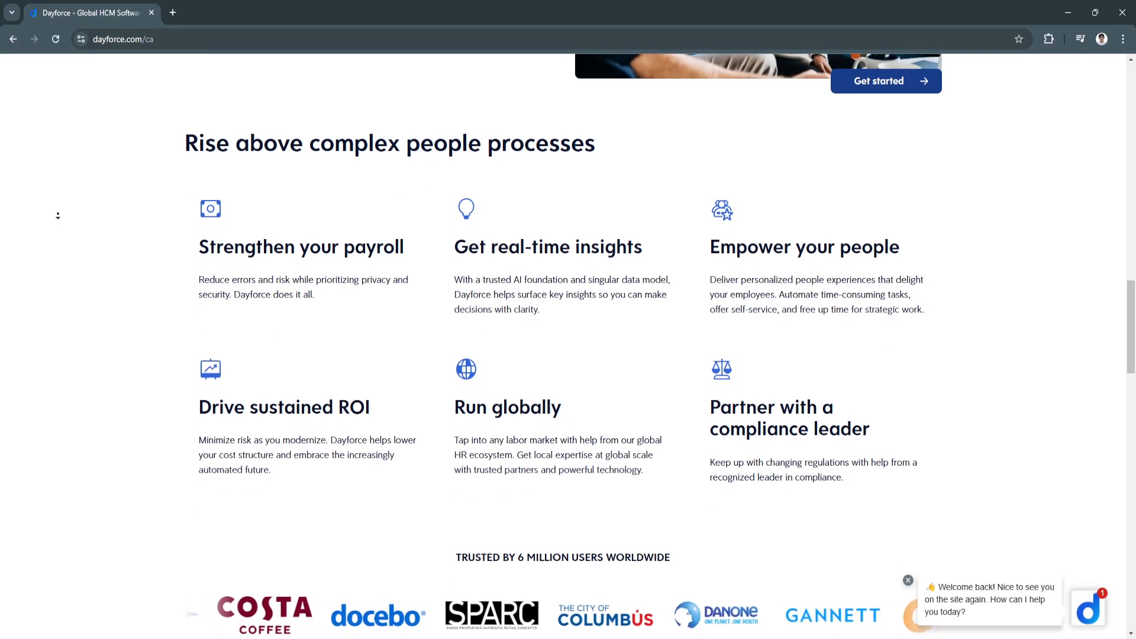
pyautogui.scroll(-3)
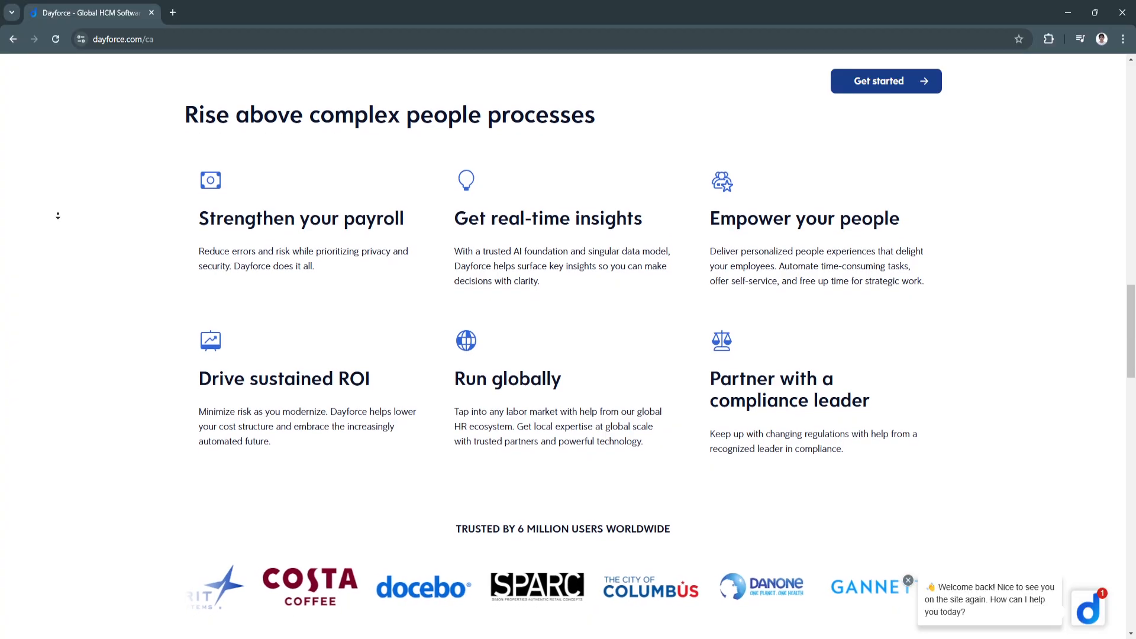
# Scroll past the customer logos to the 'Streamline HR and empower people' offerings with the Gannett testimonial.
pyautogui.scroll(-3)
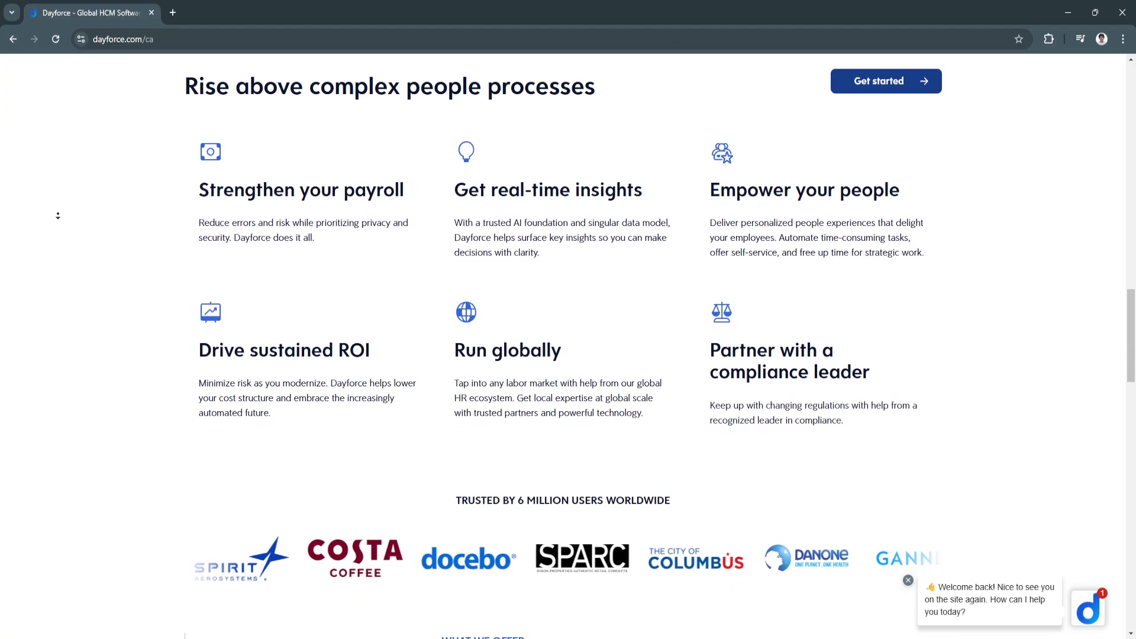
pyautogui.scroll(-3)
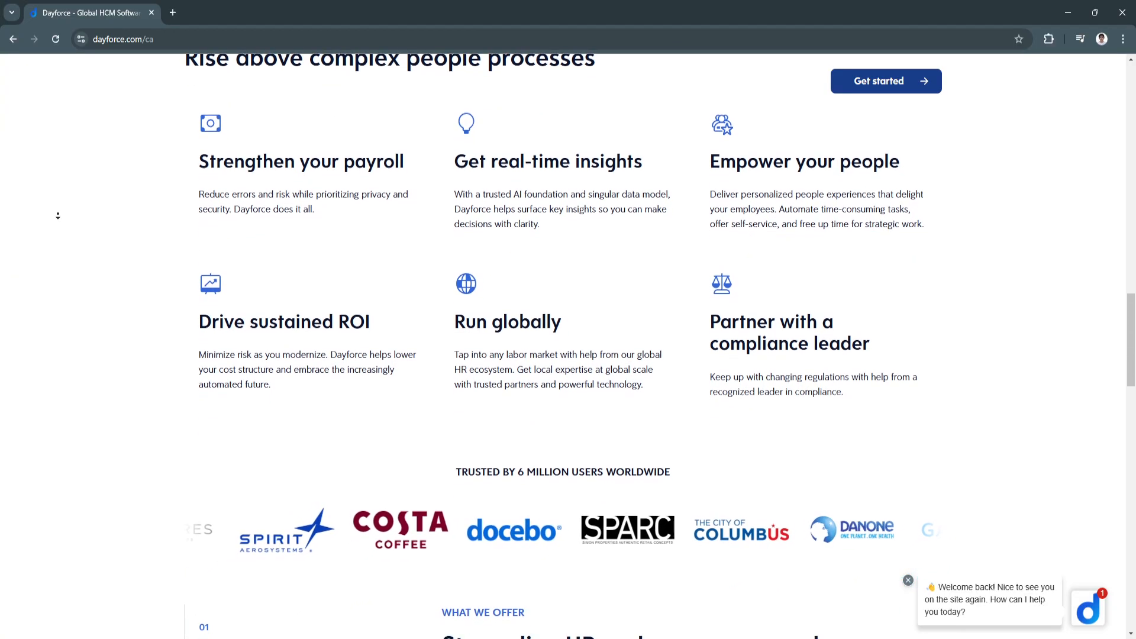
pyautogui.scroll(-3)
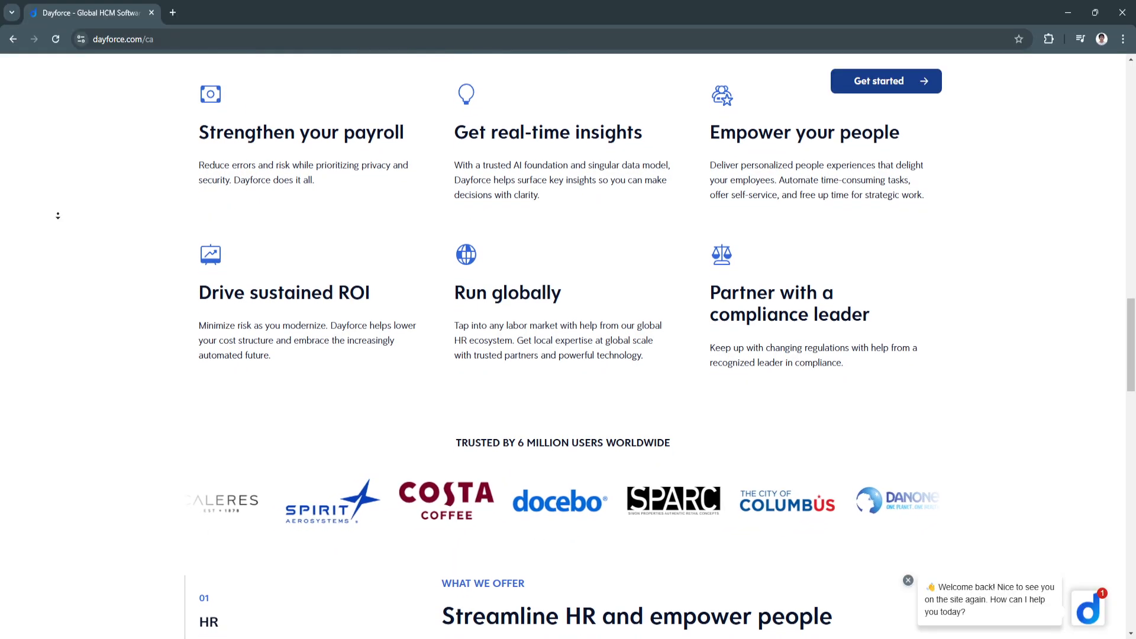
pyautogui.scroll(-3)
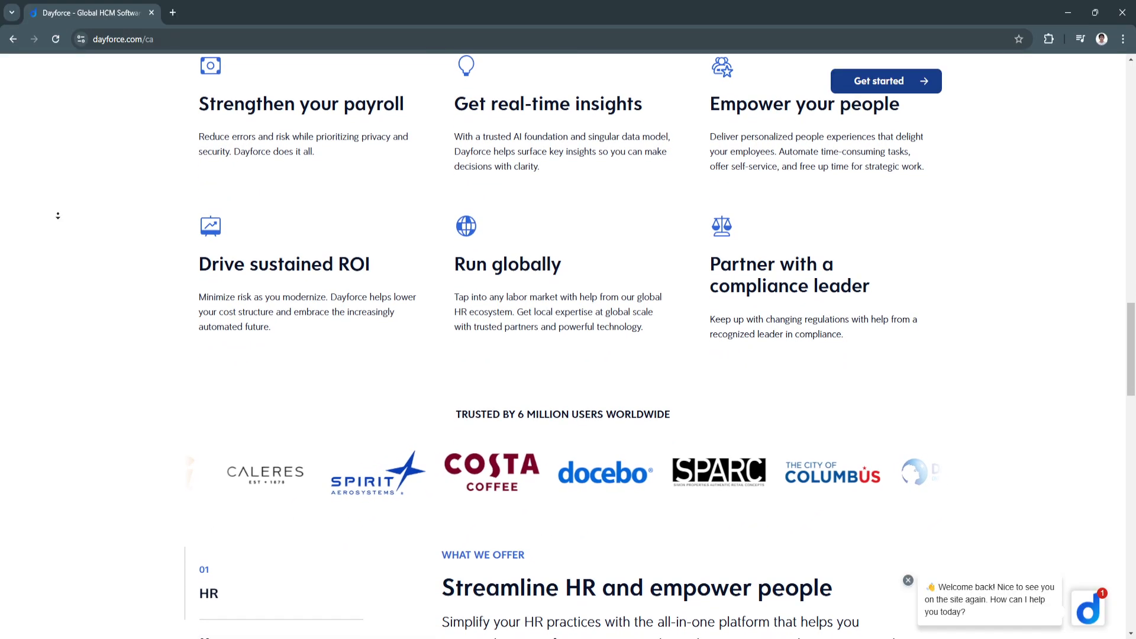
pyautogui.scroll(-3)
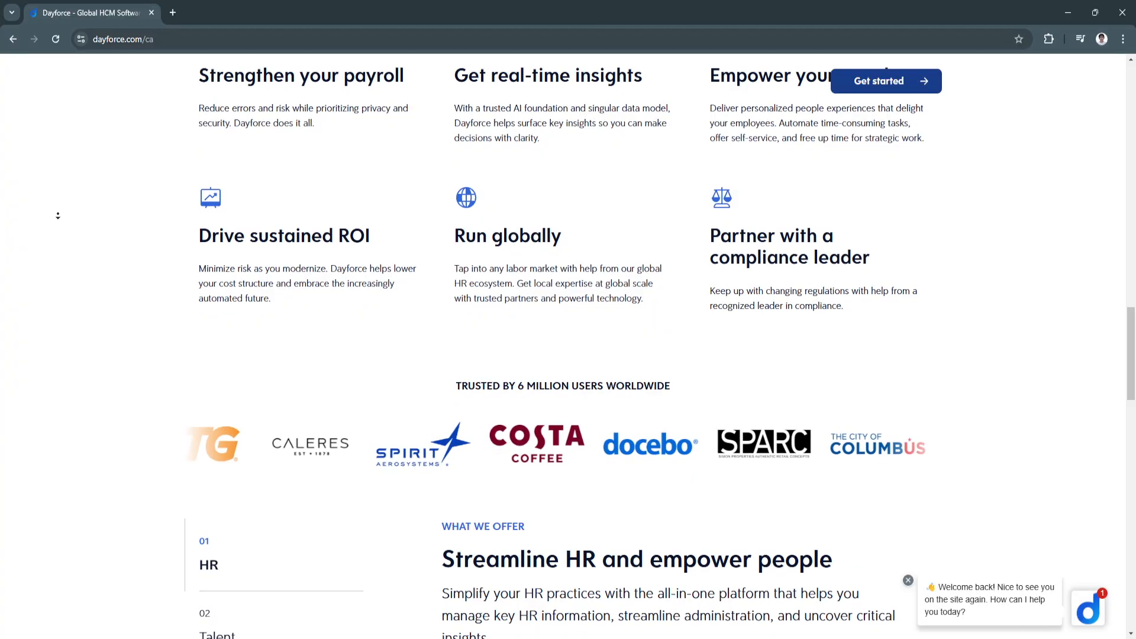
pyautogui.scroll(-3)
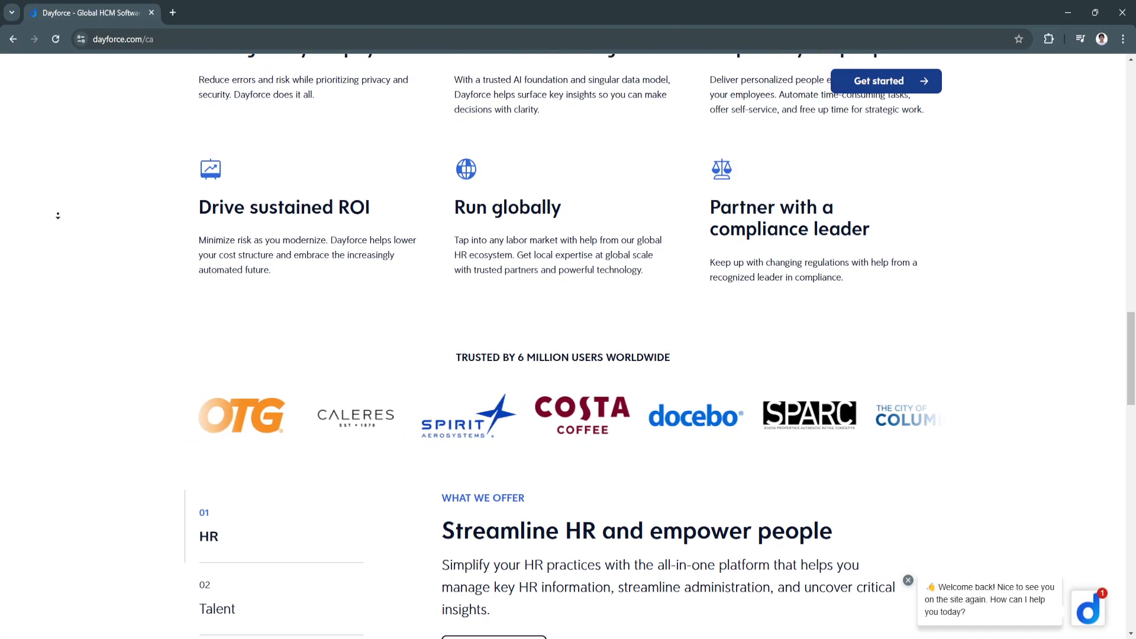
pyautogui.scroll(-3)
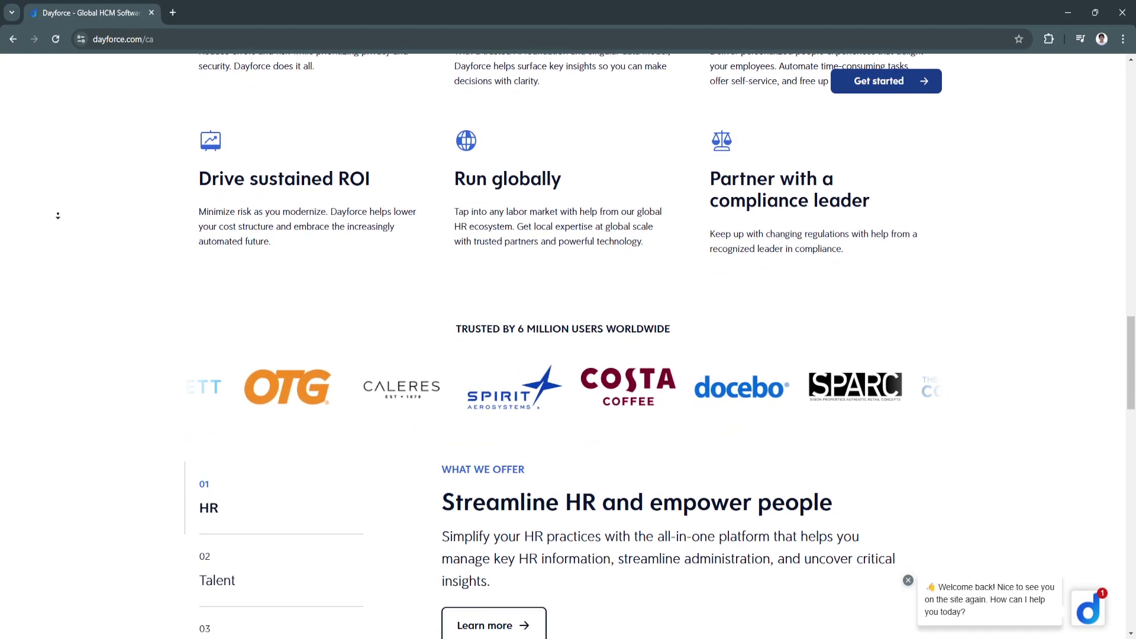
pyautogui.scroll(-3)
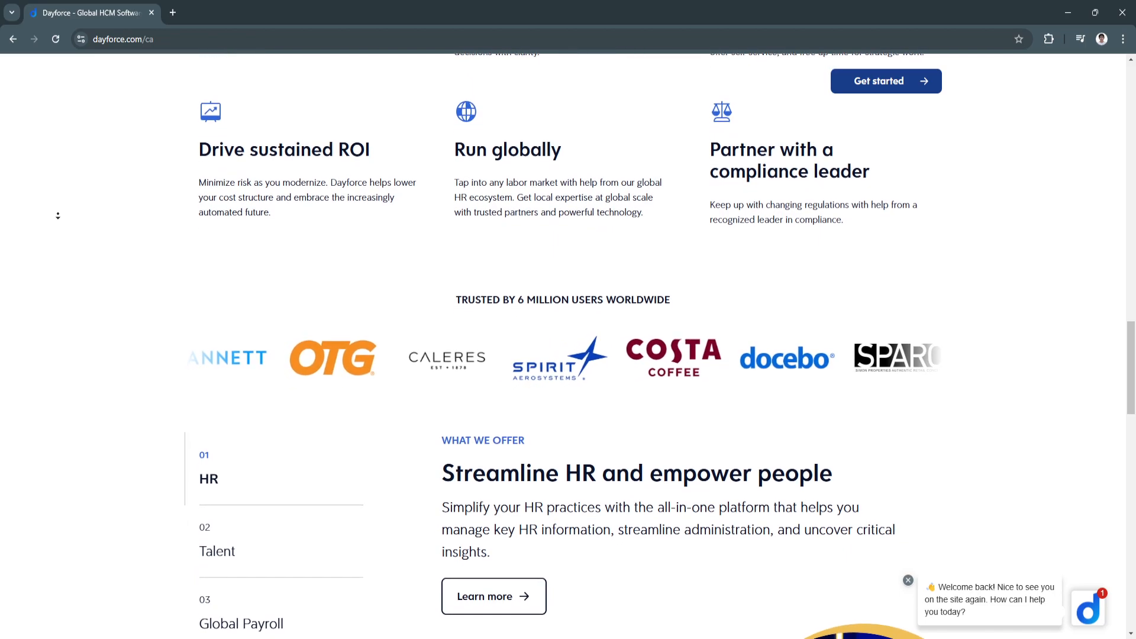
pyautogui.scroll(3)
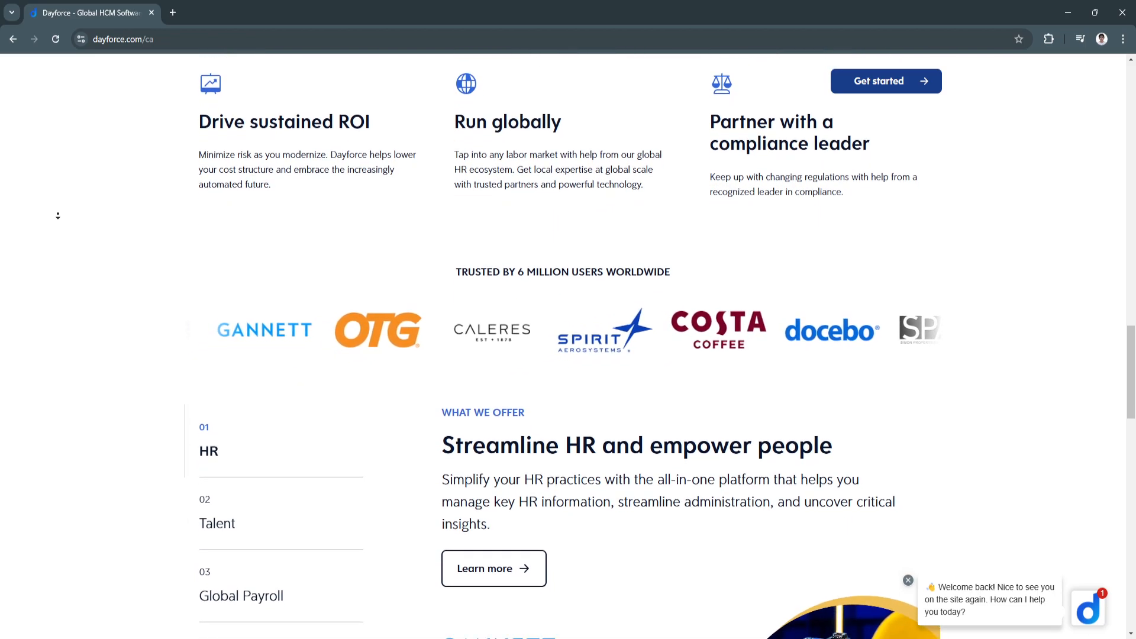
pyautogui.scroll(-3)
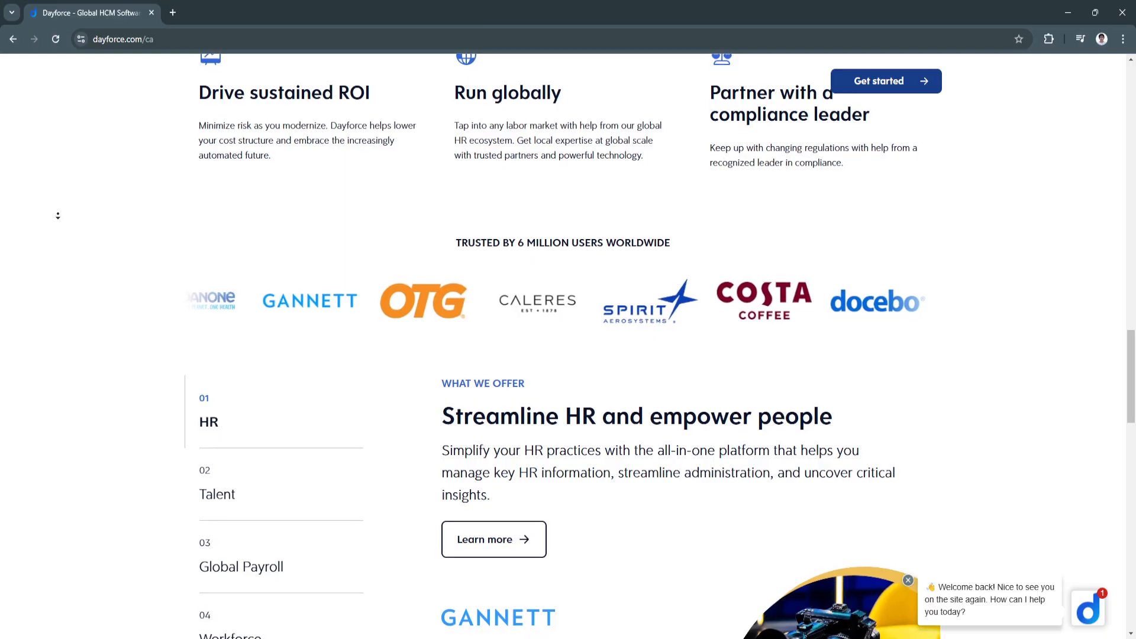
pyautogui.scroll(-3)
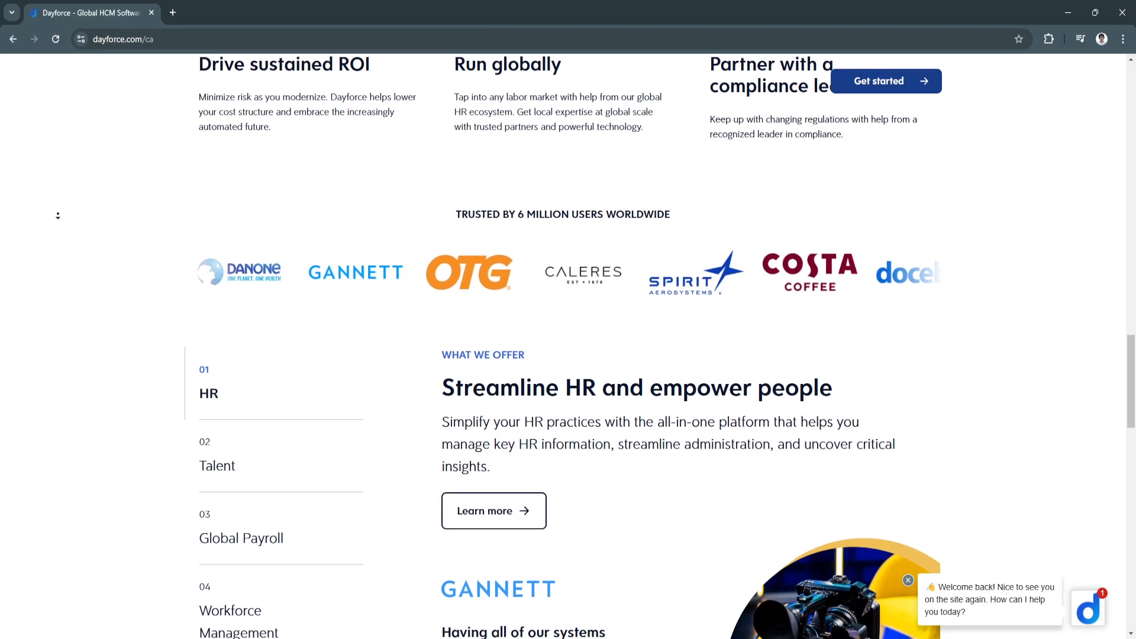
pyautogui.scroll(-3)
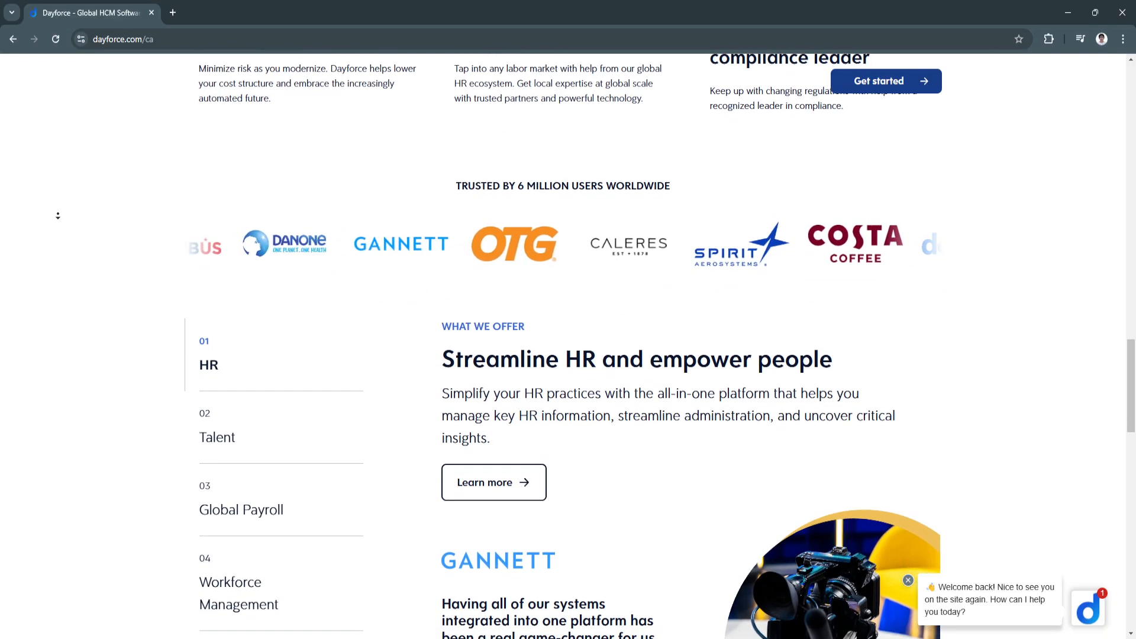
pyautogui.scroll(-3)
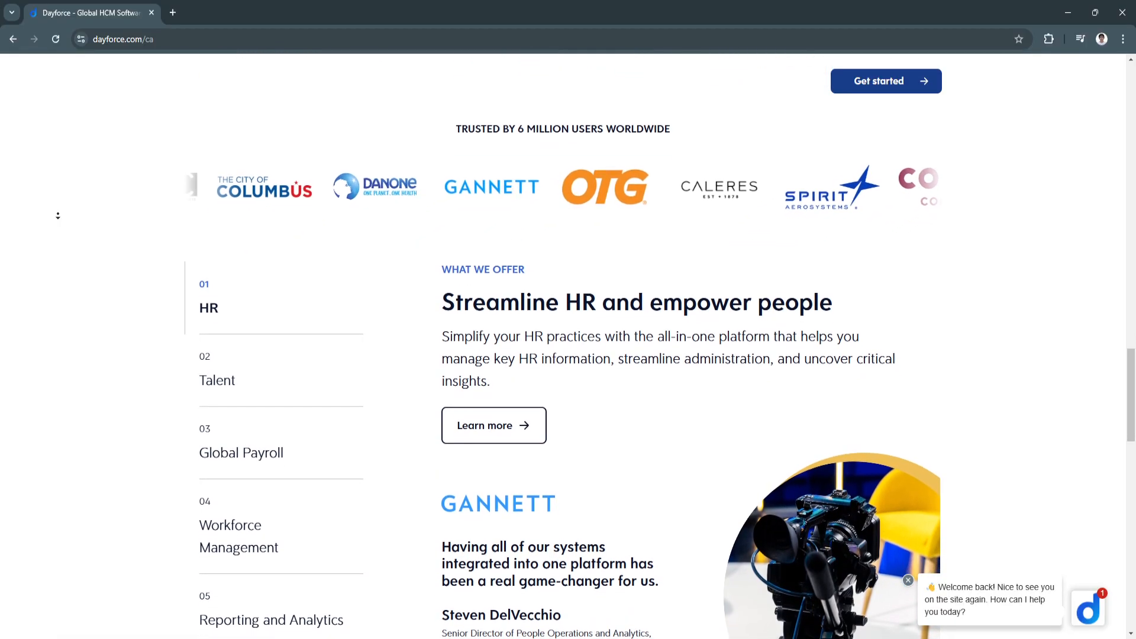
pyautogui.scroll(-3)
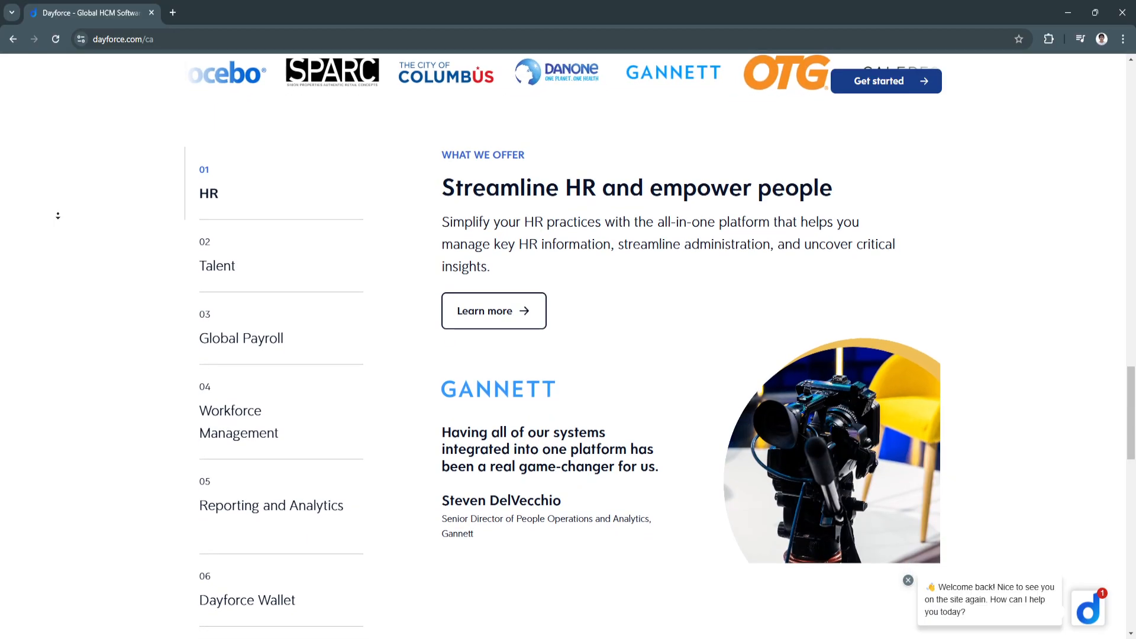
# Scroll down through the lower homepage sections toward the footer.
pyautogui.scroll(-3)
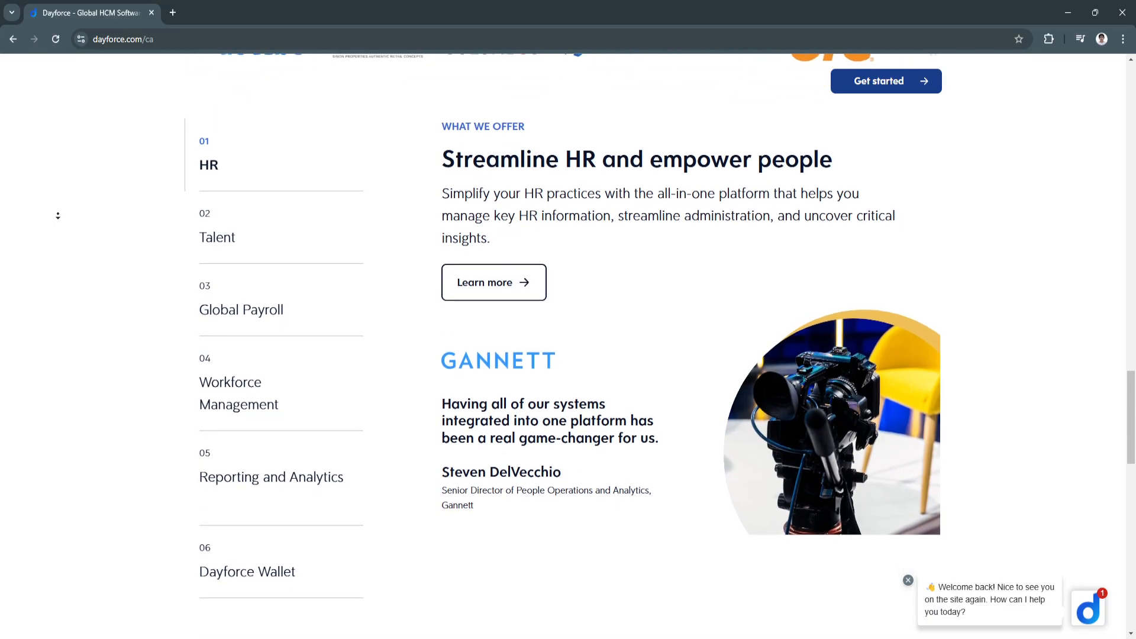
pyautogui.scroll(3)
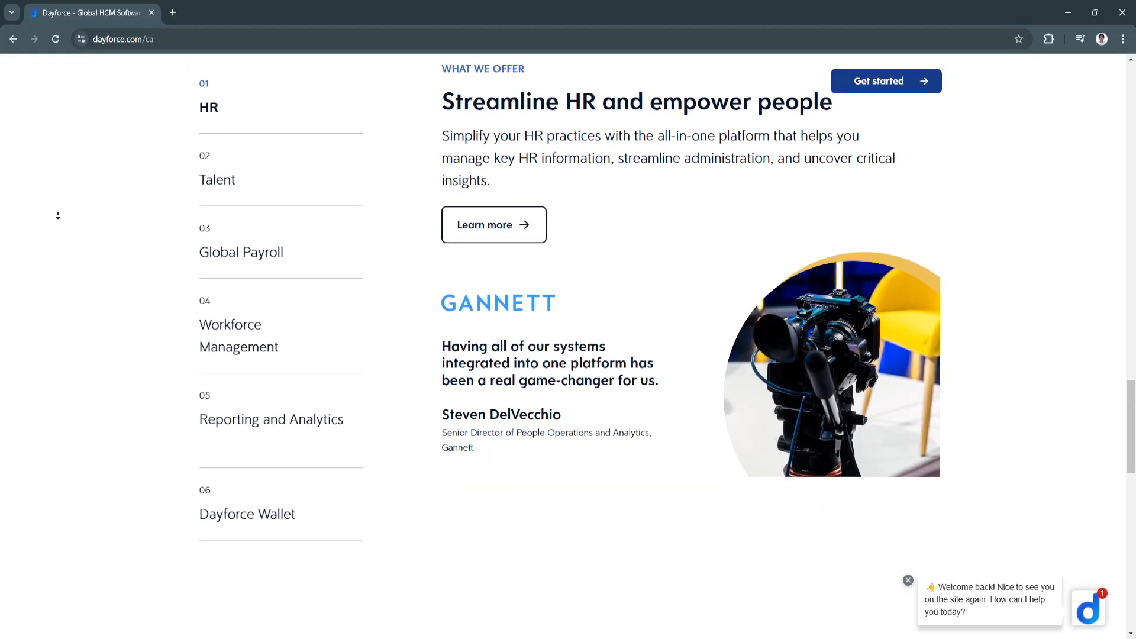
pyautogui.scroll(-3)
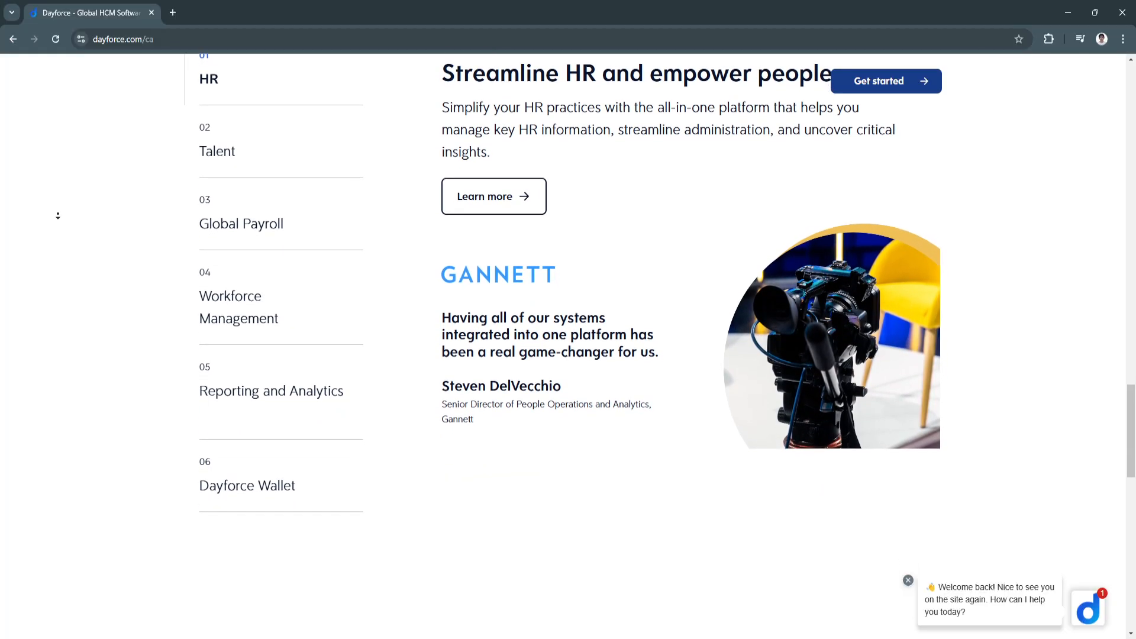
pyautogui.scroll(-3)
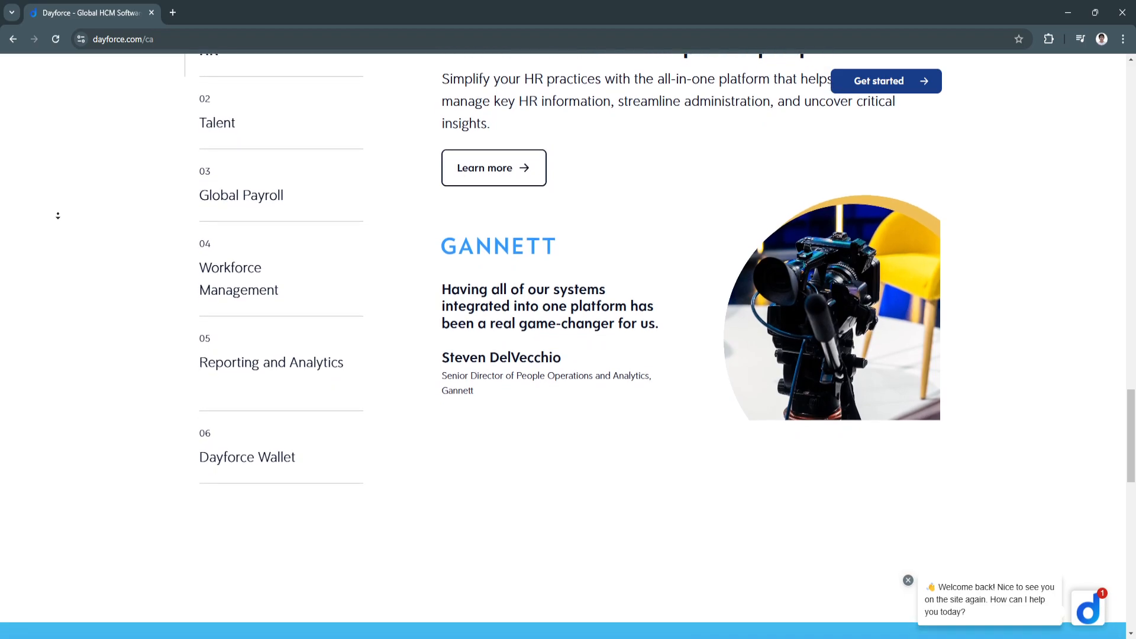
pyautogui.scroll(-3)
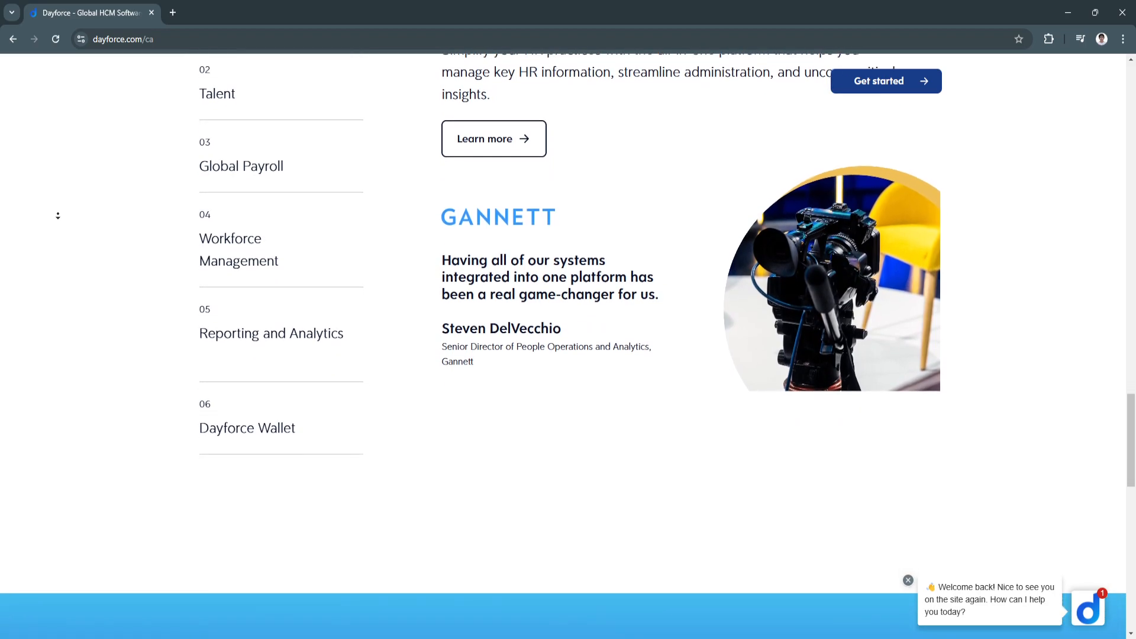
pyautogui.scroll(-3)
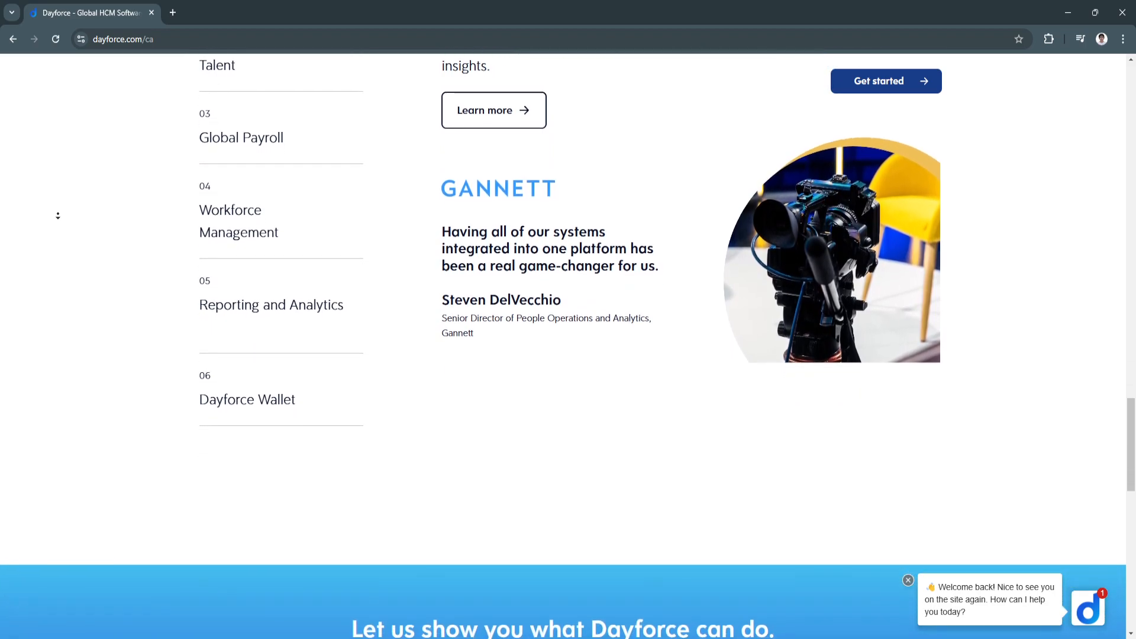
pyautogui.scroll(-3)
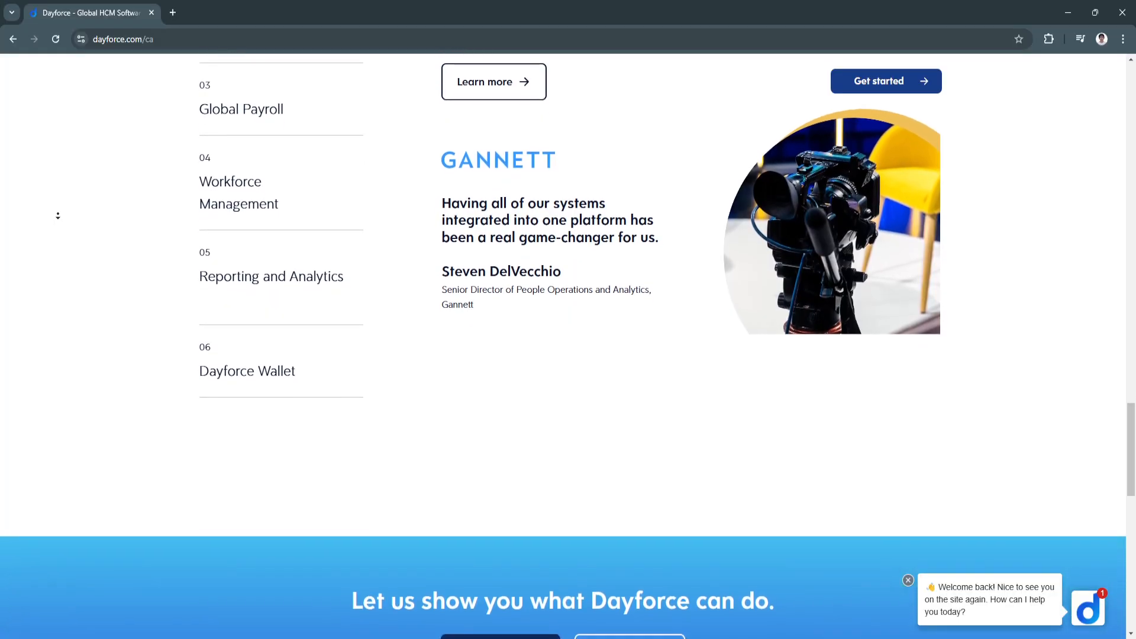
pyautogui.scroll(-3)
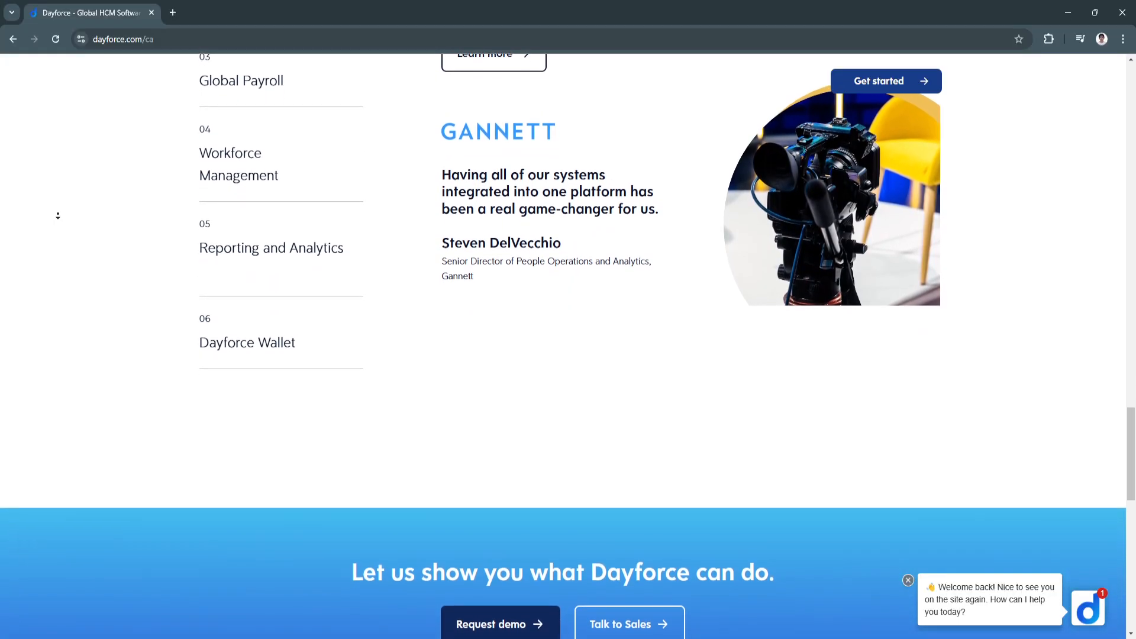
pyautogui.scroll(-3)
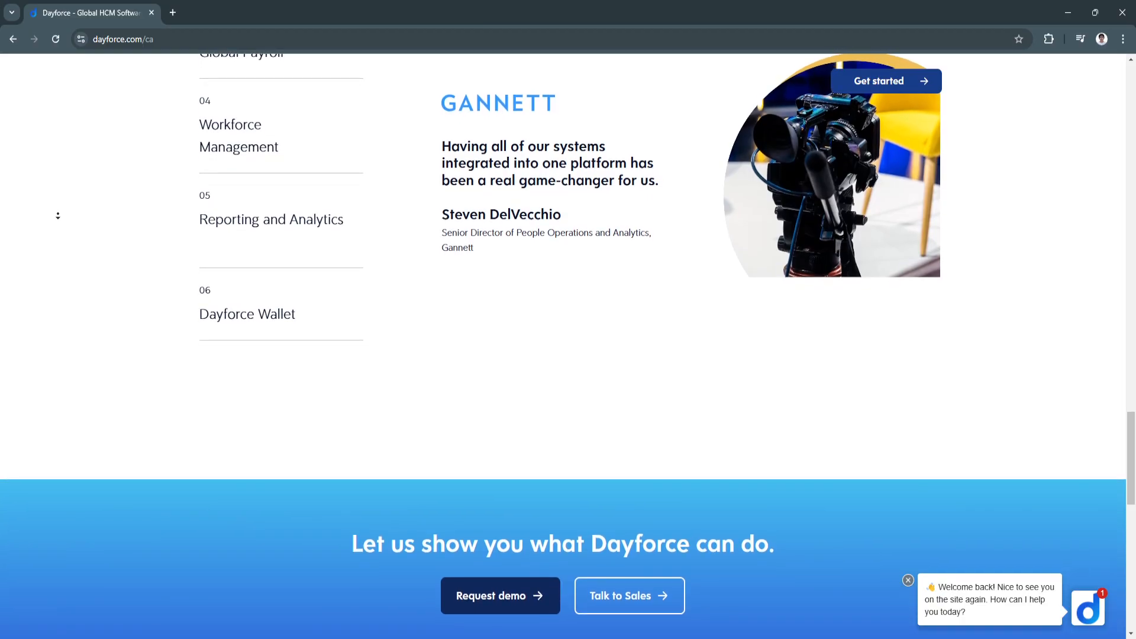
pyautogui.scroll(-3)
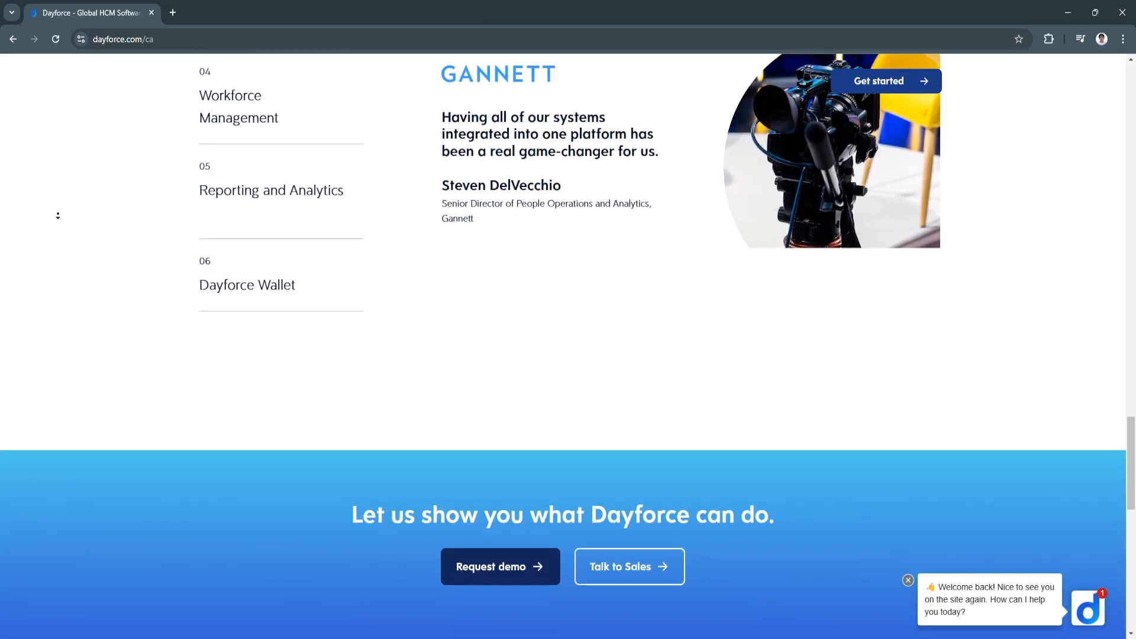
pyautogui.scroll(-3)
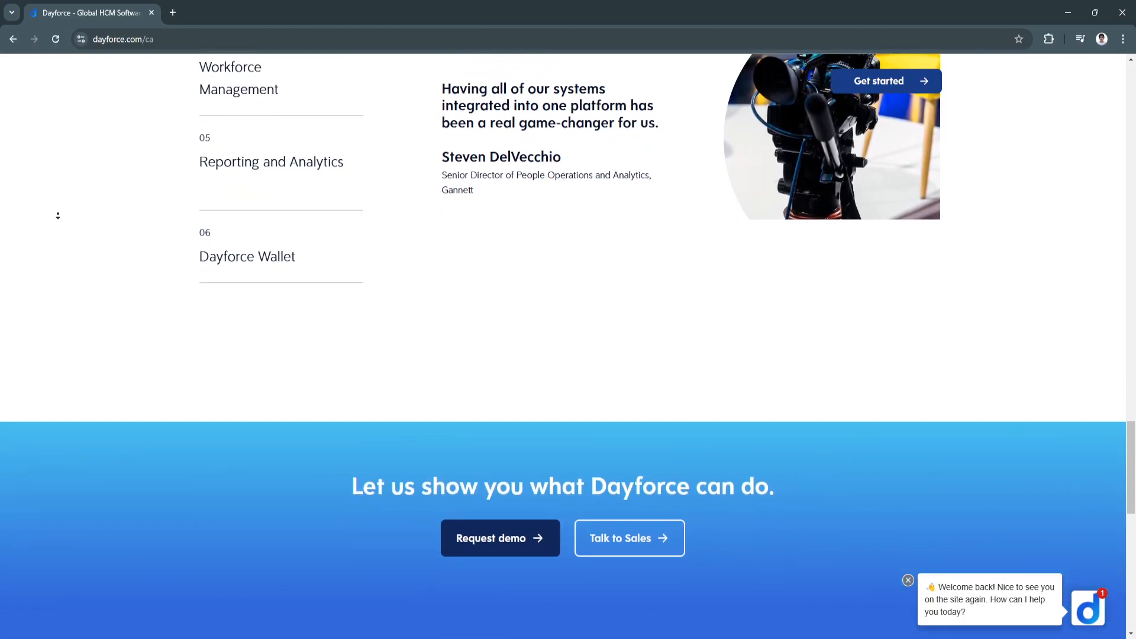
pyautogui.scroll(-3)
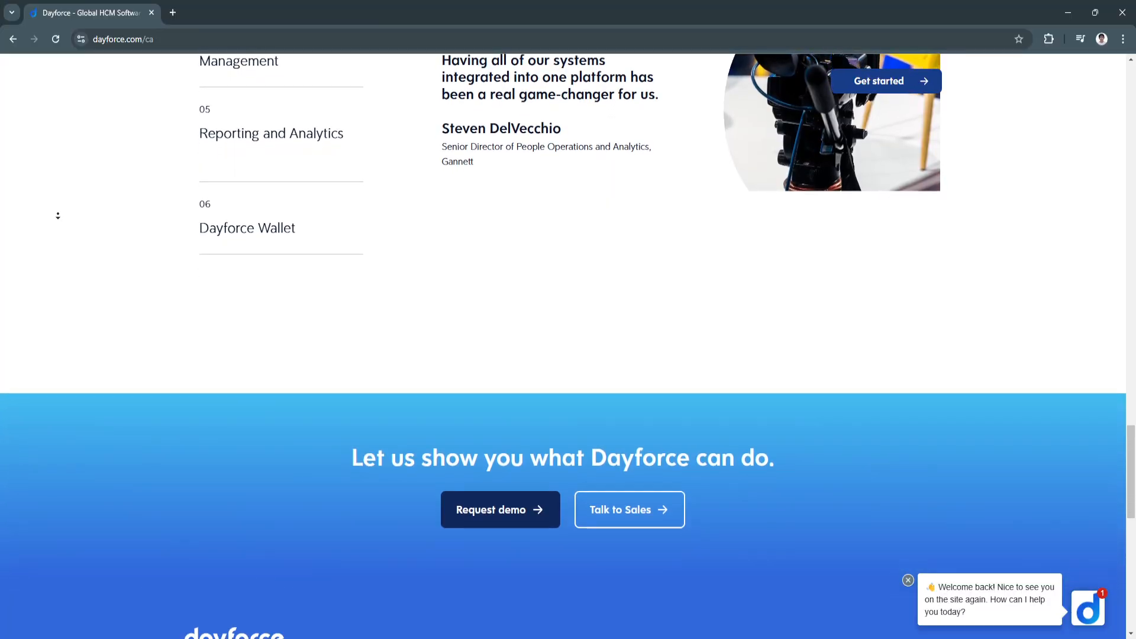
pyautogui.scroll(-3)
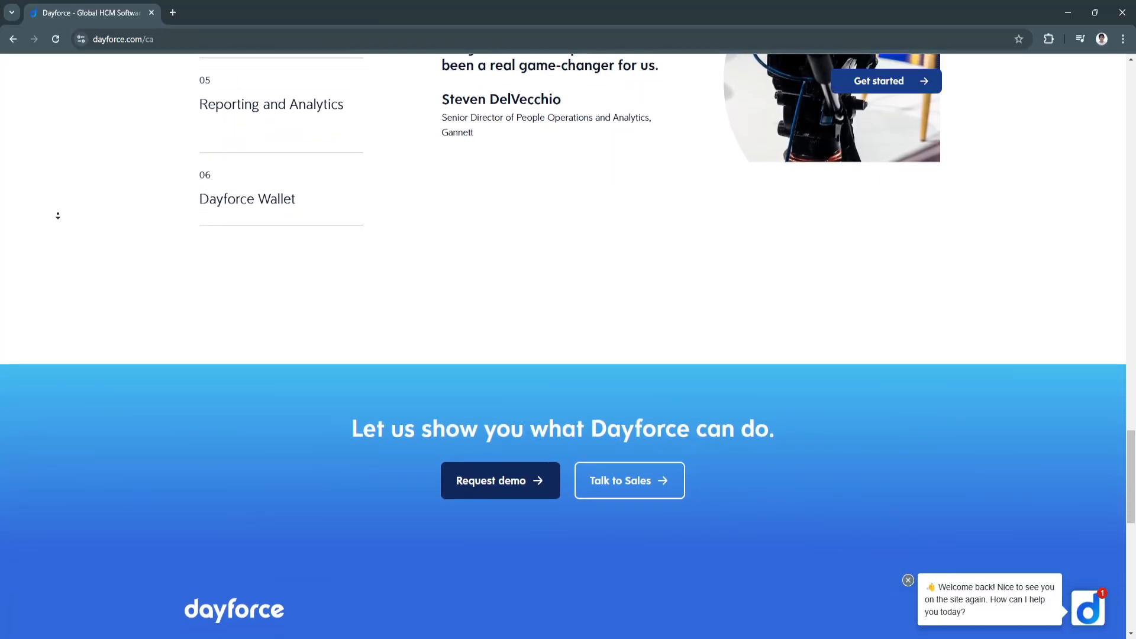
pyautogui.scroll(-3)
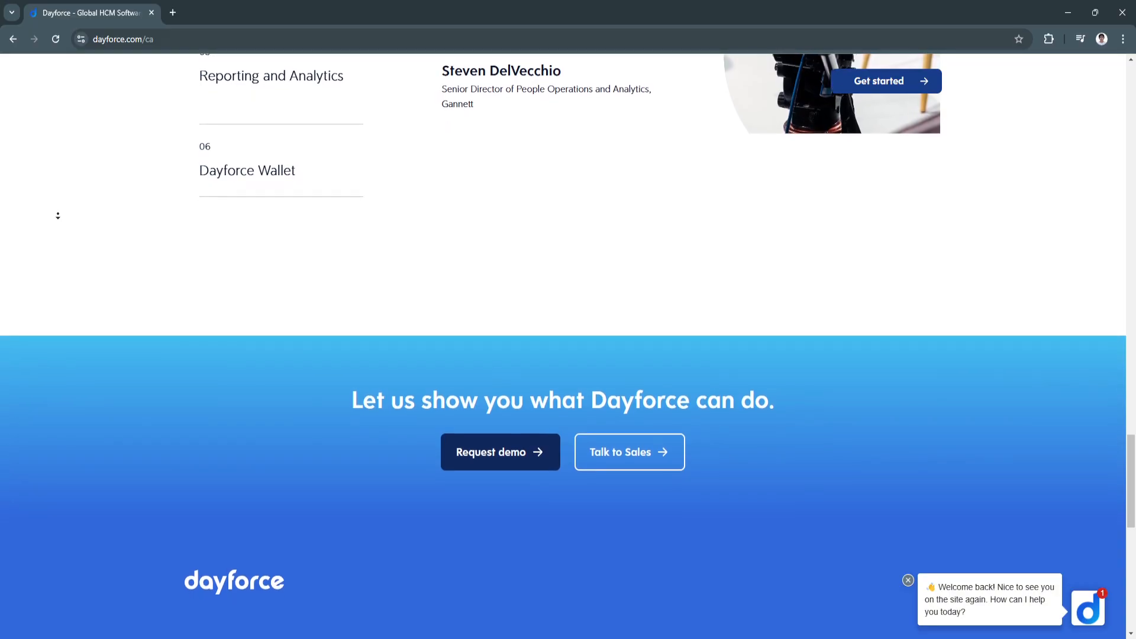
# Reach the footer's Why Dayforce, Dayforce, Services & Support, Get Started and Company Size link columns.
pyautogui.scroll(-3)
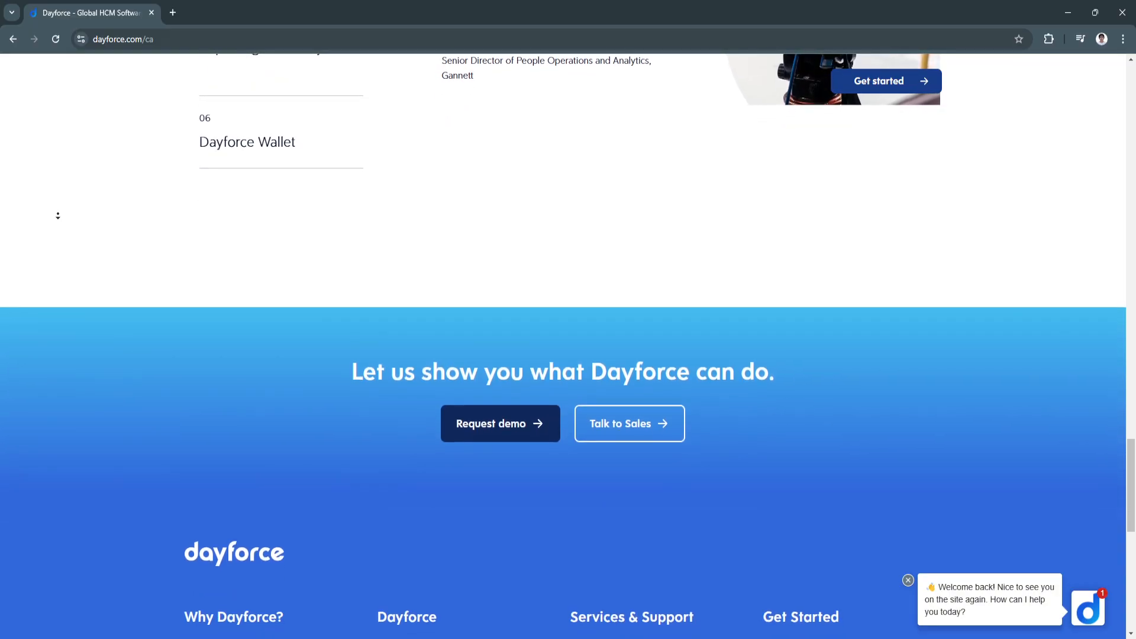
pyautogui.scroll(-3)
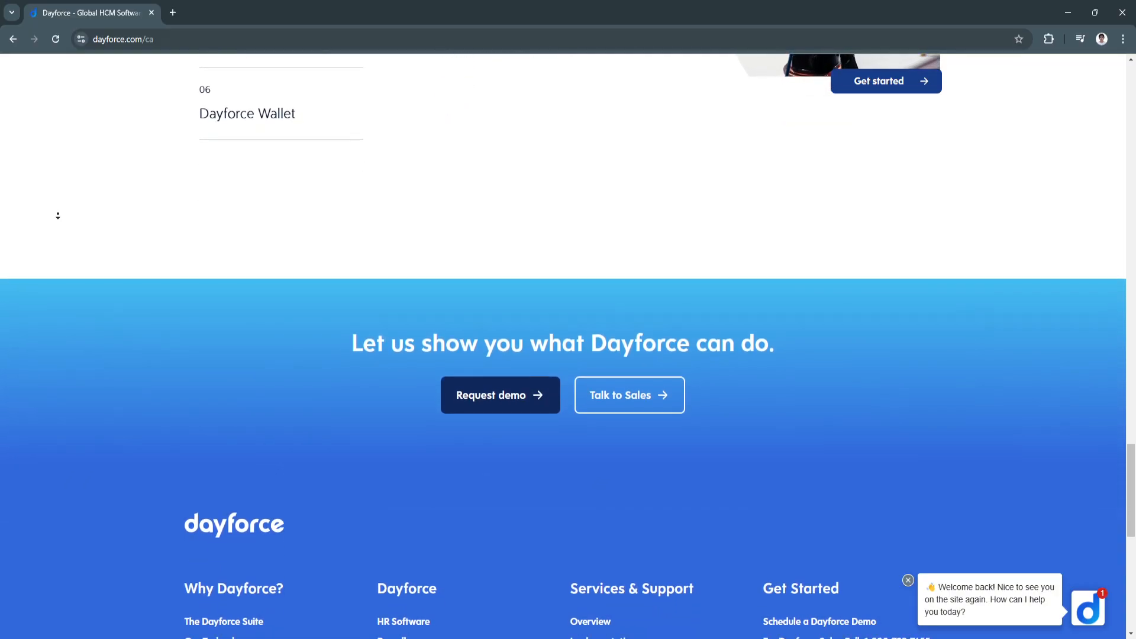
pyautogui.scroll(-3)
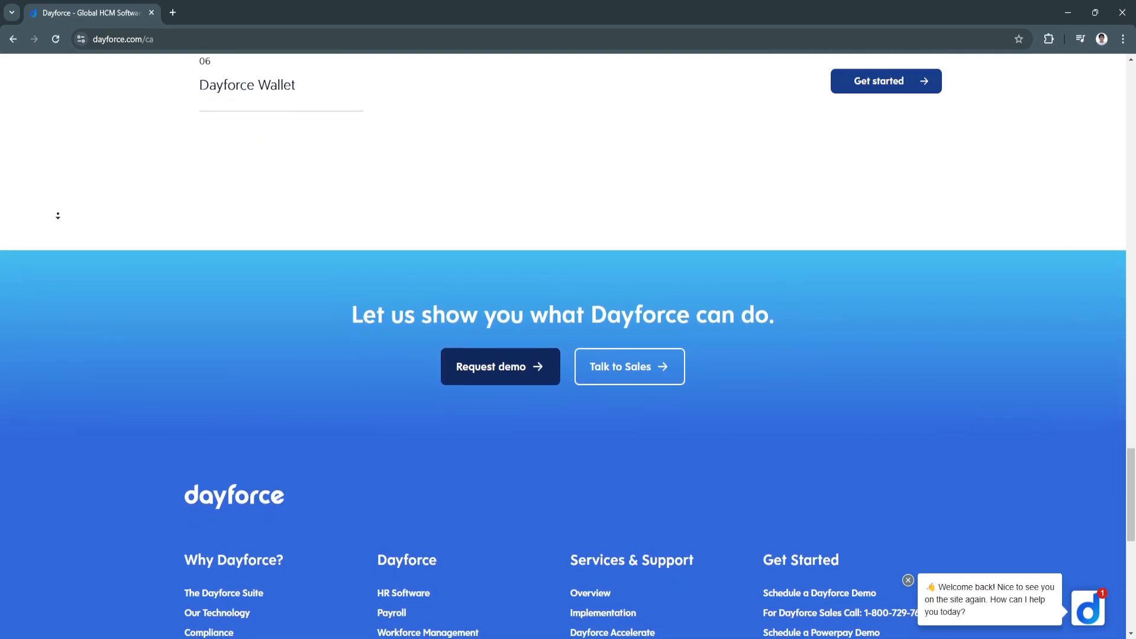
pyautogui.scroll(-3)
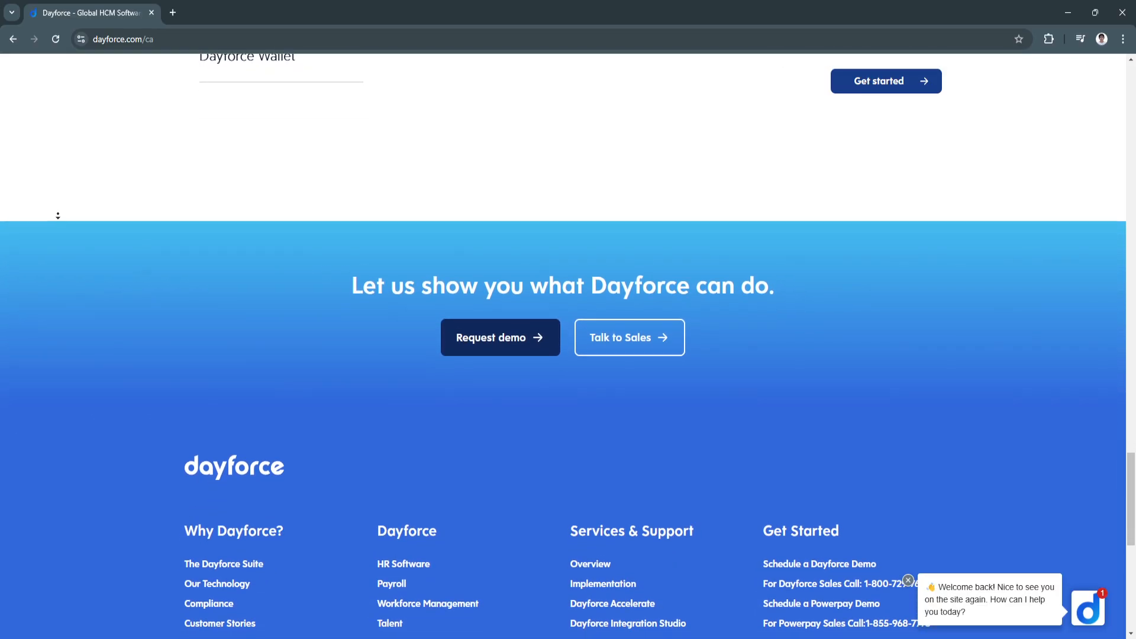
pyautogui.scroll(-3)
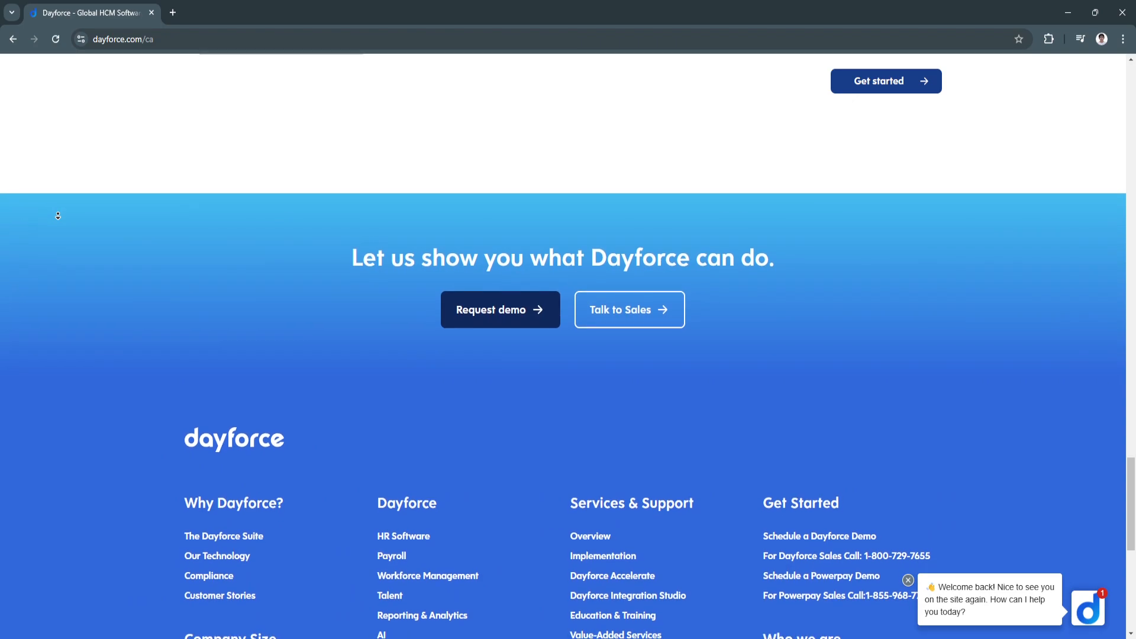
pyautogui.scroll(-3)
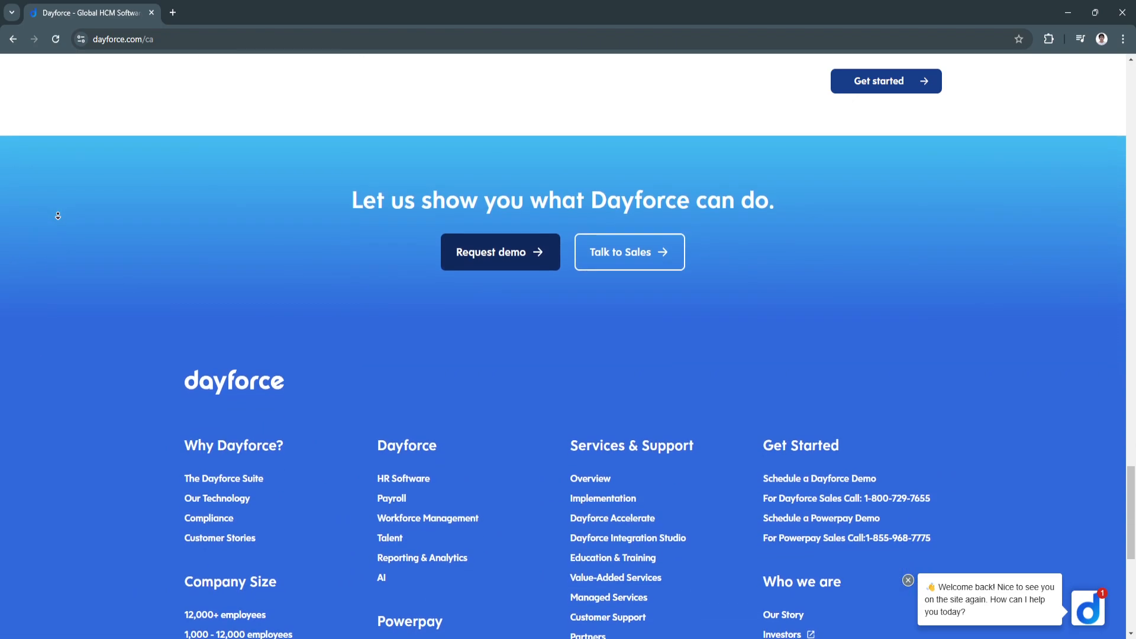
pyautogui.scroll(-3)
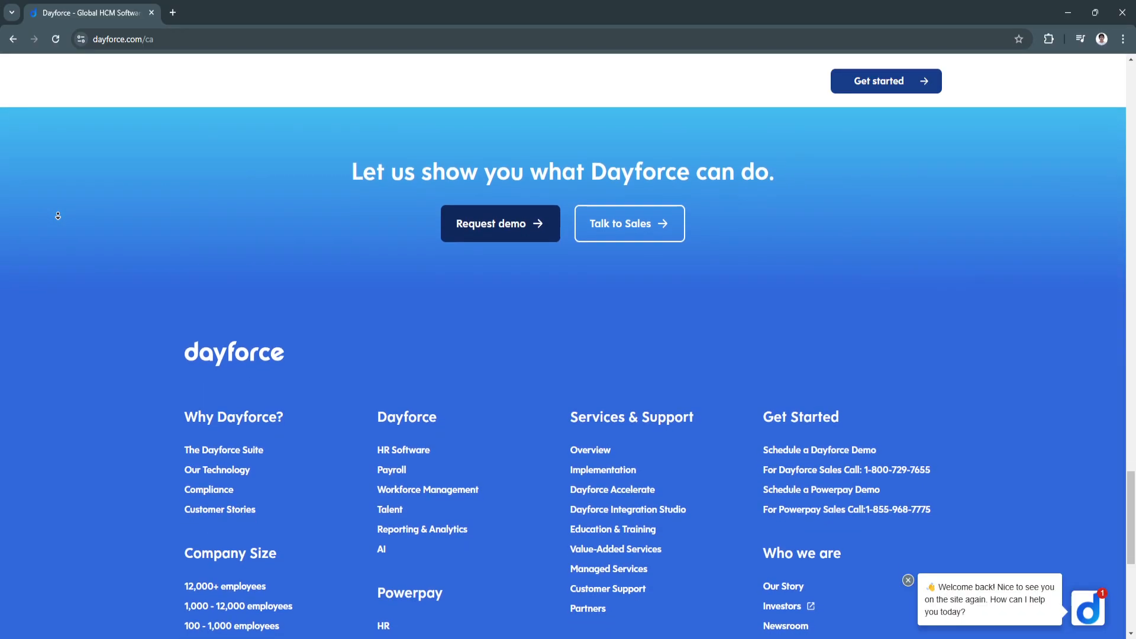
pyautogui.scroll(-3)
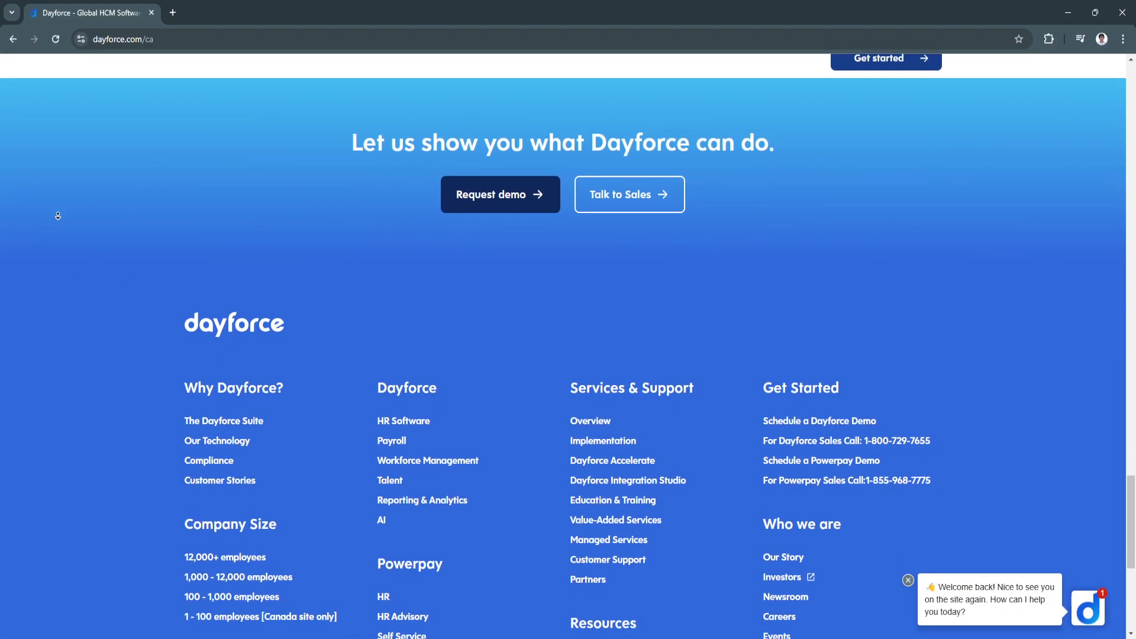
pyautogui.scroll(-3)
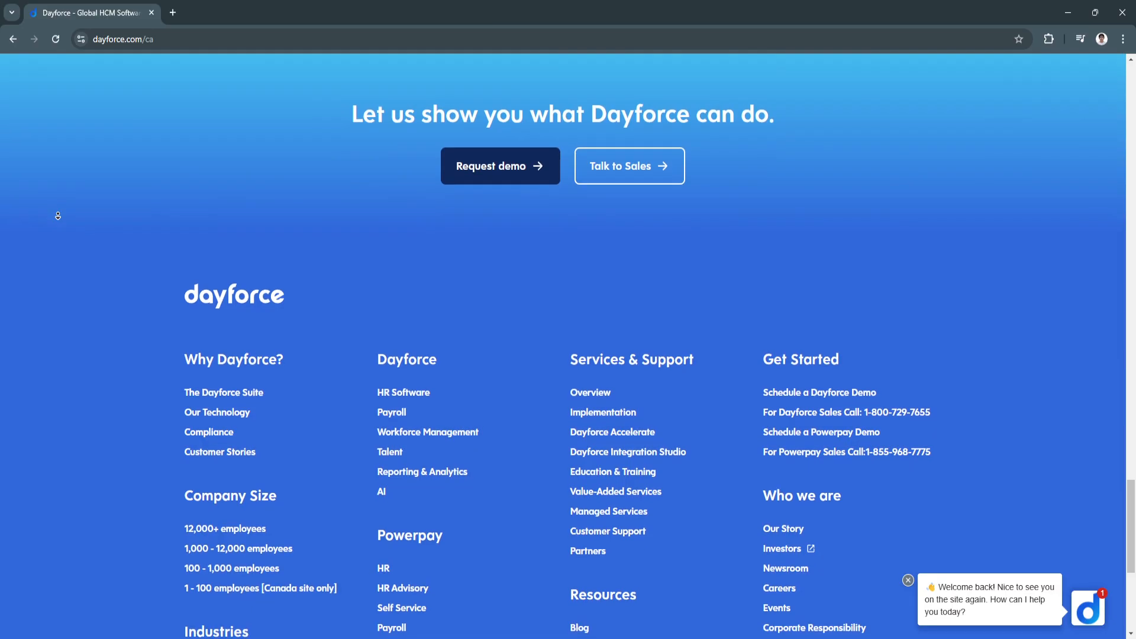
pyautogui.scroll(-3)
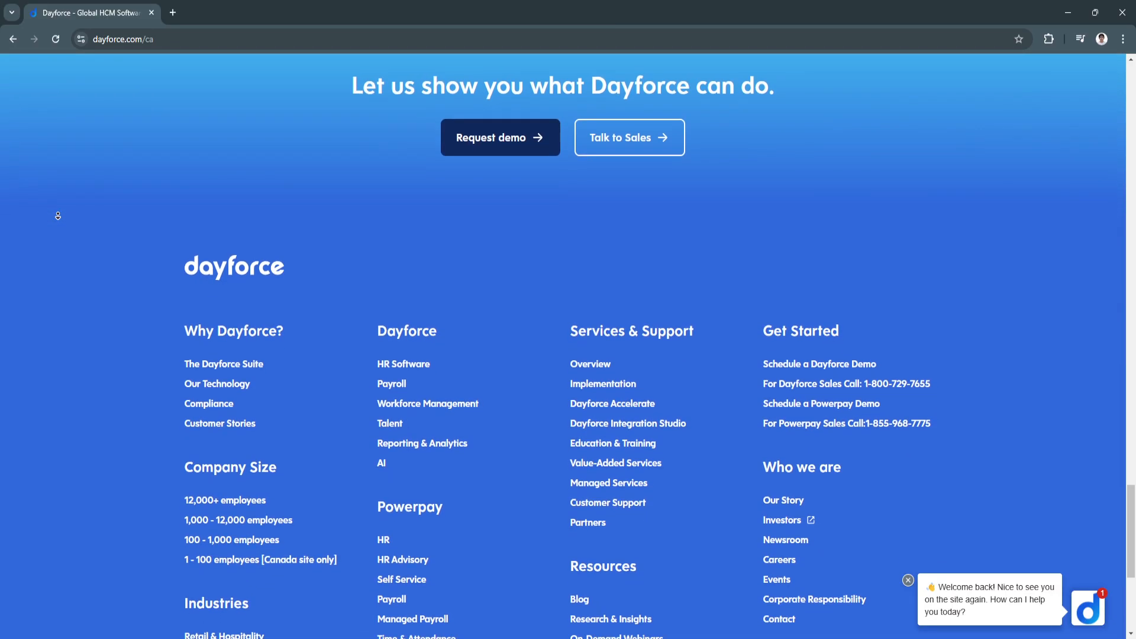
pyautogui.scroll(-3)
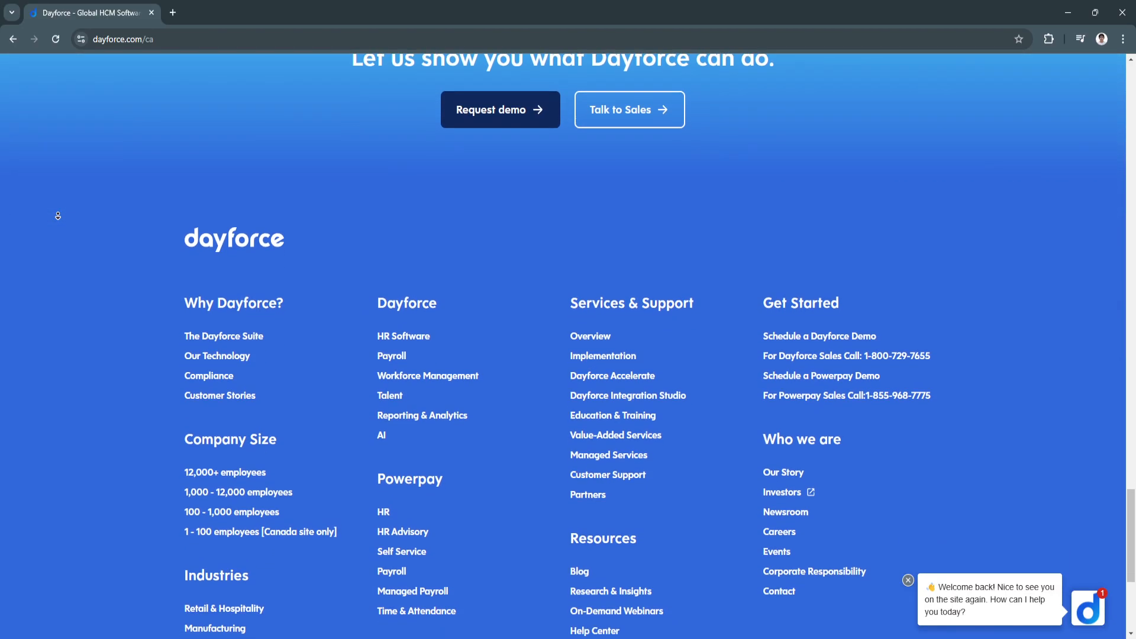
pyautogui.scroll(-3)
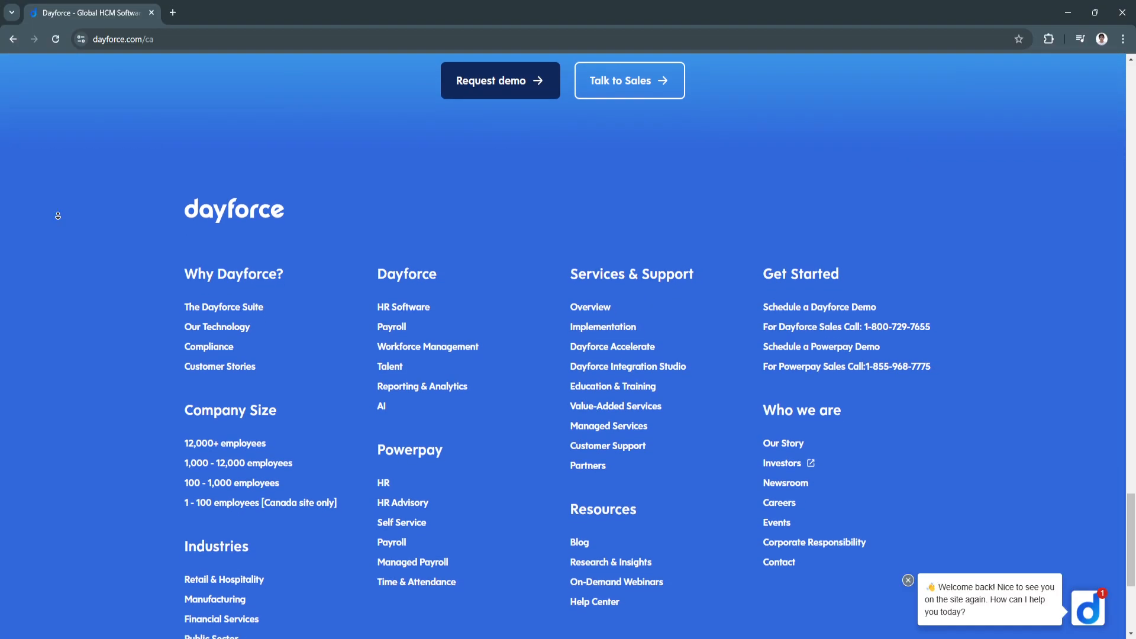
pyautogui.scroll(-3)
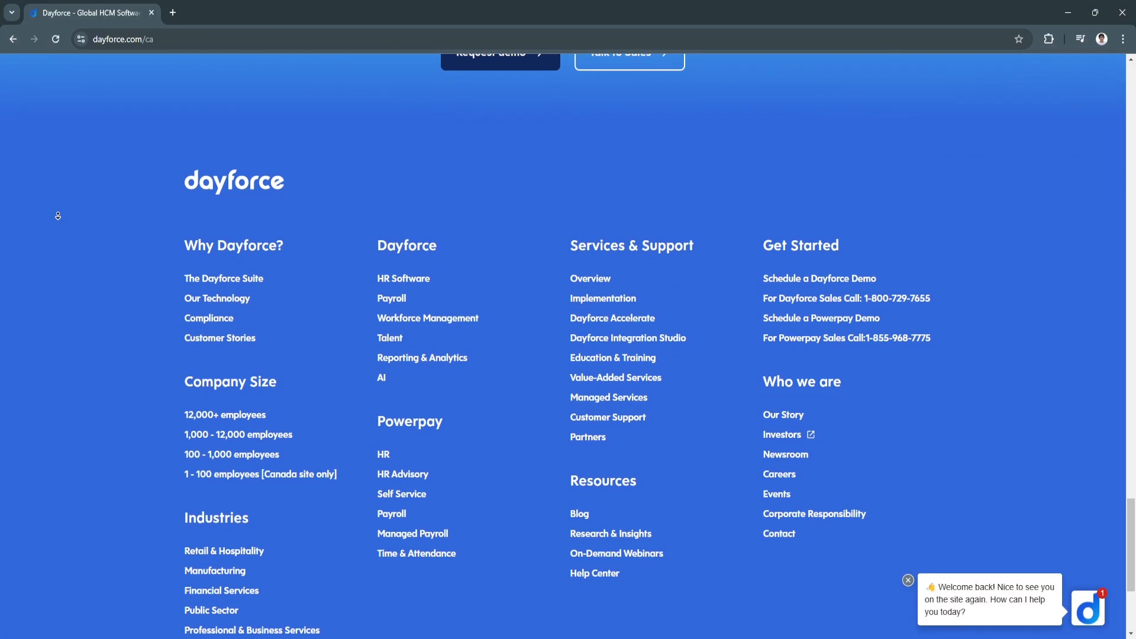
pyautogui.scroll(-3)
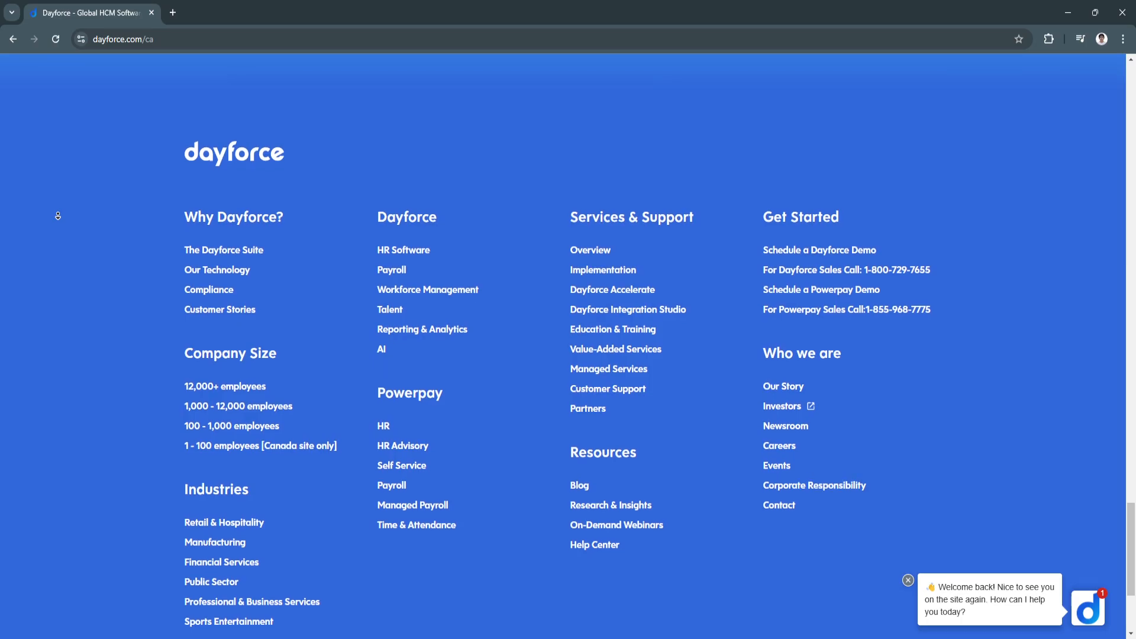
pyautogui.scroll(3)
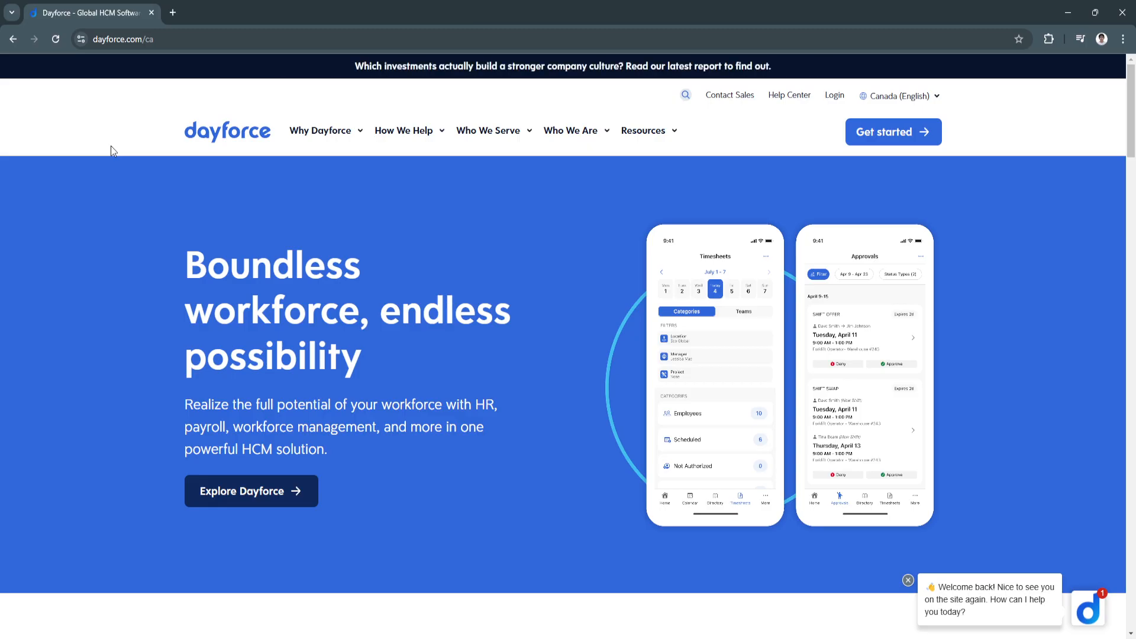
pyautogui.moveTo(201, 169)
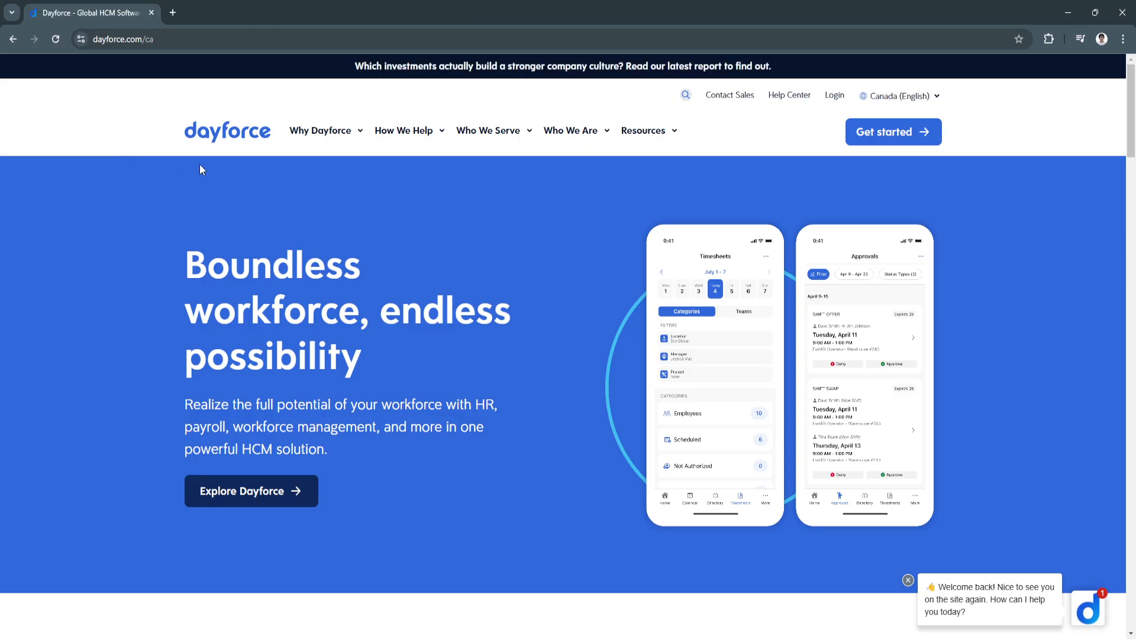
pyautogui.moveTo(764, 624)
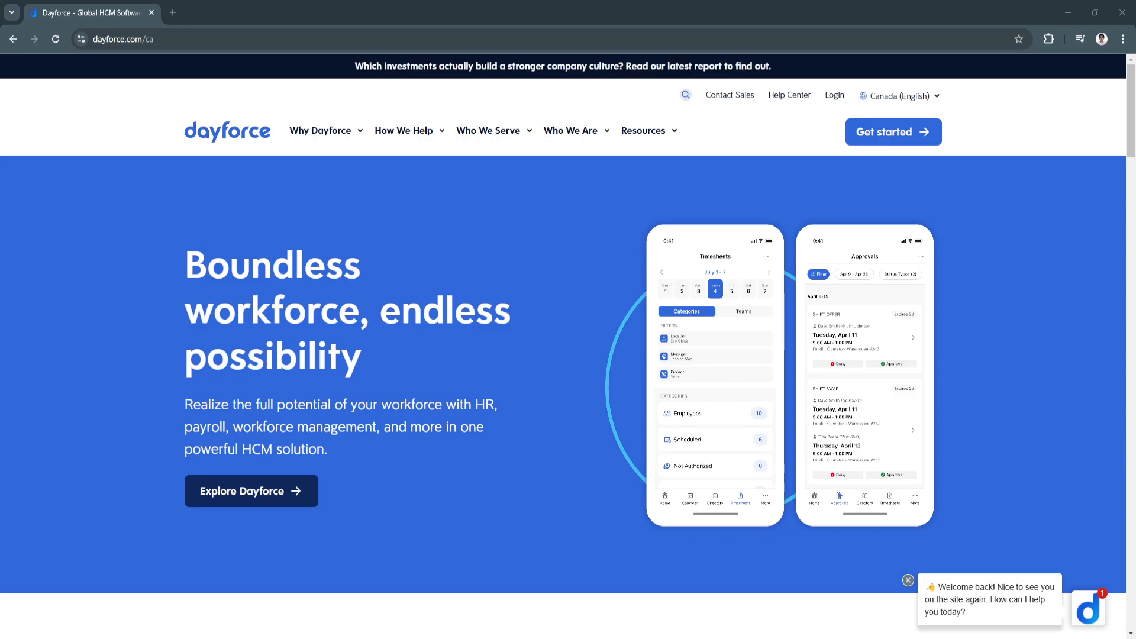
pyautogui.moveTo(114, 324)
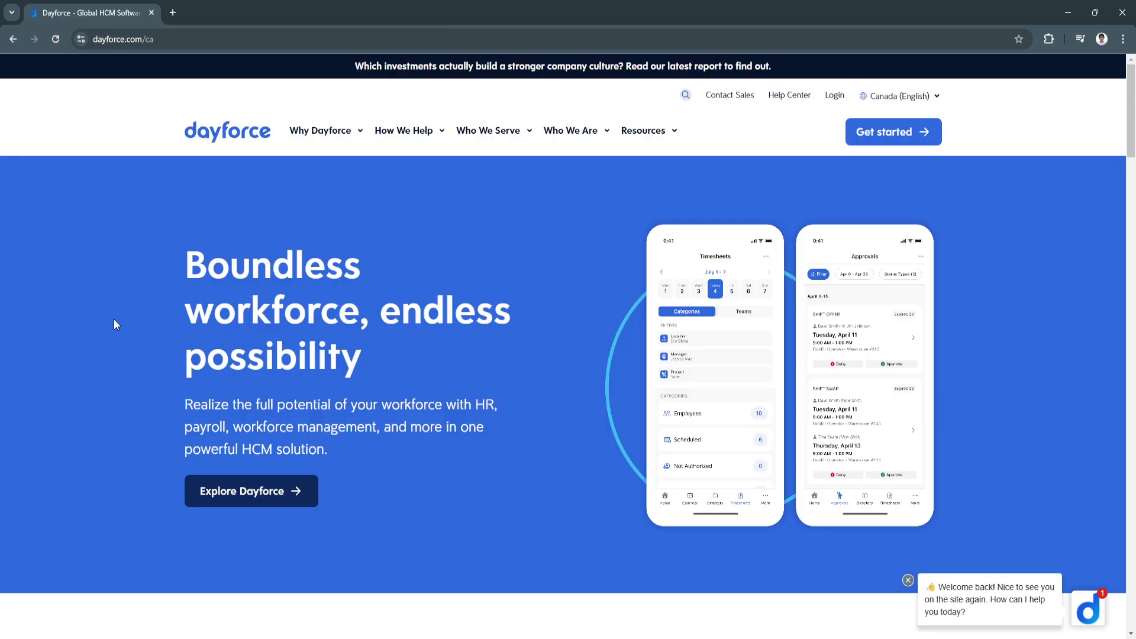
pyautogui.moveTo(246, 206)
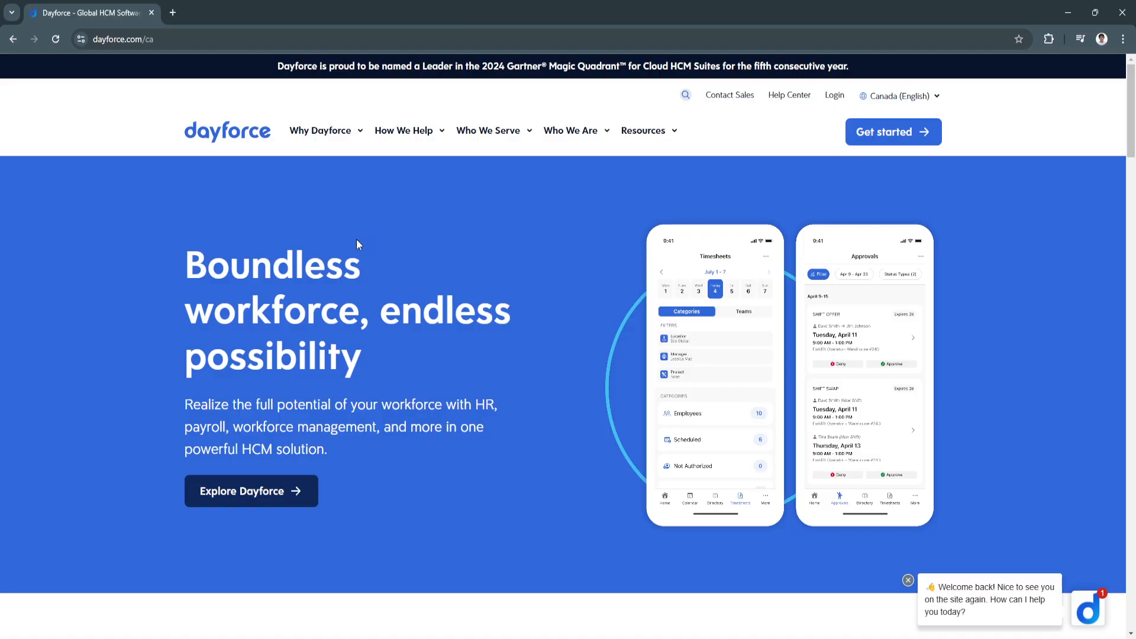
pyautogui.moveTo(344, 290)
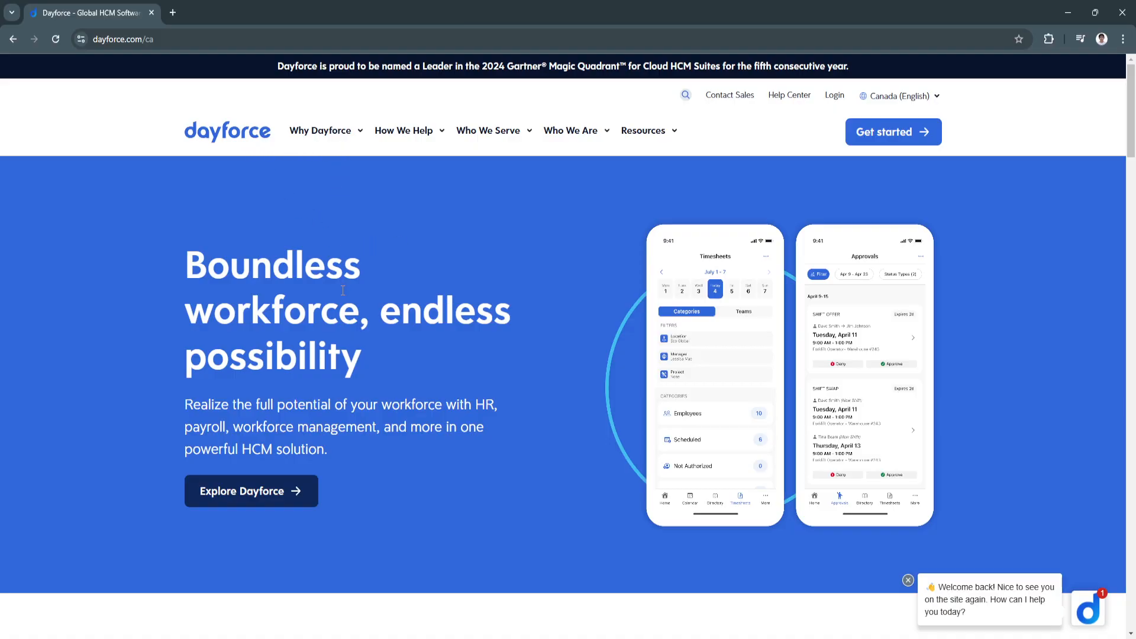
# Nudge the page slightly while staying at the 'Boundless workforce, endless possibility' hero.
pyautogui.scroll(-3)
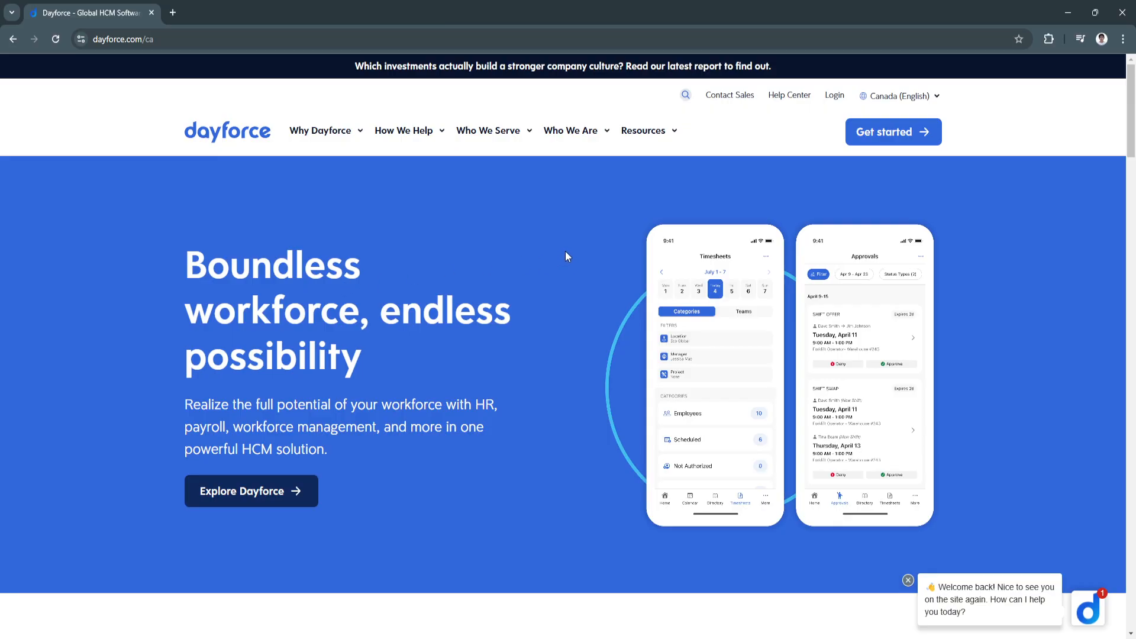
pyautogui.moveTo(809, 260)
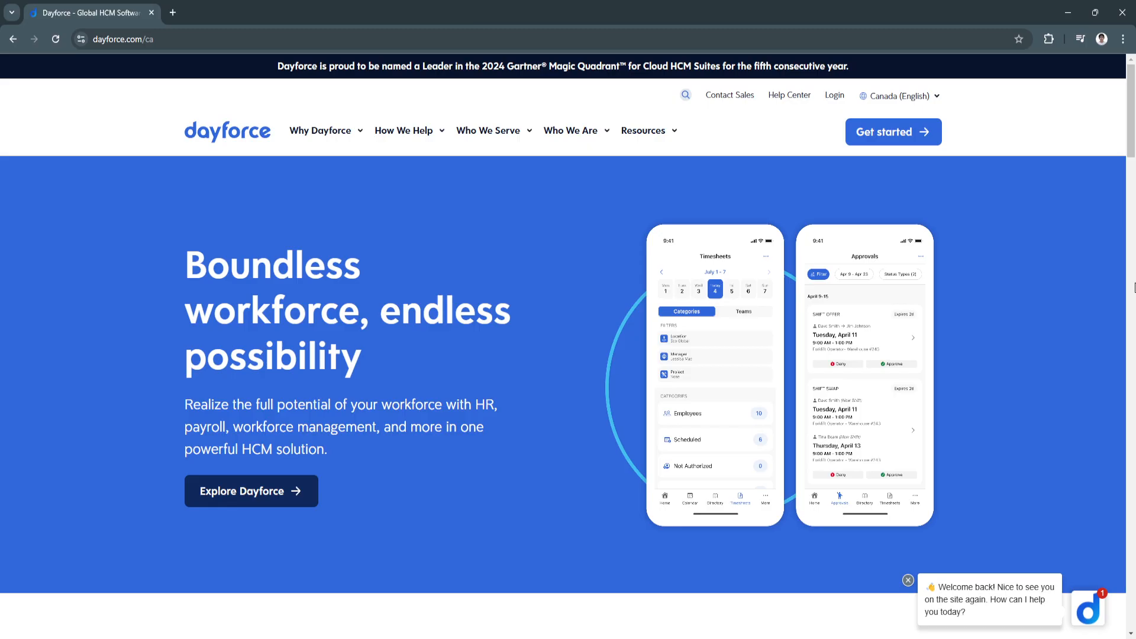
# Scroll down through the benefits grid, then back up to the 'What's new at Dayforce?' cards.
pyautogui.scroll(-3)
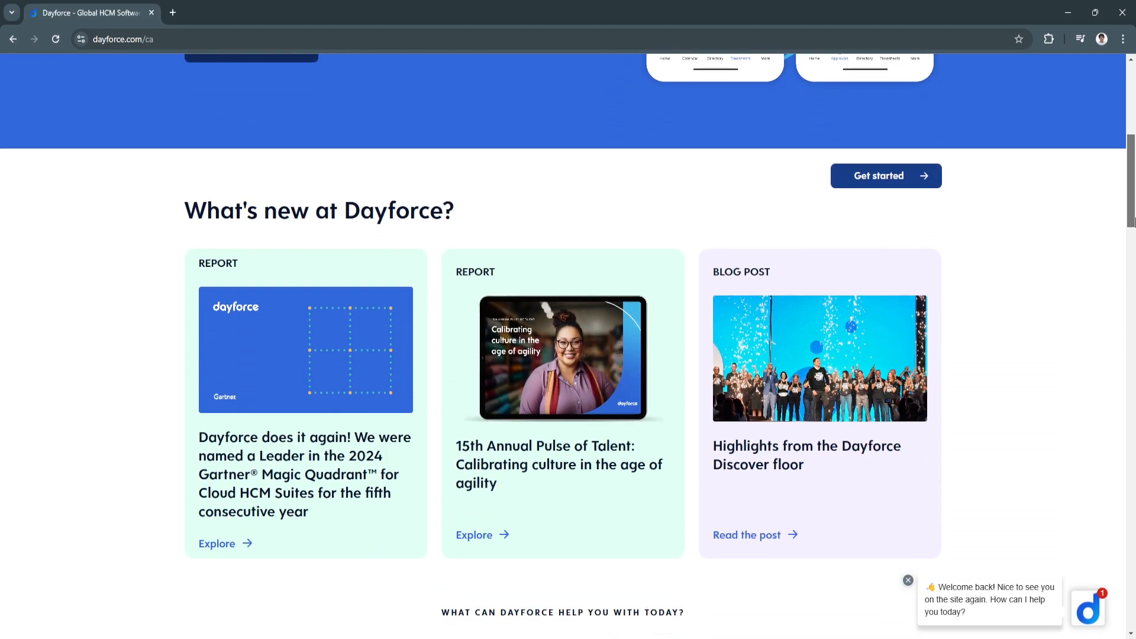
pyautogui.scroll(-3)
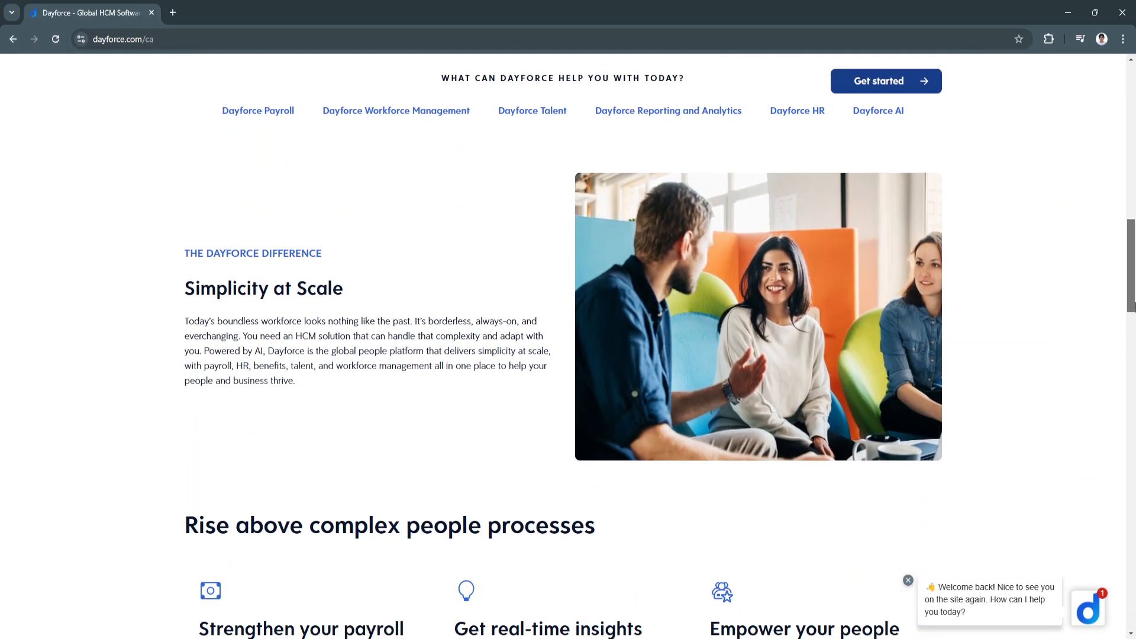
pyautogui.scroll(-3)
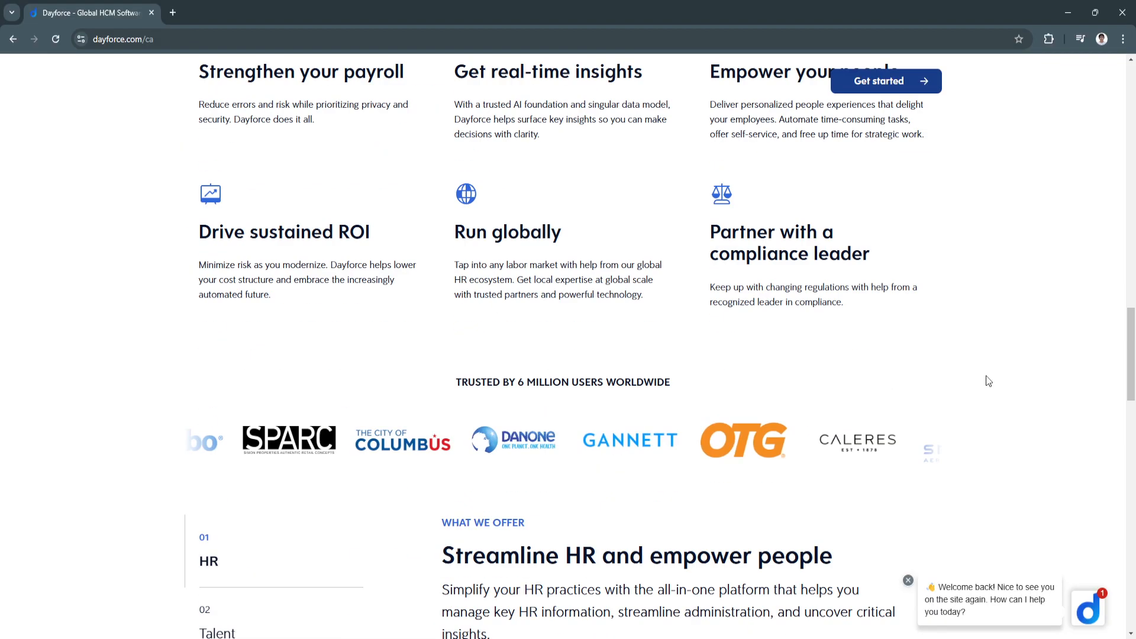
pyautogui.scroll(3)
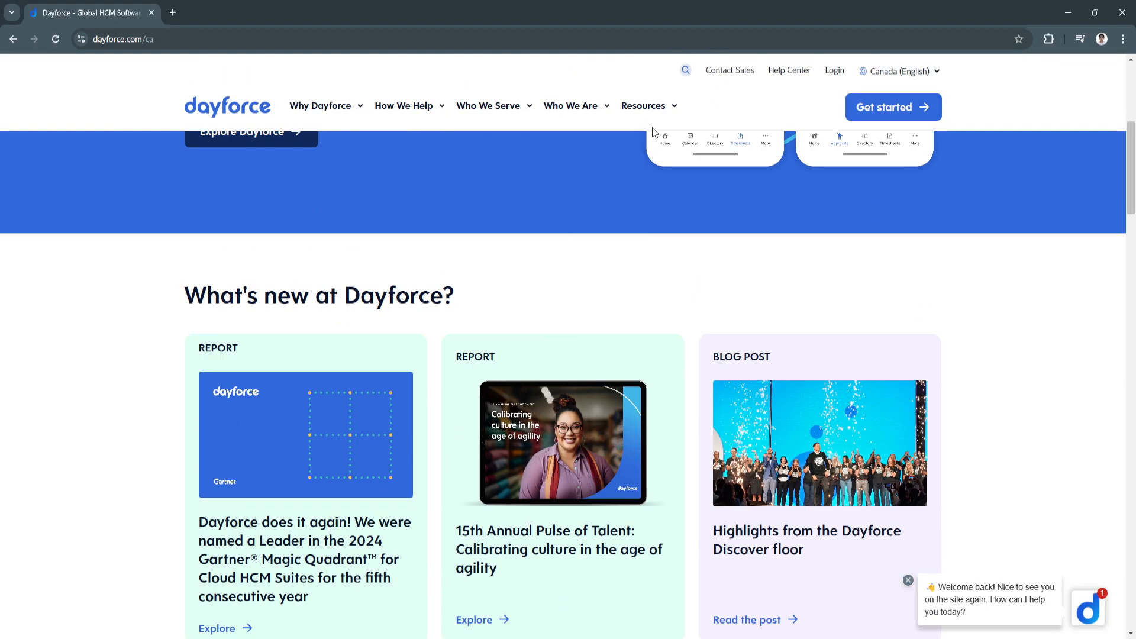
# Show the Resources menu listing Blog, Resource Library, Help Center and Customer Stories.
pyautogui.click(643, 105)
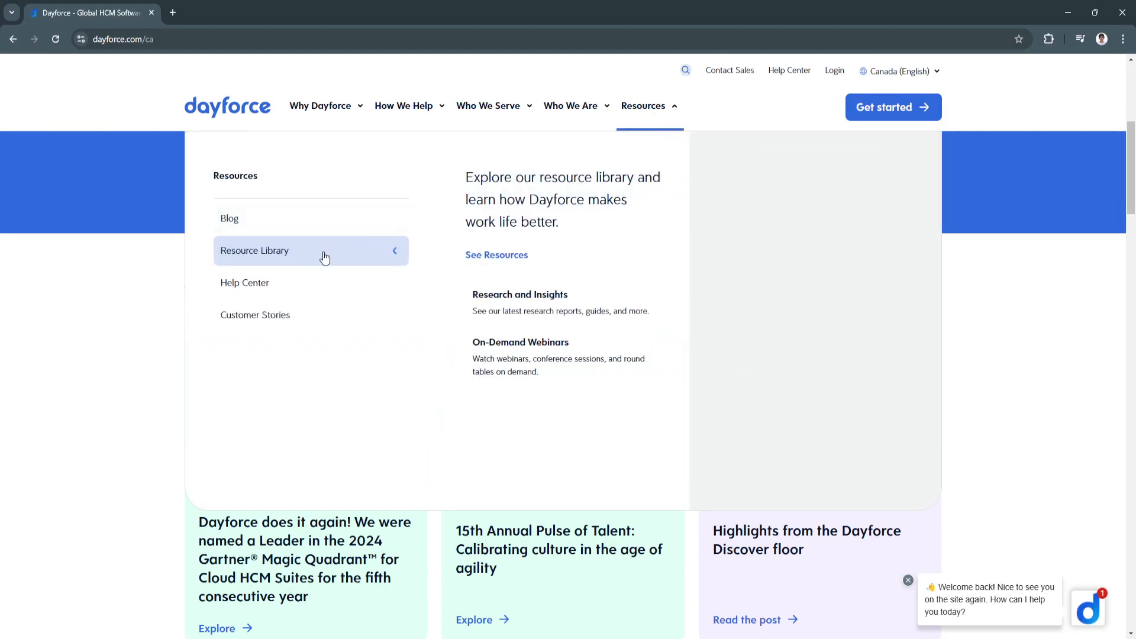
pyautogui.moveTo(524, 321)
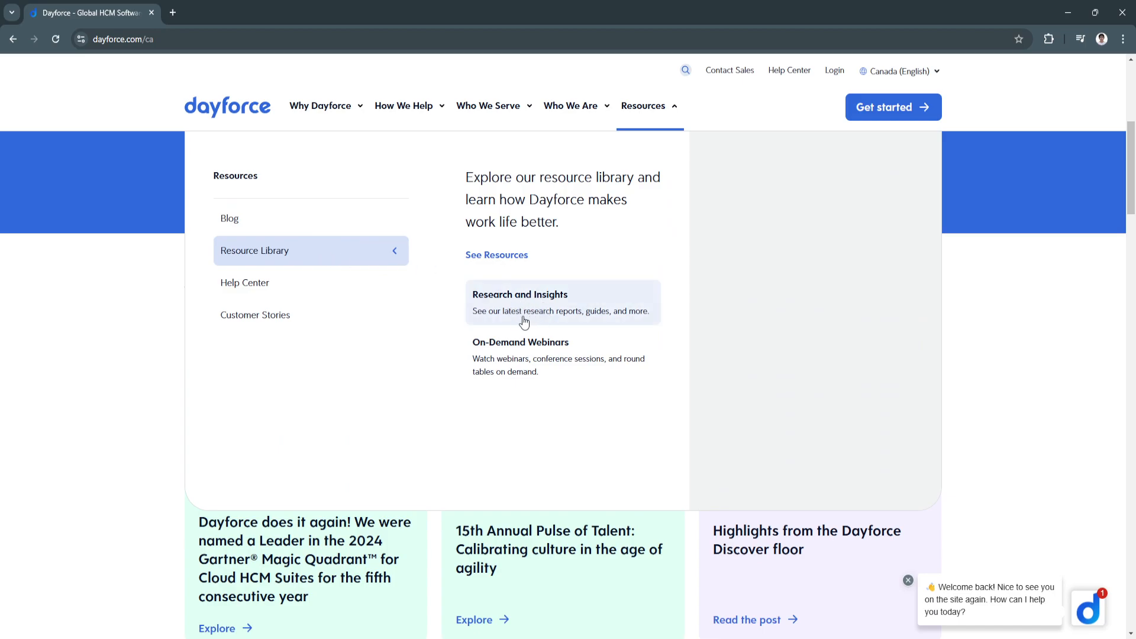
pyautogui.moveTo(517, 298)
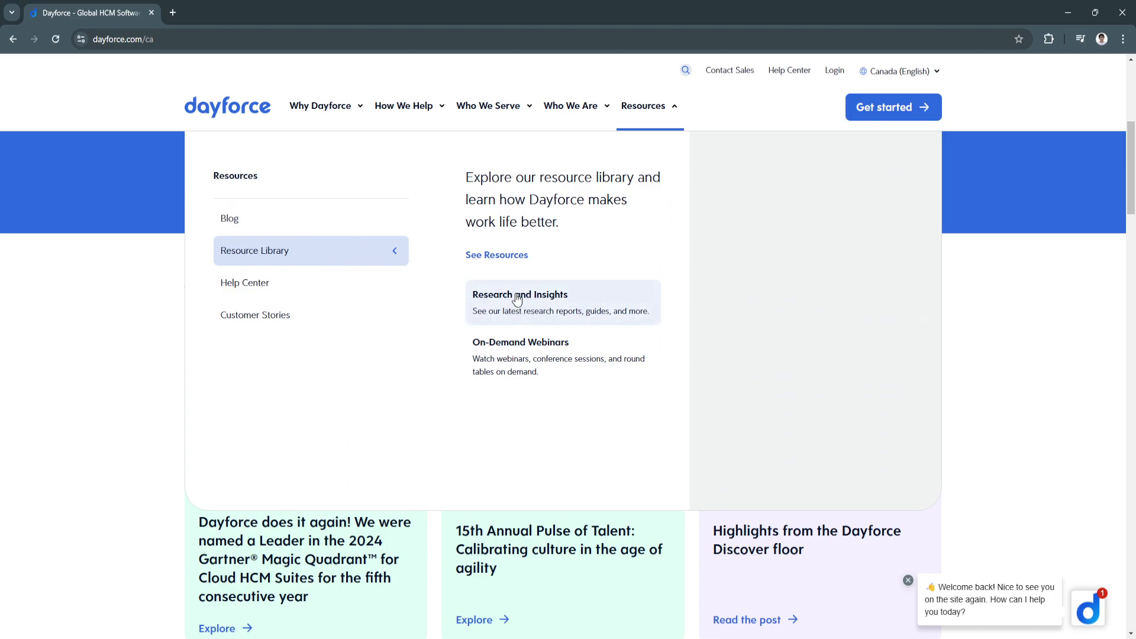
pyautogui.moveTo(502, 259)
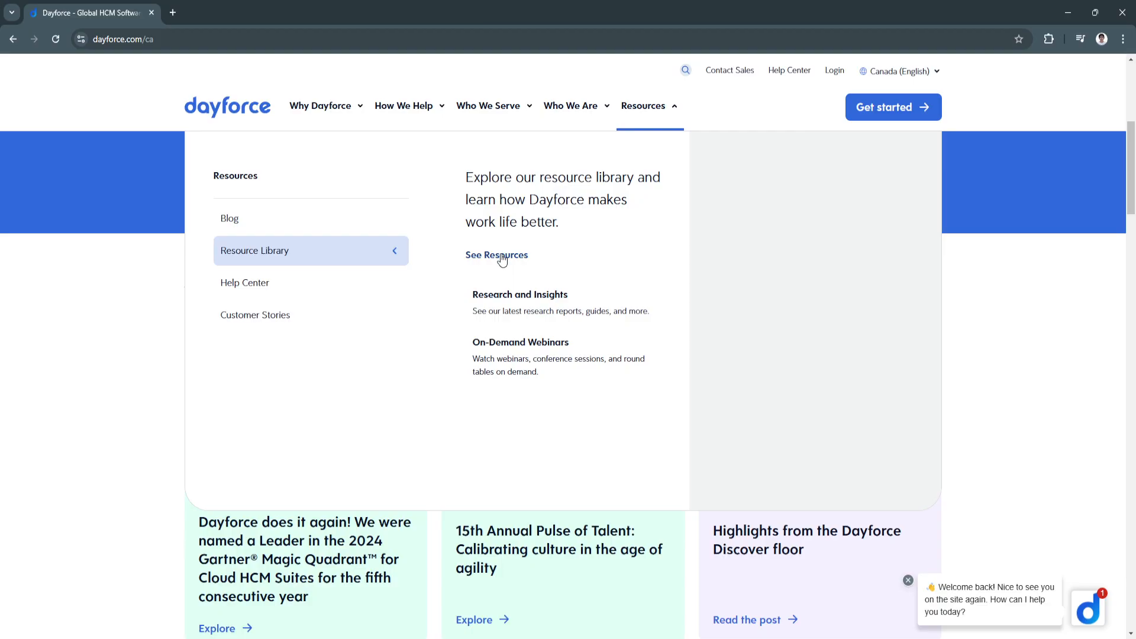
pyautogui.moveTo(570, 410)
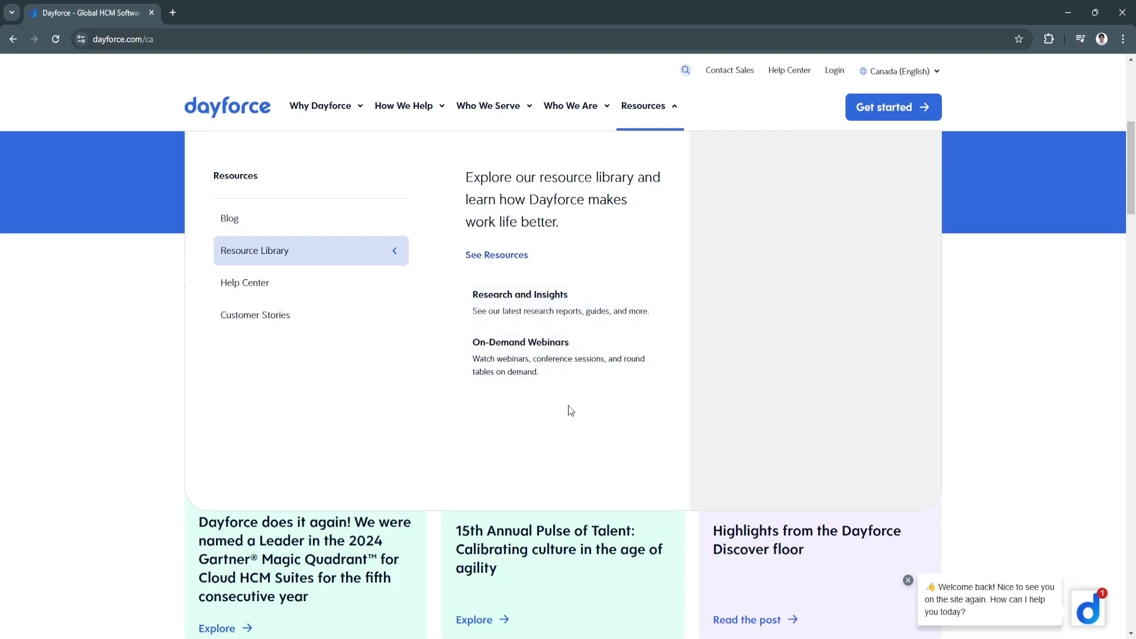
pyautogui.scroll(-3)
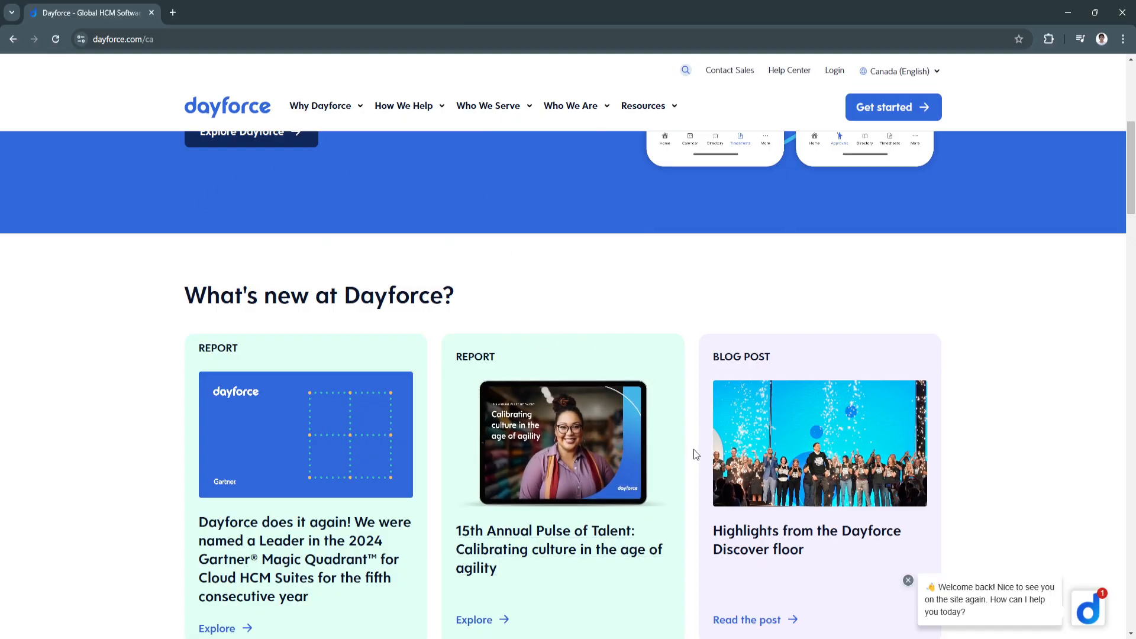
# Scroll back up to the 'Boundless workforce, endless possibility' hero with the Resources menu closed.
pyautogui.scroll(3)
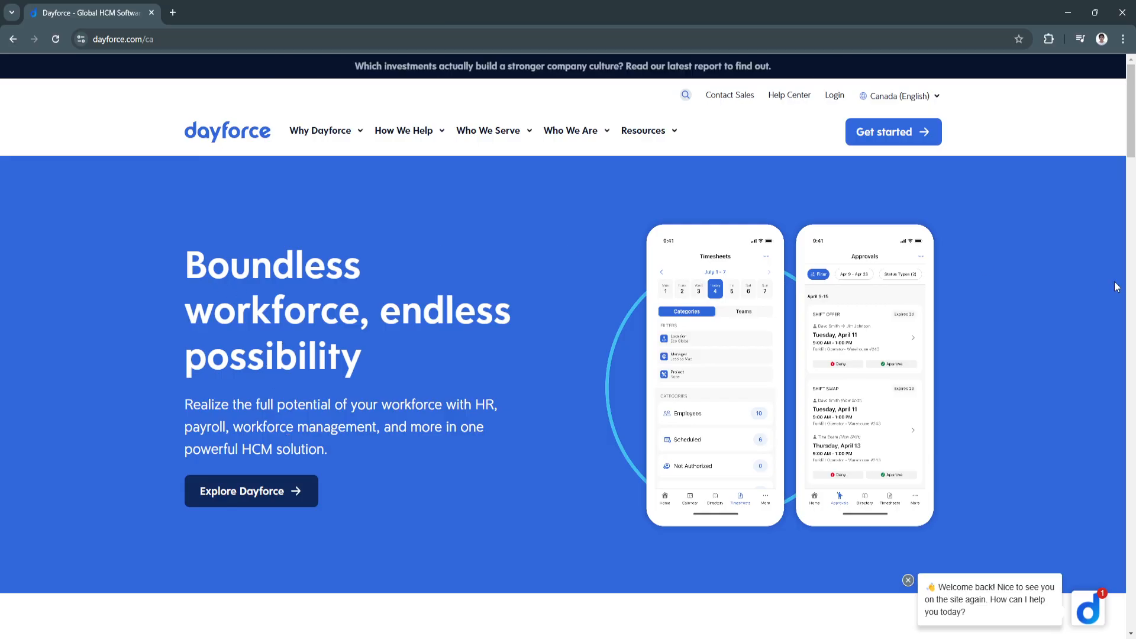
pyautogui.moveTo(1130, 141)
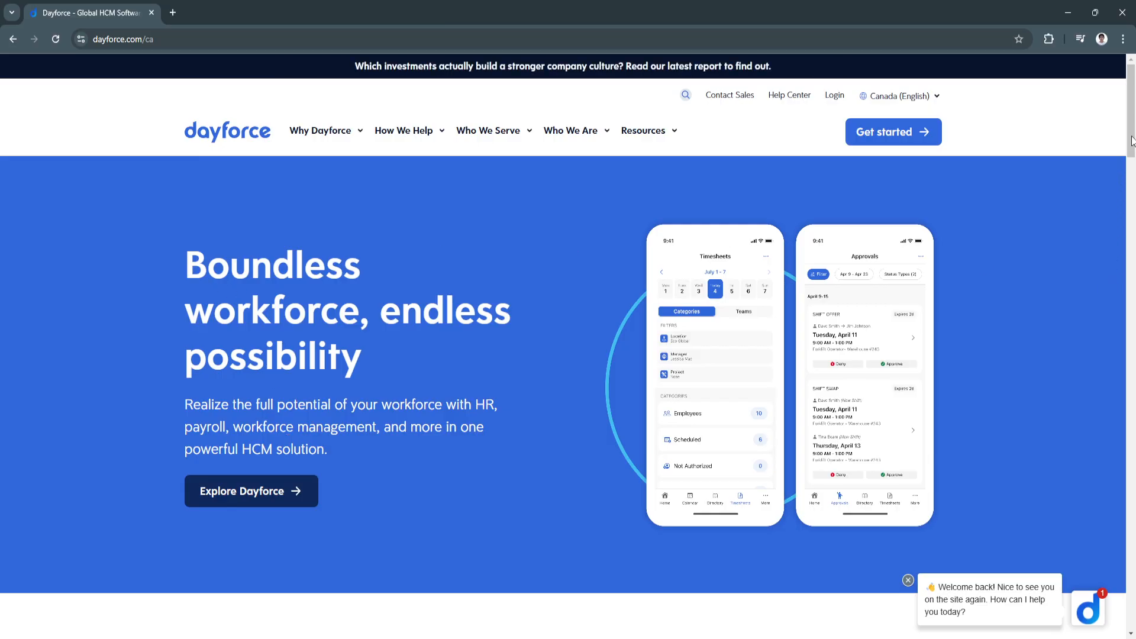